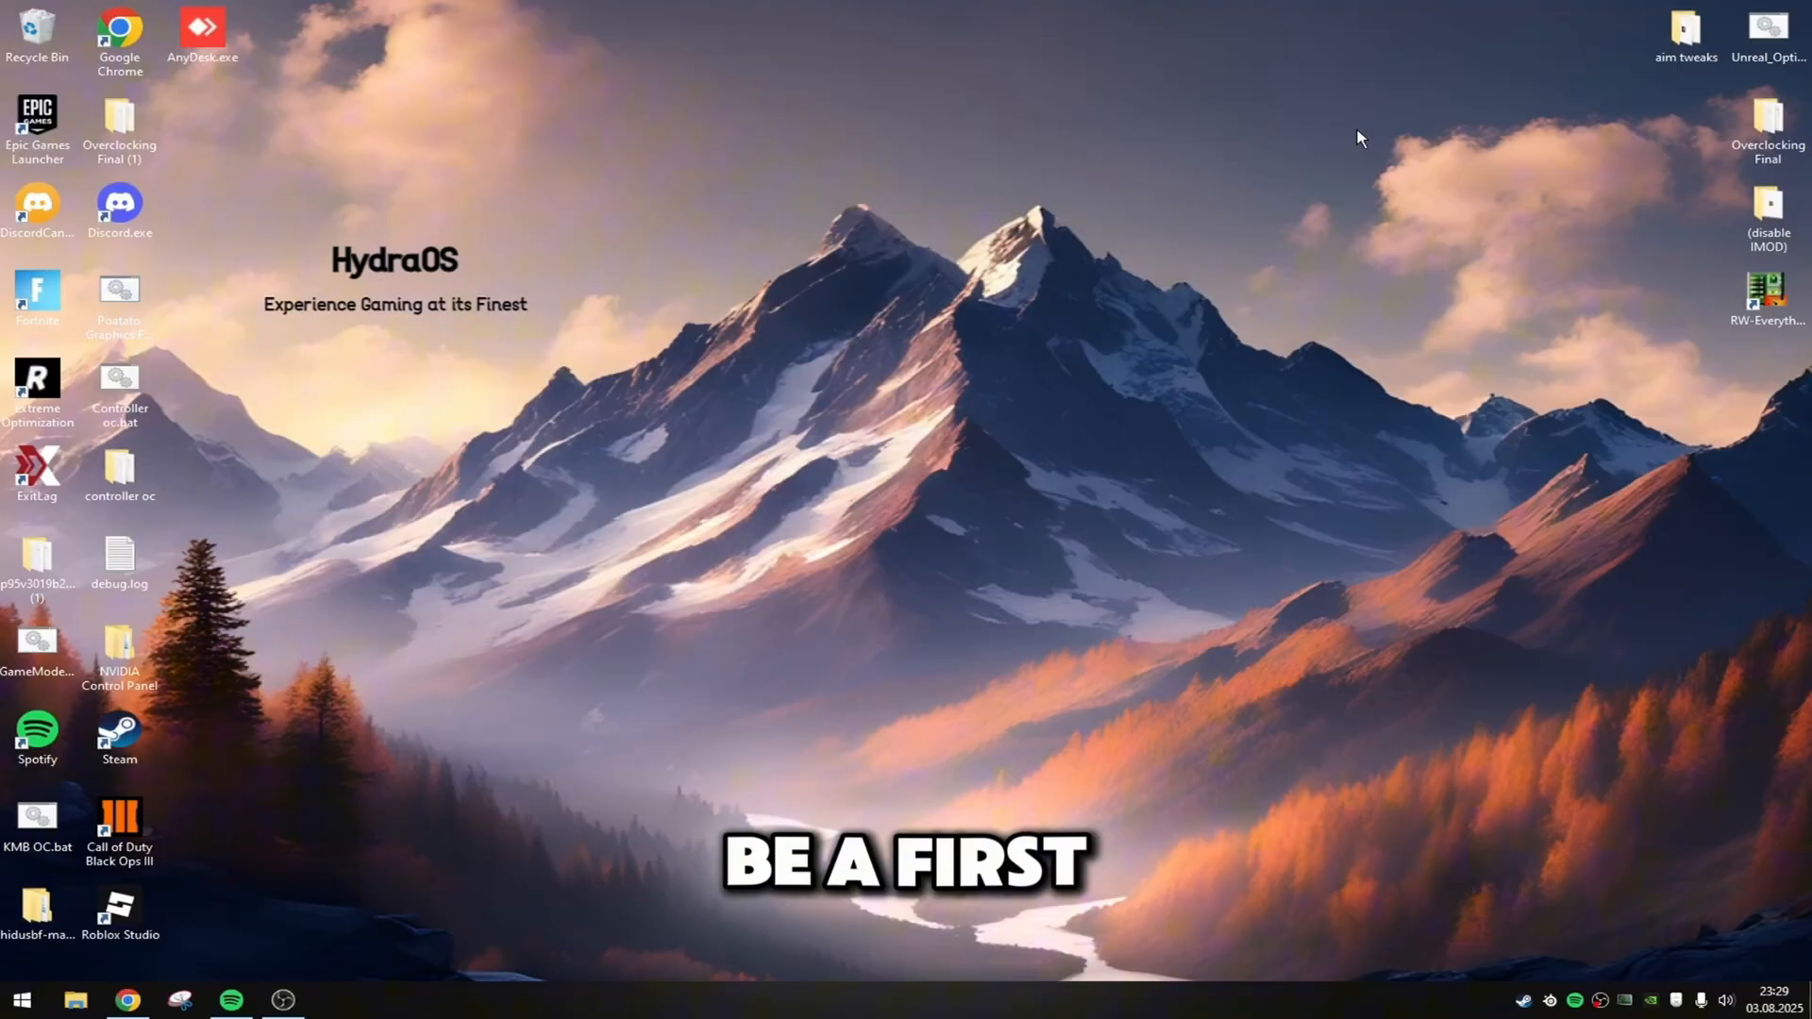
{"action": "mouse_move", "coordinate": [1038, 615]}
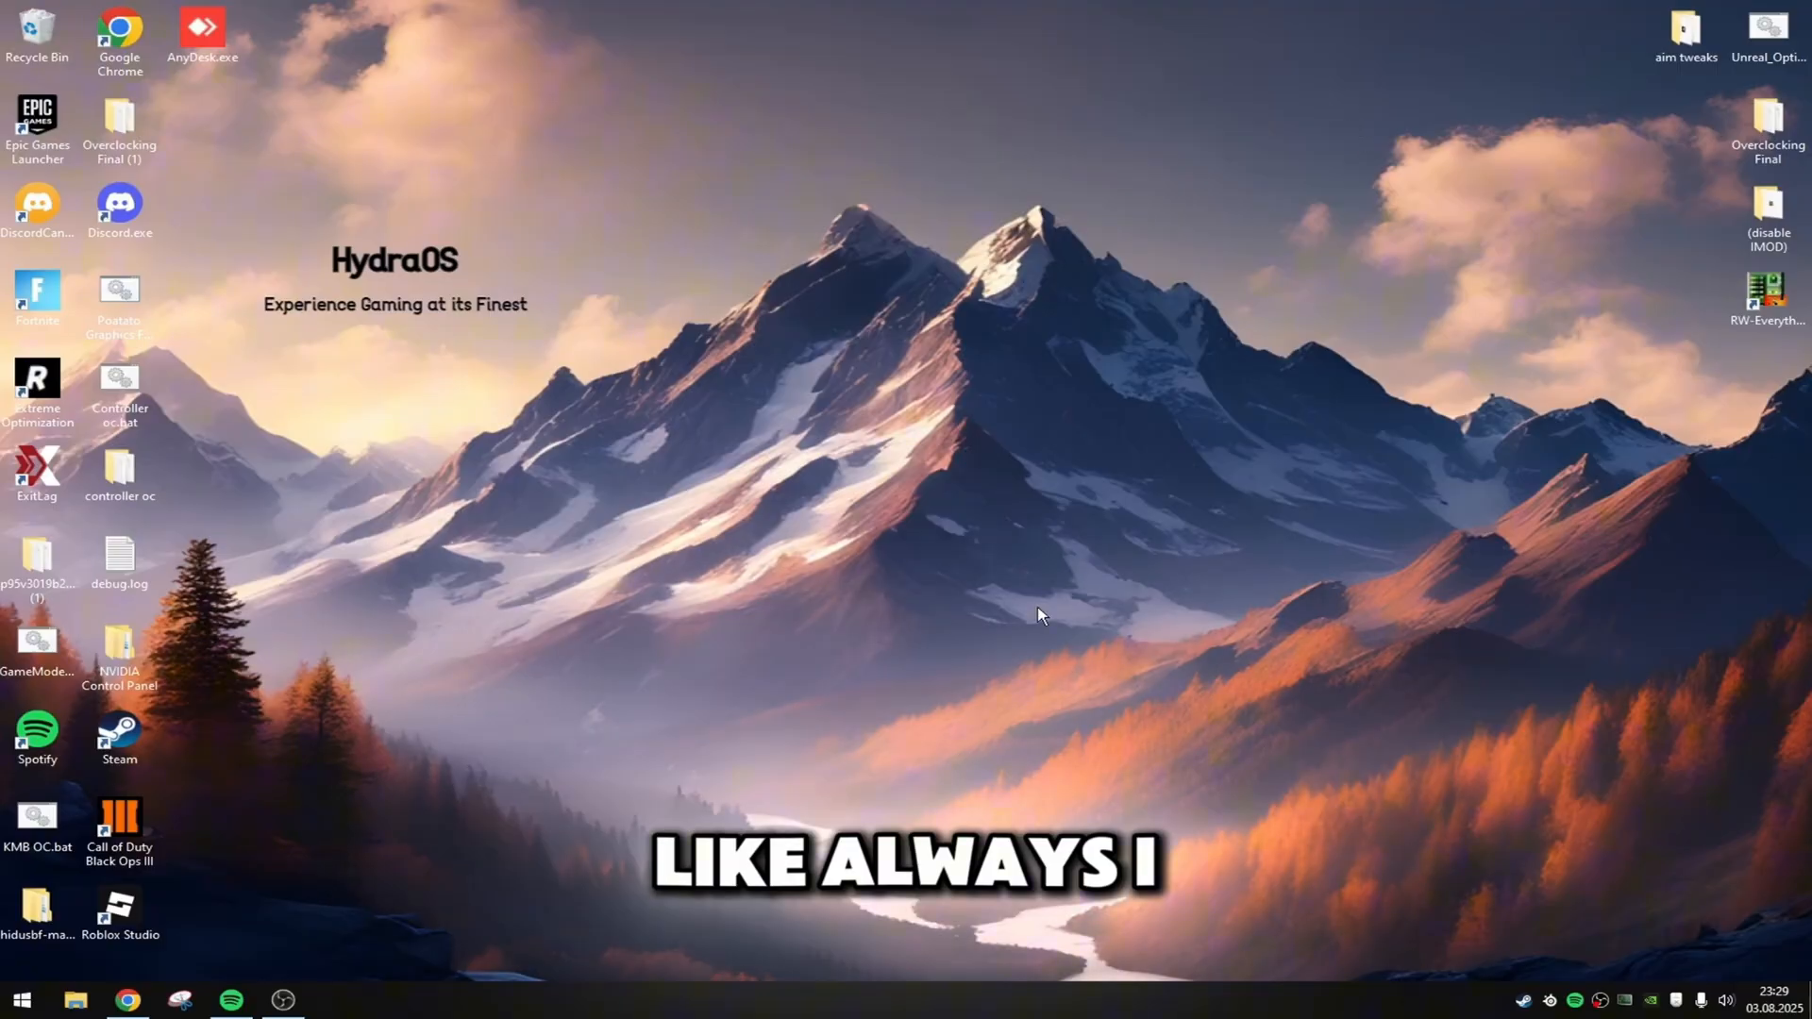
Review the CPU and memory performance details in Task Manager
{"action": "left_click", "coordinate": [336, 1000]}
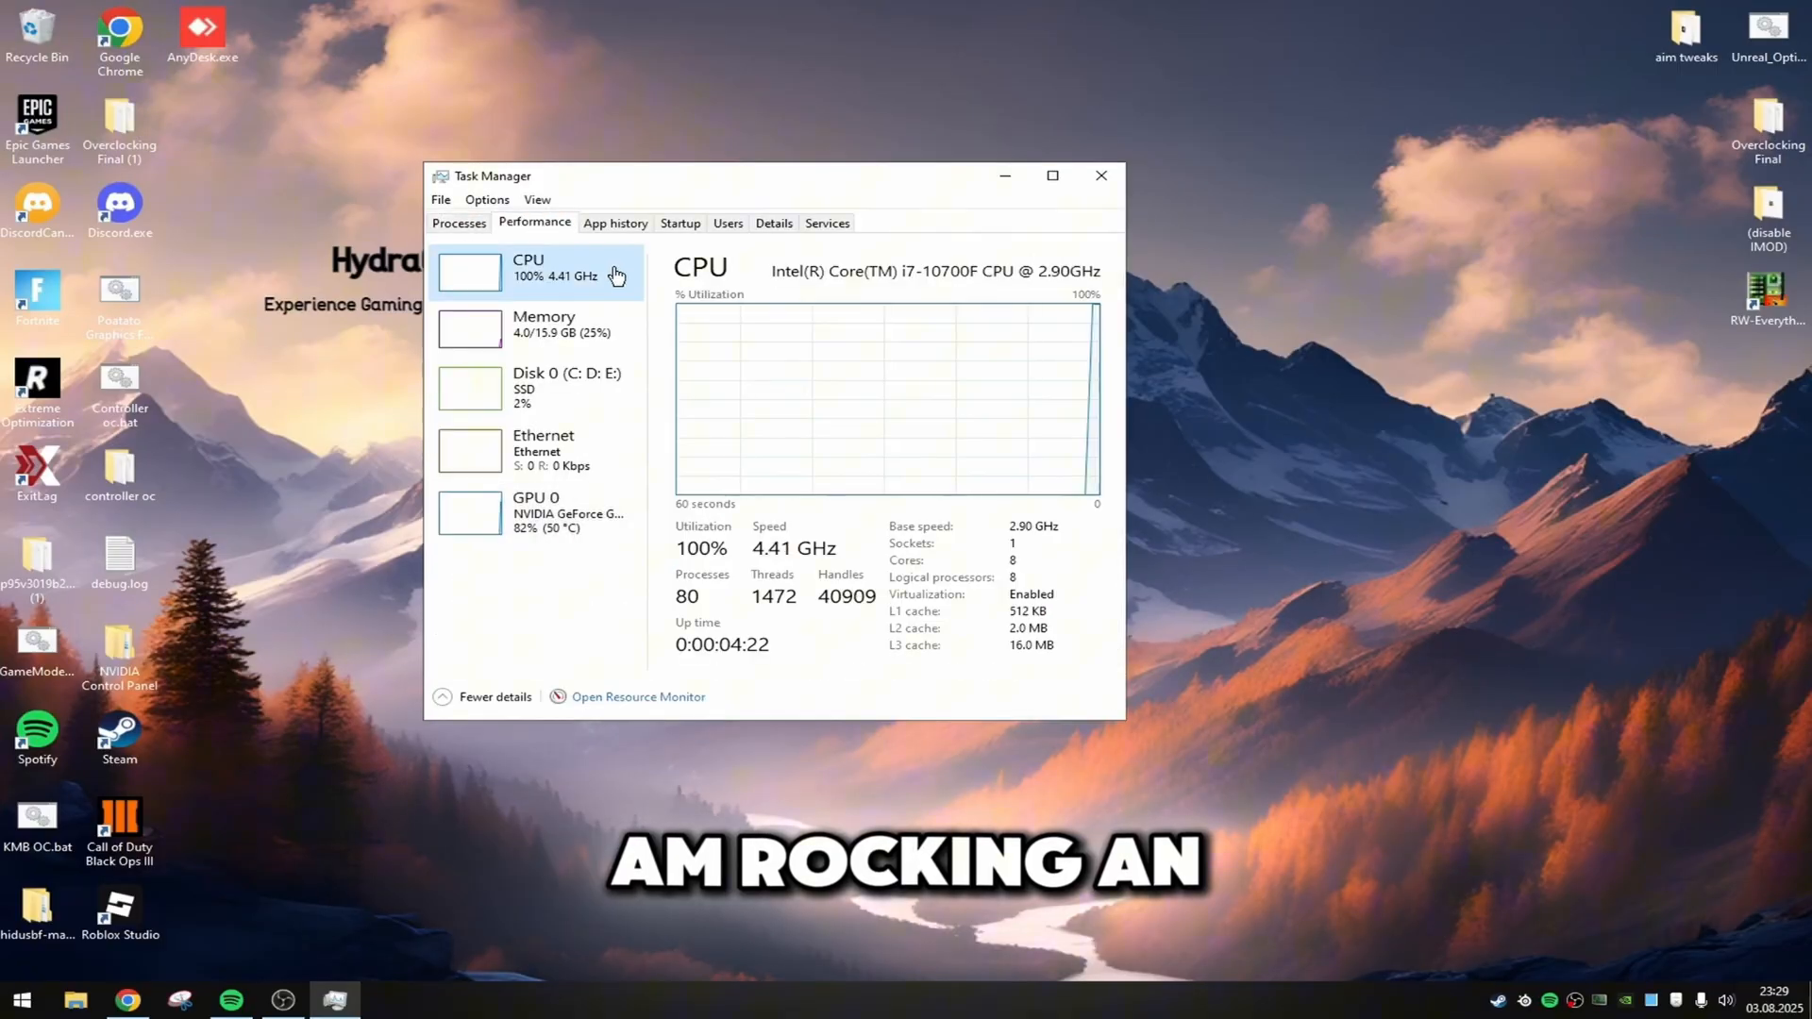
{"action": "left_click", "coordinate": [538, 323]}
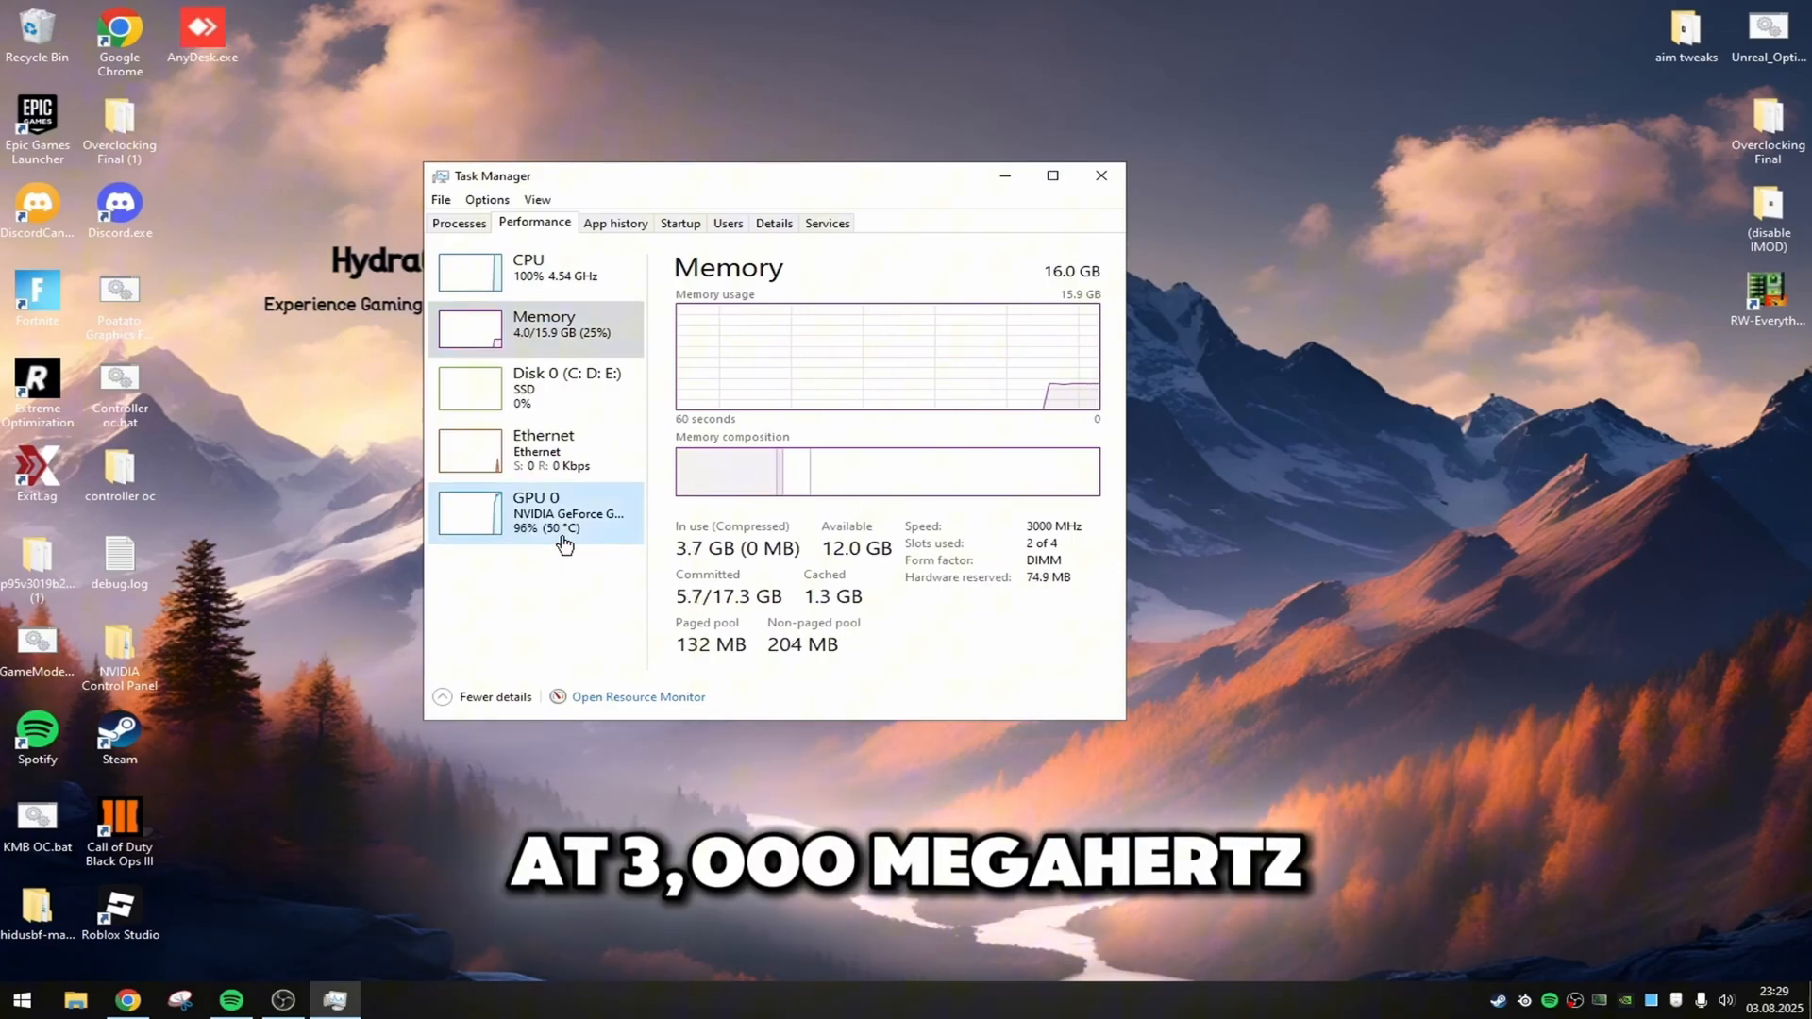
{"action": "left_click", "coordinate": [534, 511]}
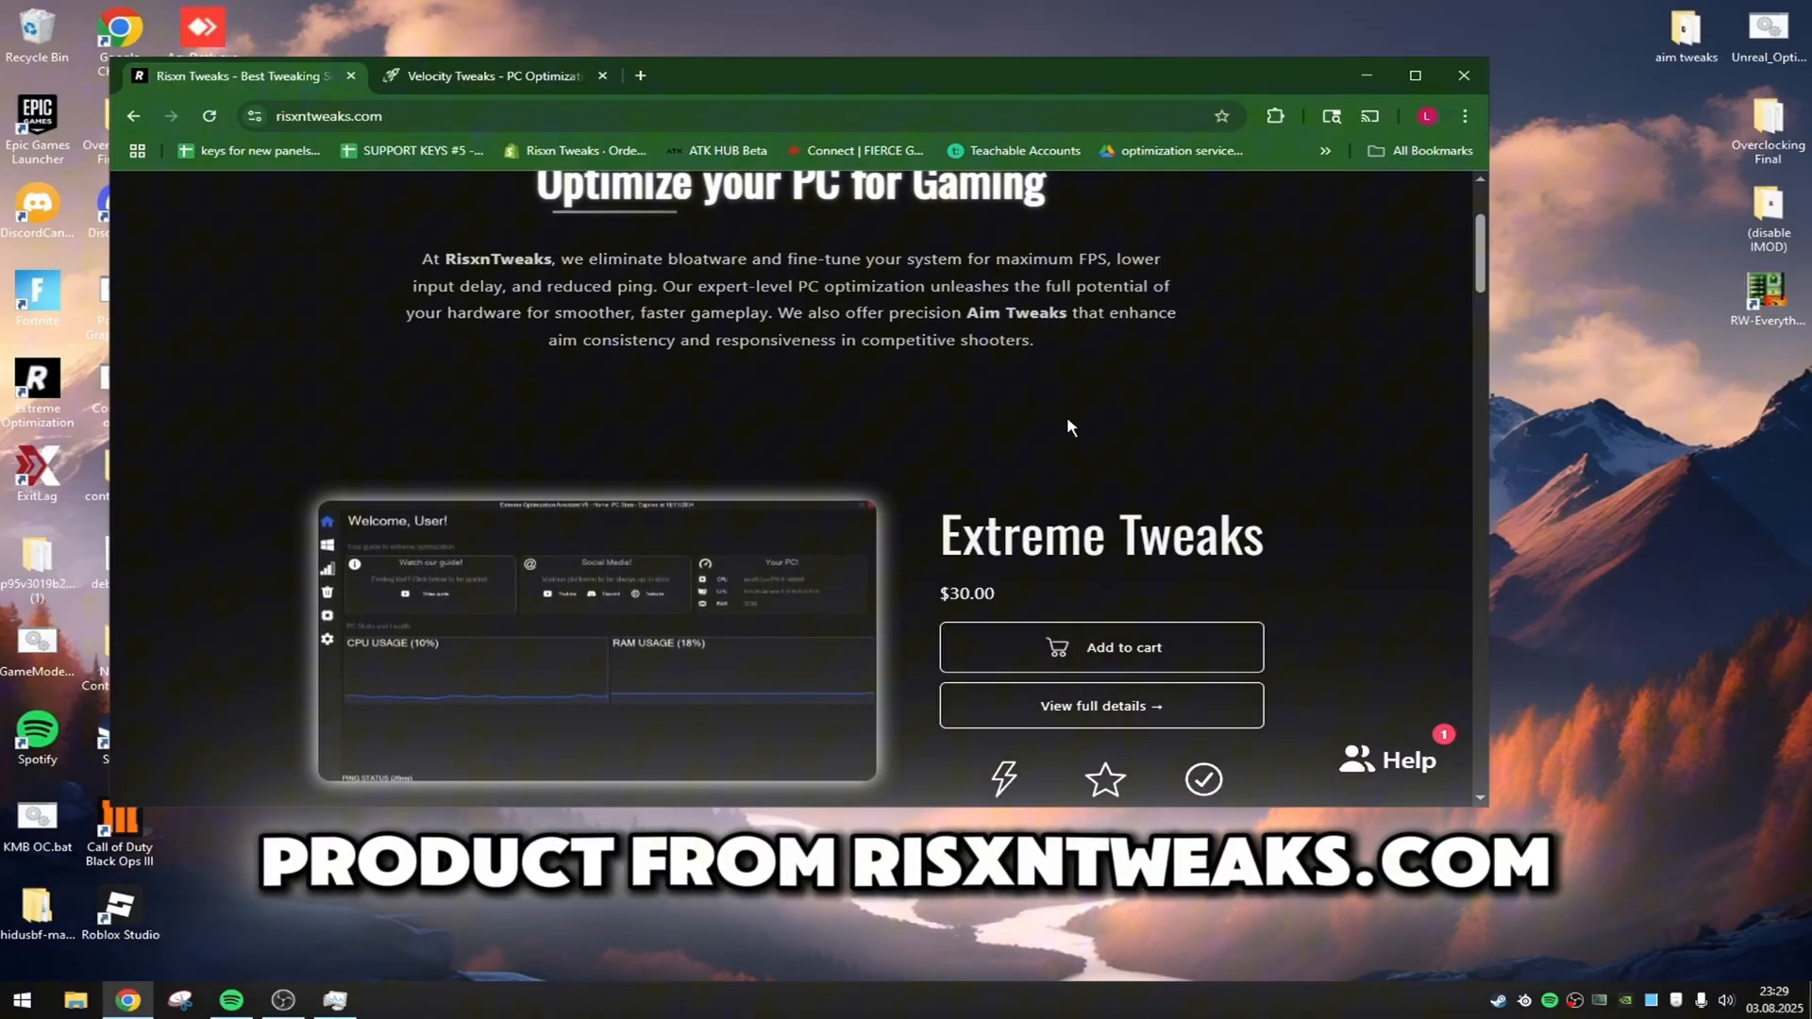
Switch to the Velocity Tweaks store tab showing the Basic and Premium plans
{"action": "left_click", "coordinate": [491, 76]}
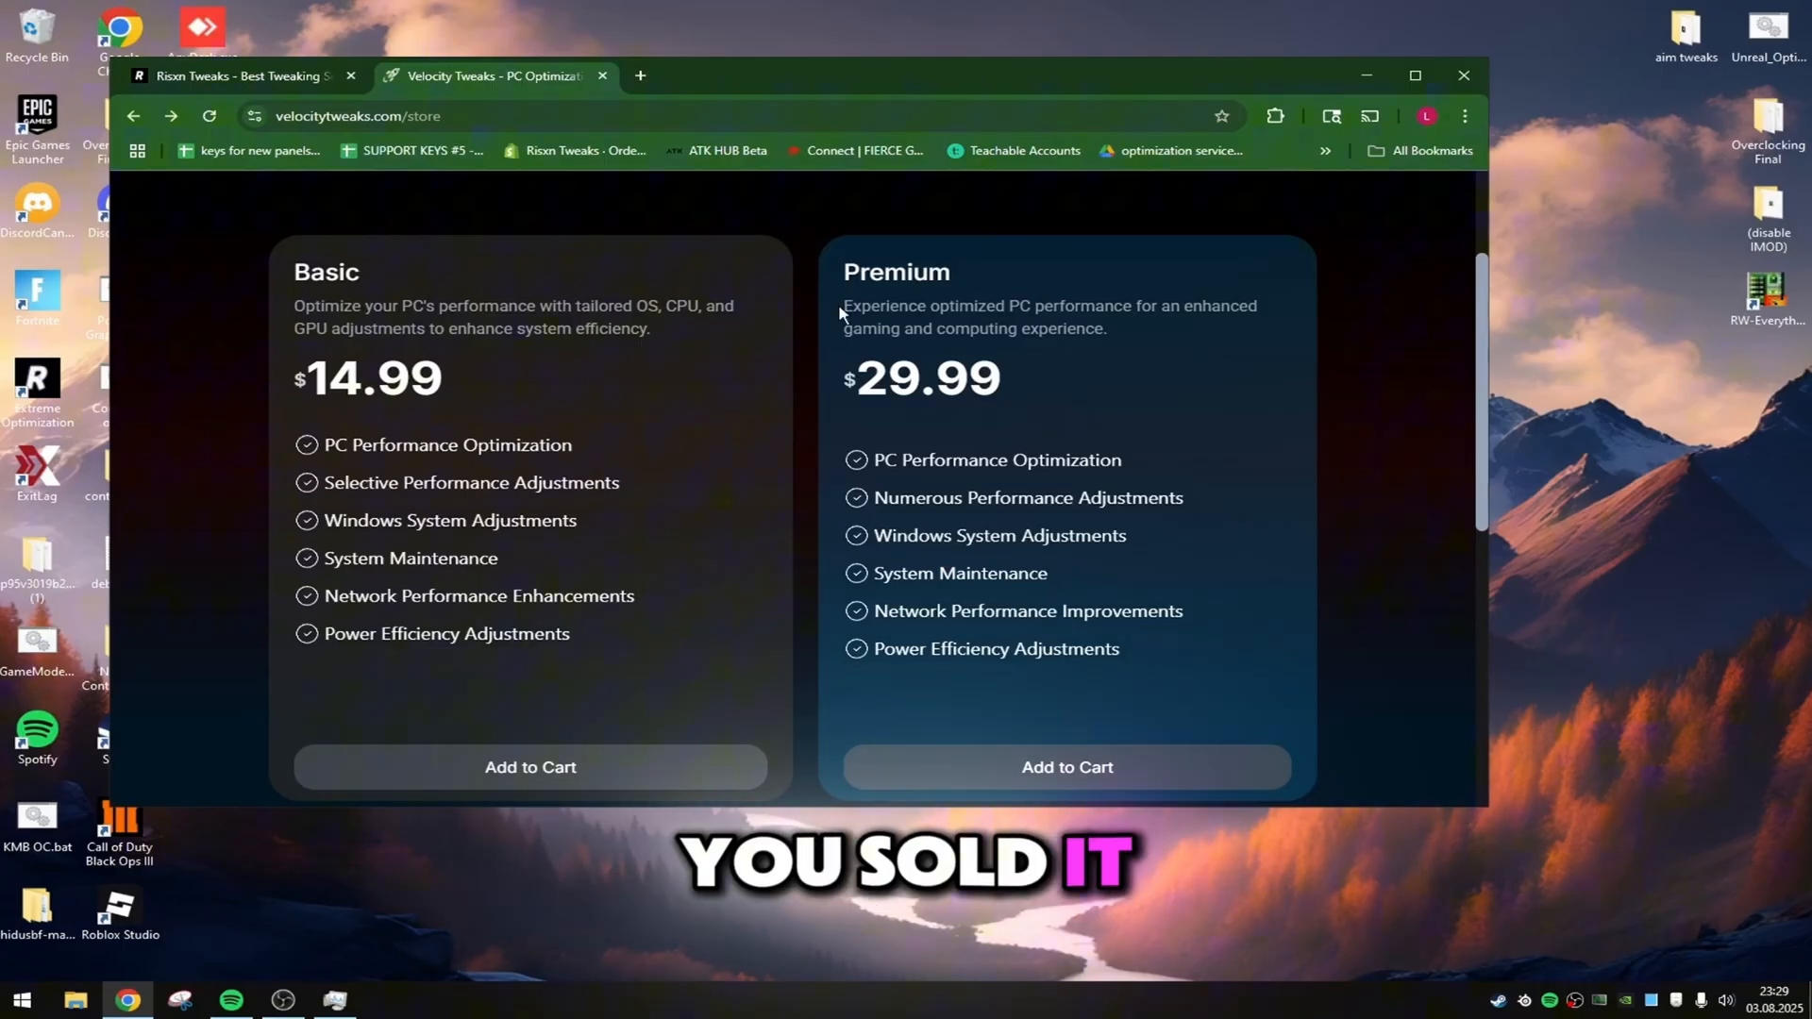
{"action": "mouse_move", "coordinate": [725, 417]}
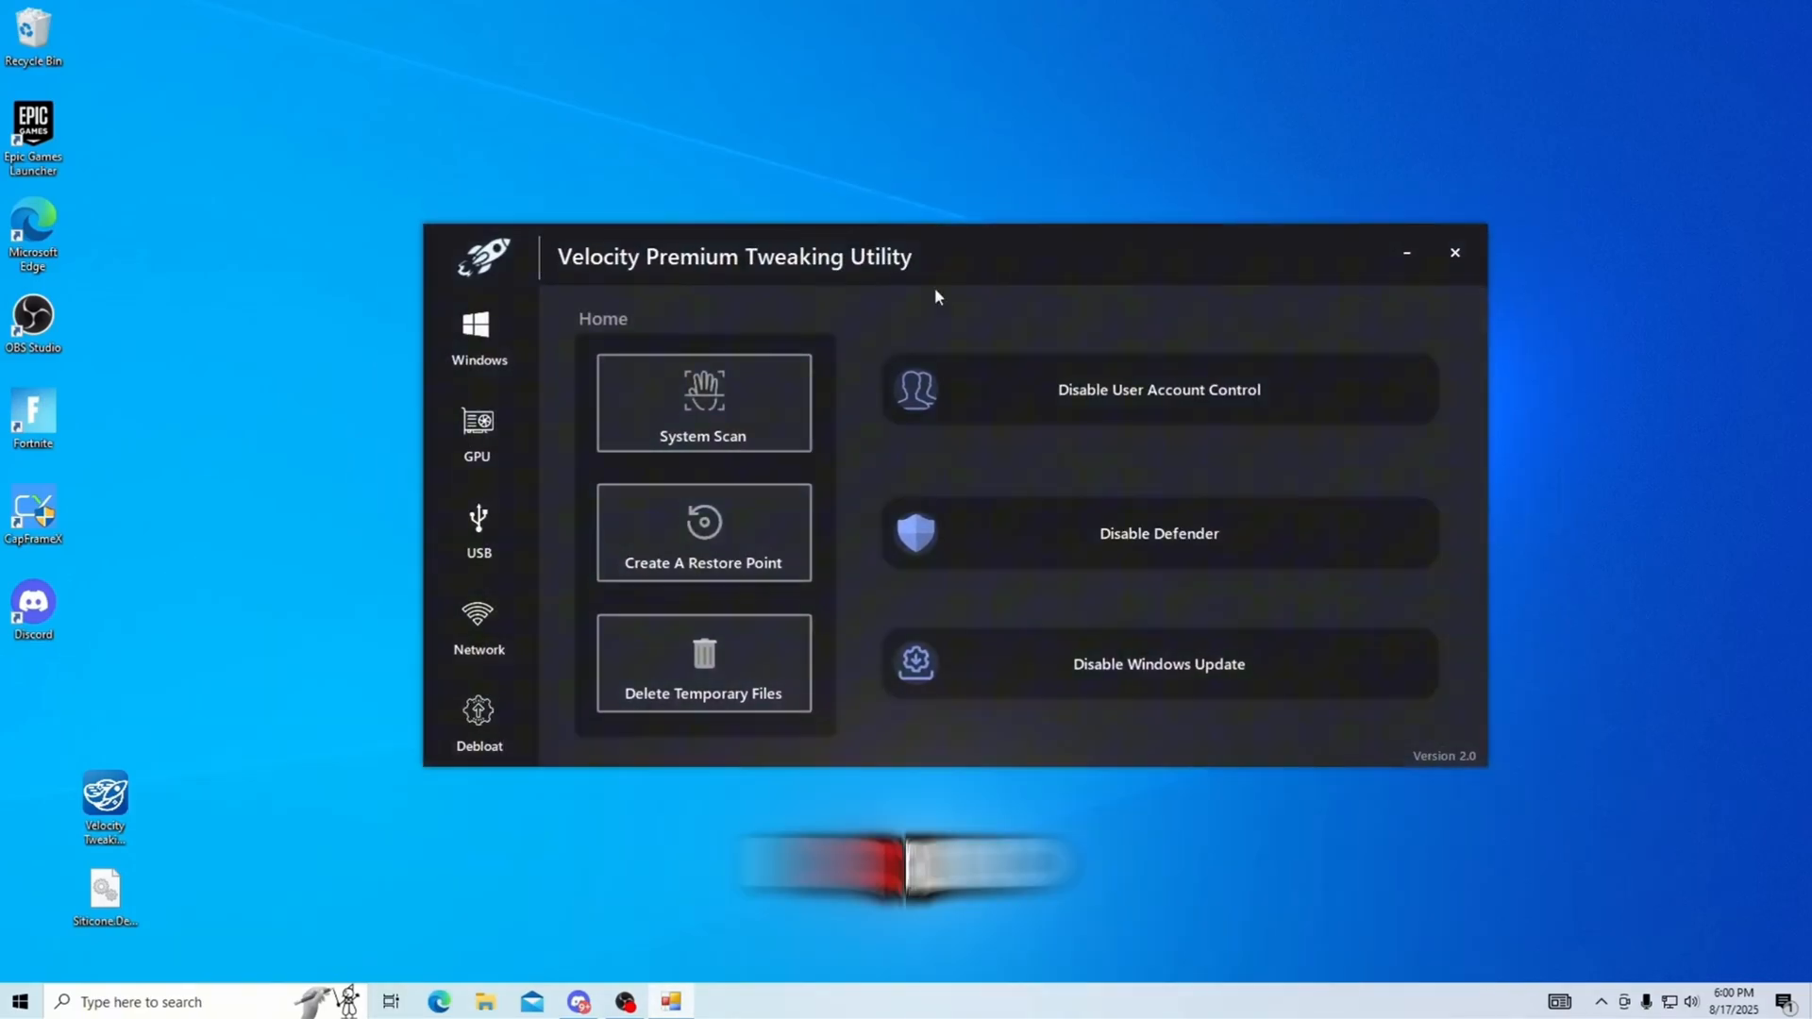
Browse the Windows tweak categories and the GPU driver tweaks and tools
{"action": "left_click", "coordinate": [477, 336]}
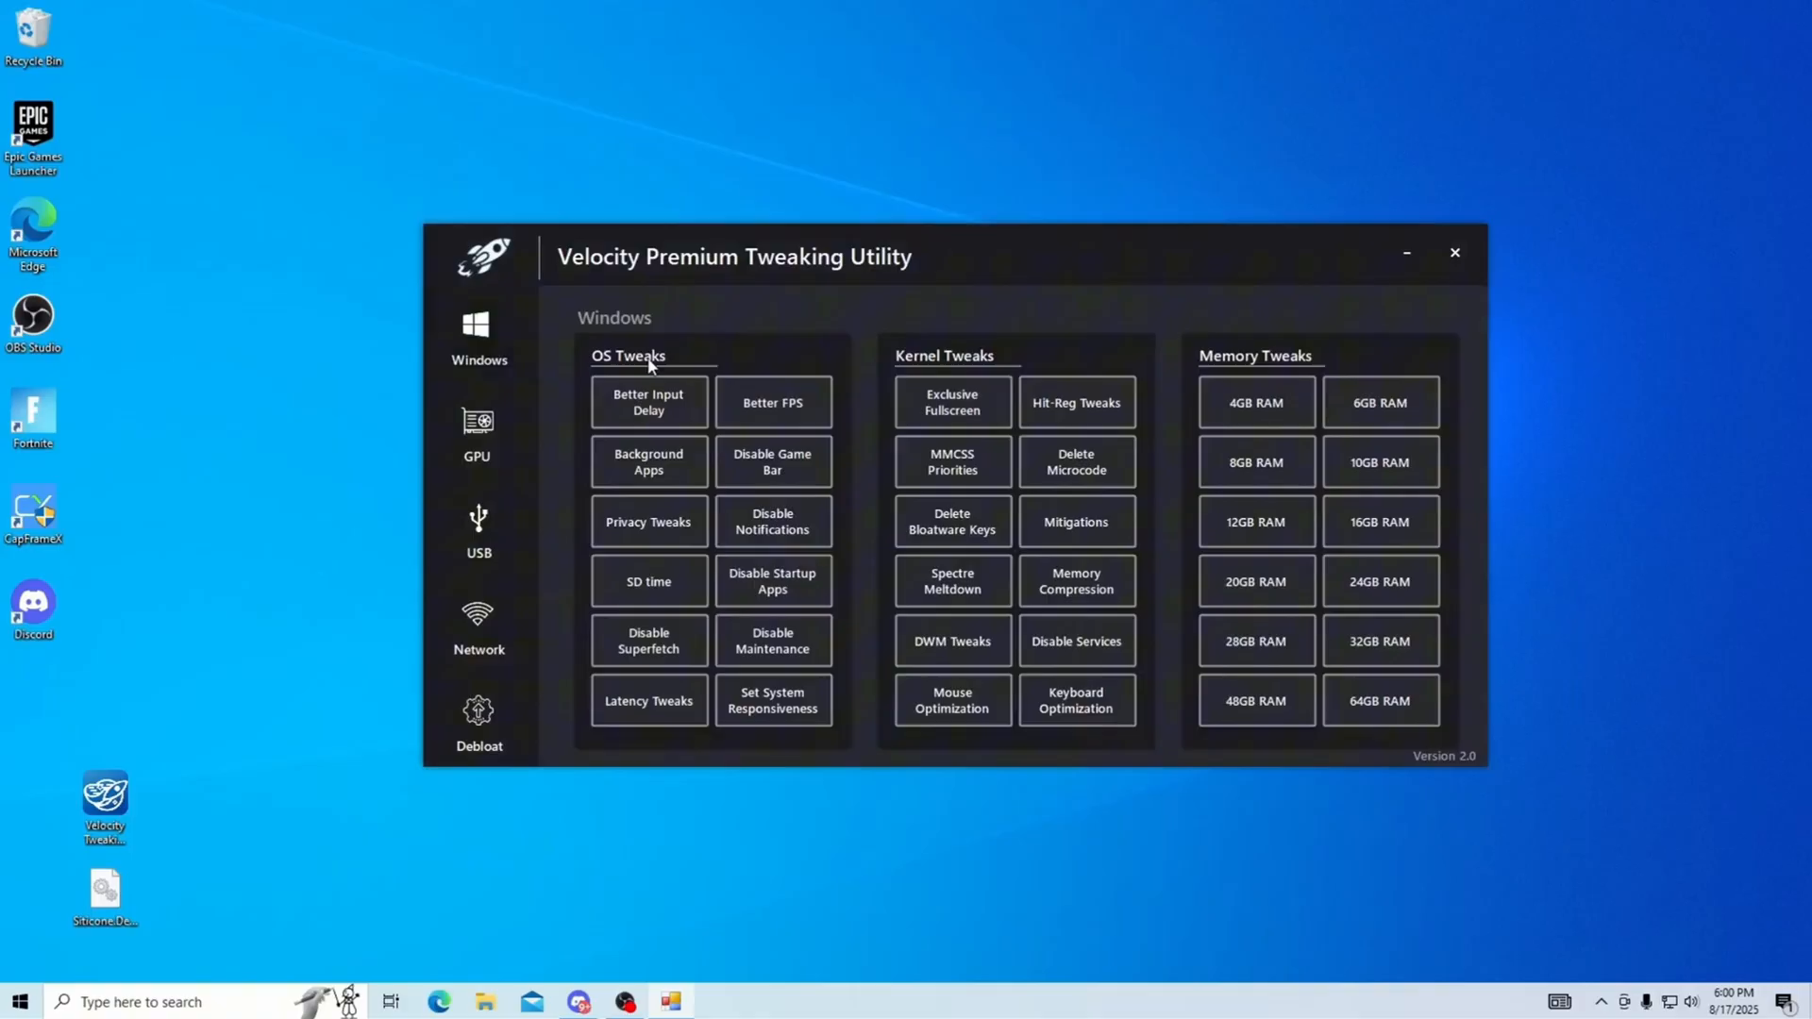
{"action": "mouse_move", "coordinate": [1321, 659]}
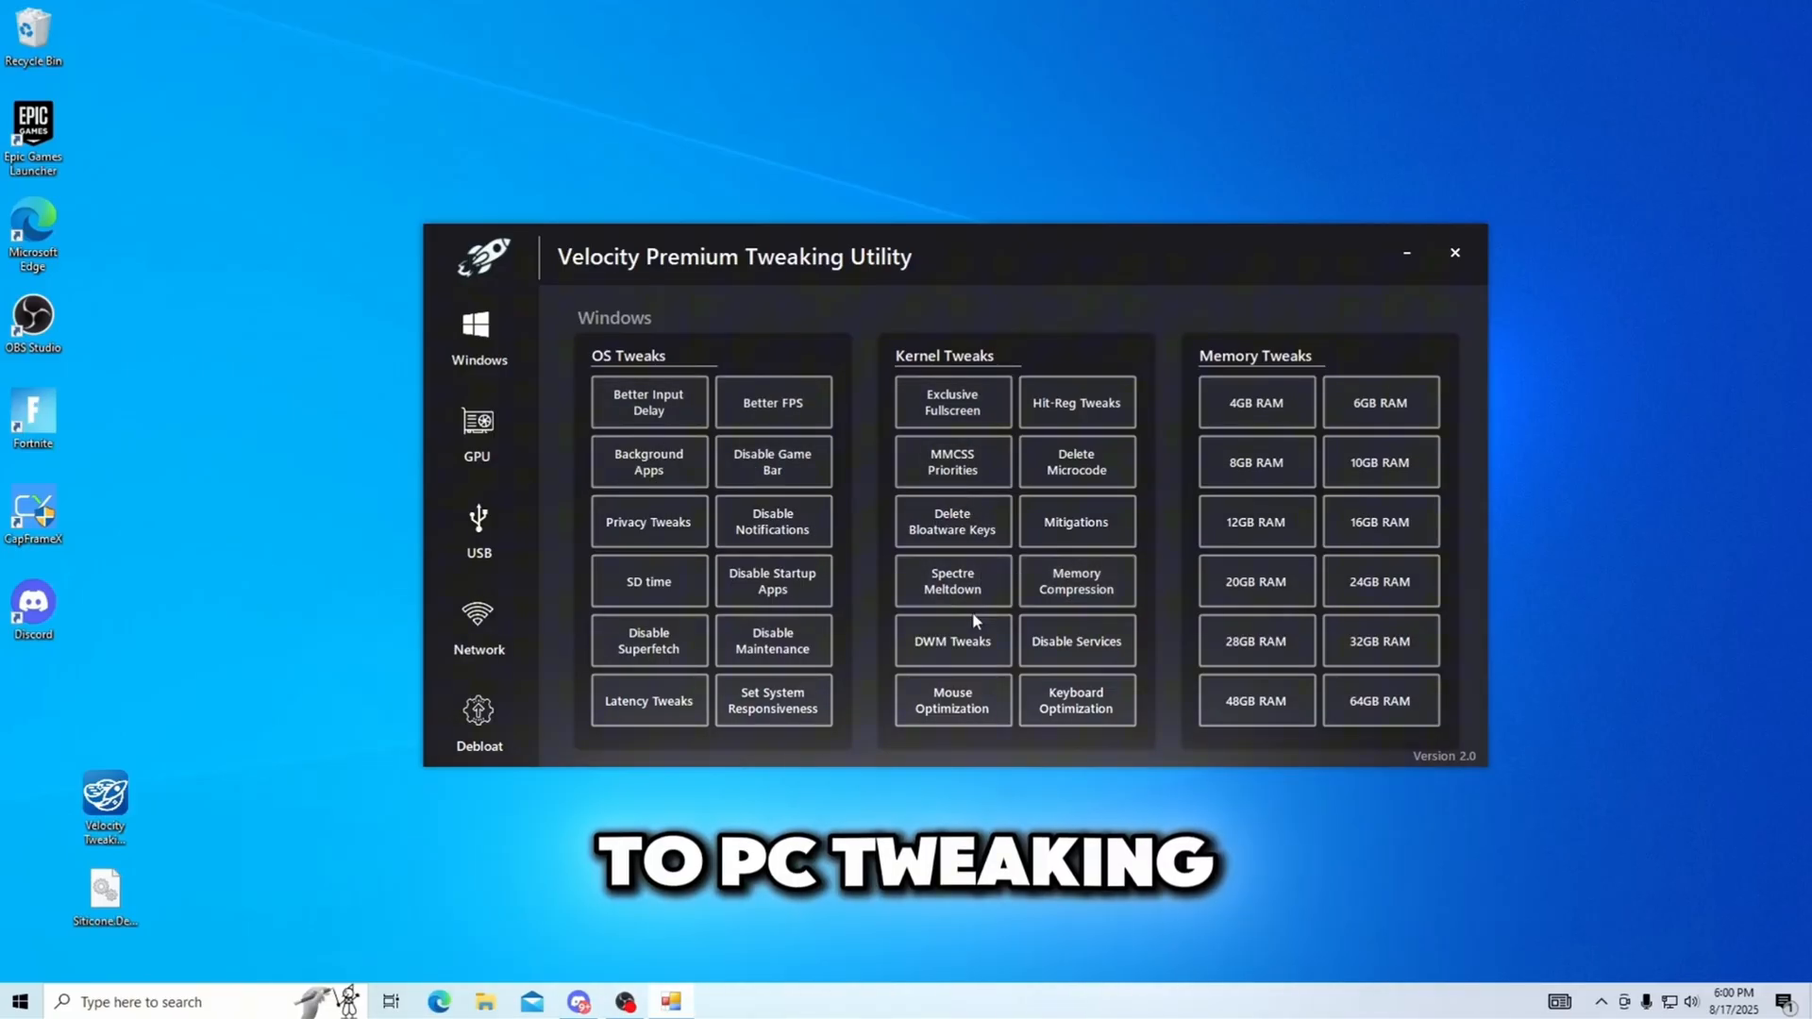
{"action": "left_click", "coordinate": [478, 434]}
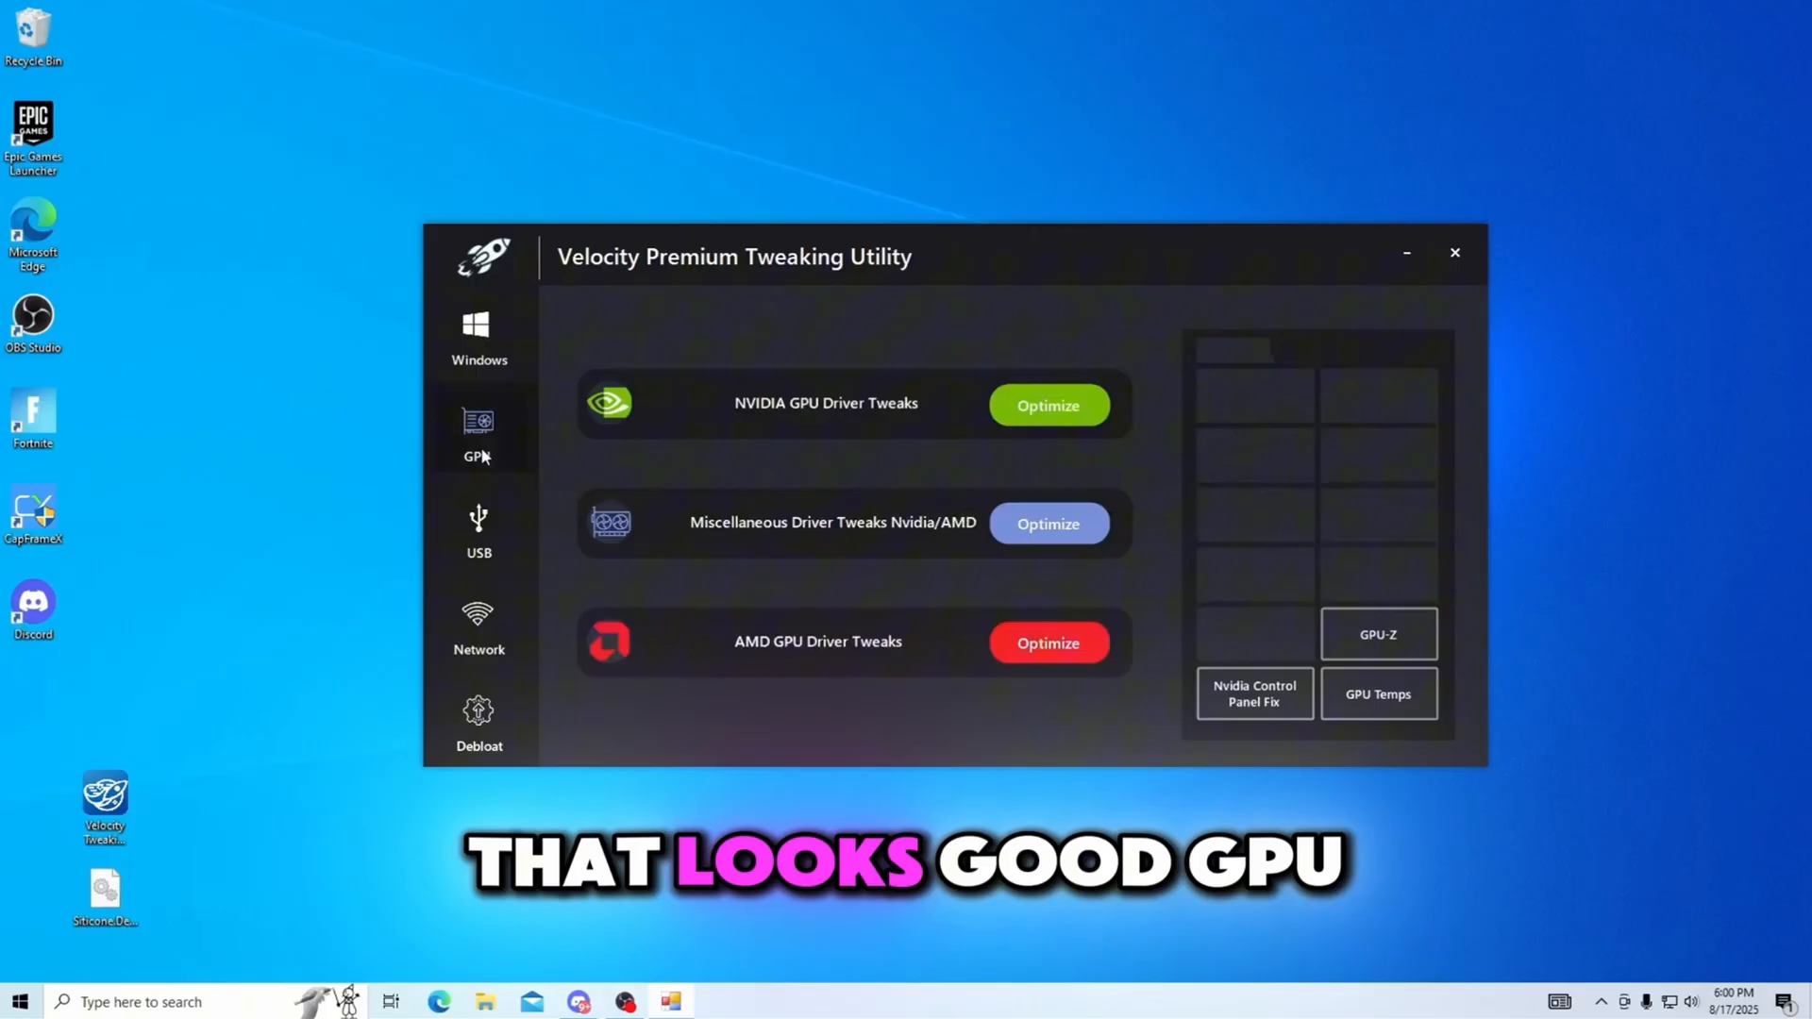
{"action": "left_click", "coordinate": [477, 434]}
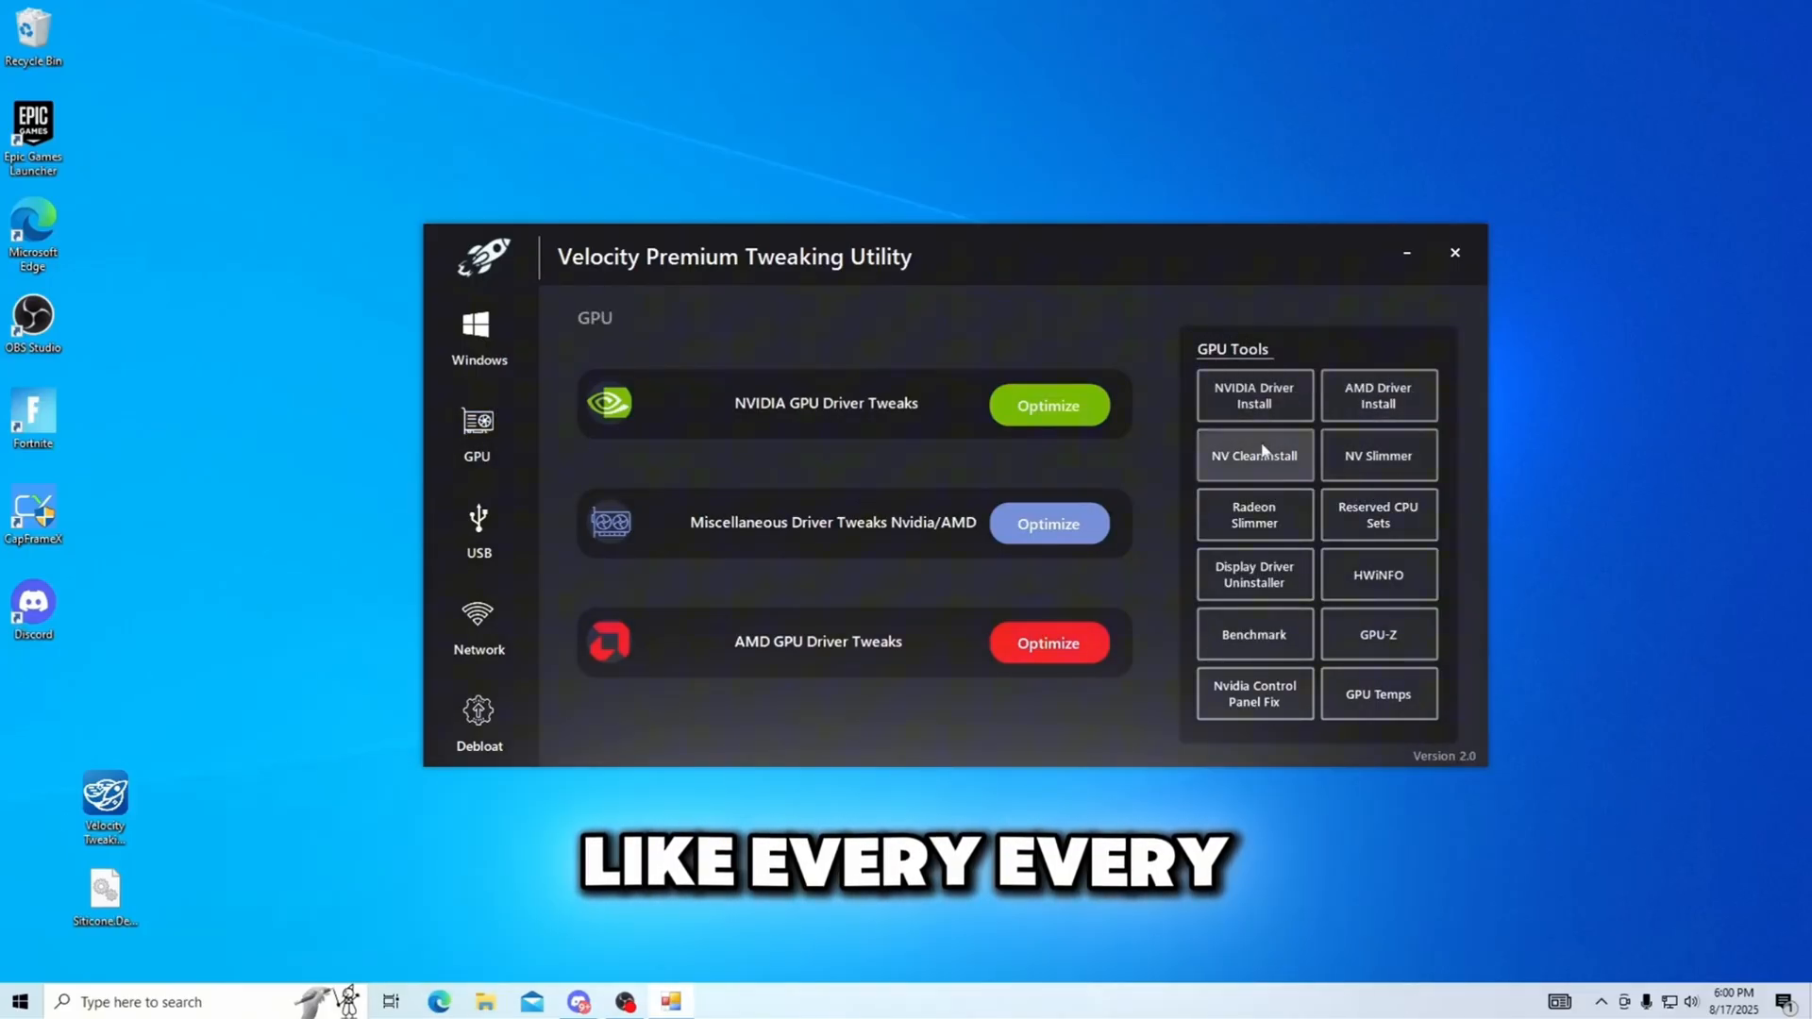
{"action": "mouse_move", "coordinate": [1302, 349]}
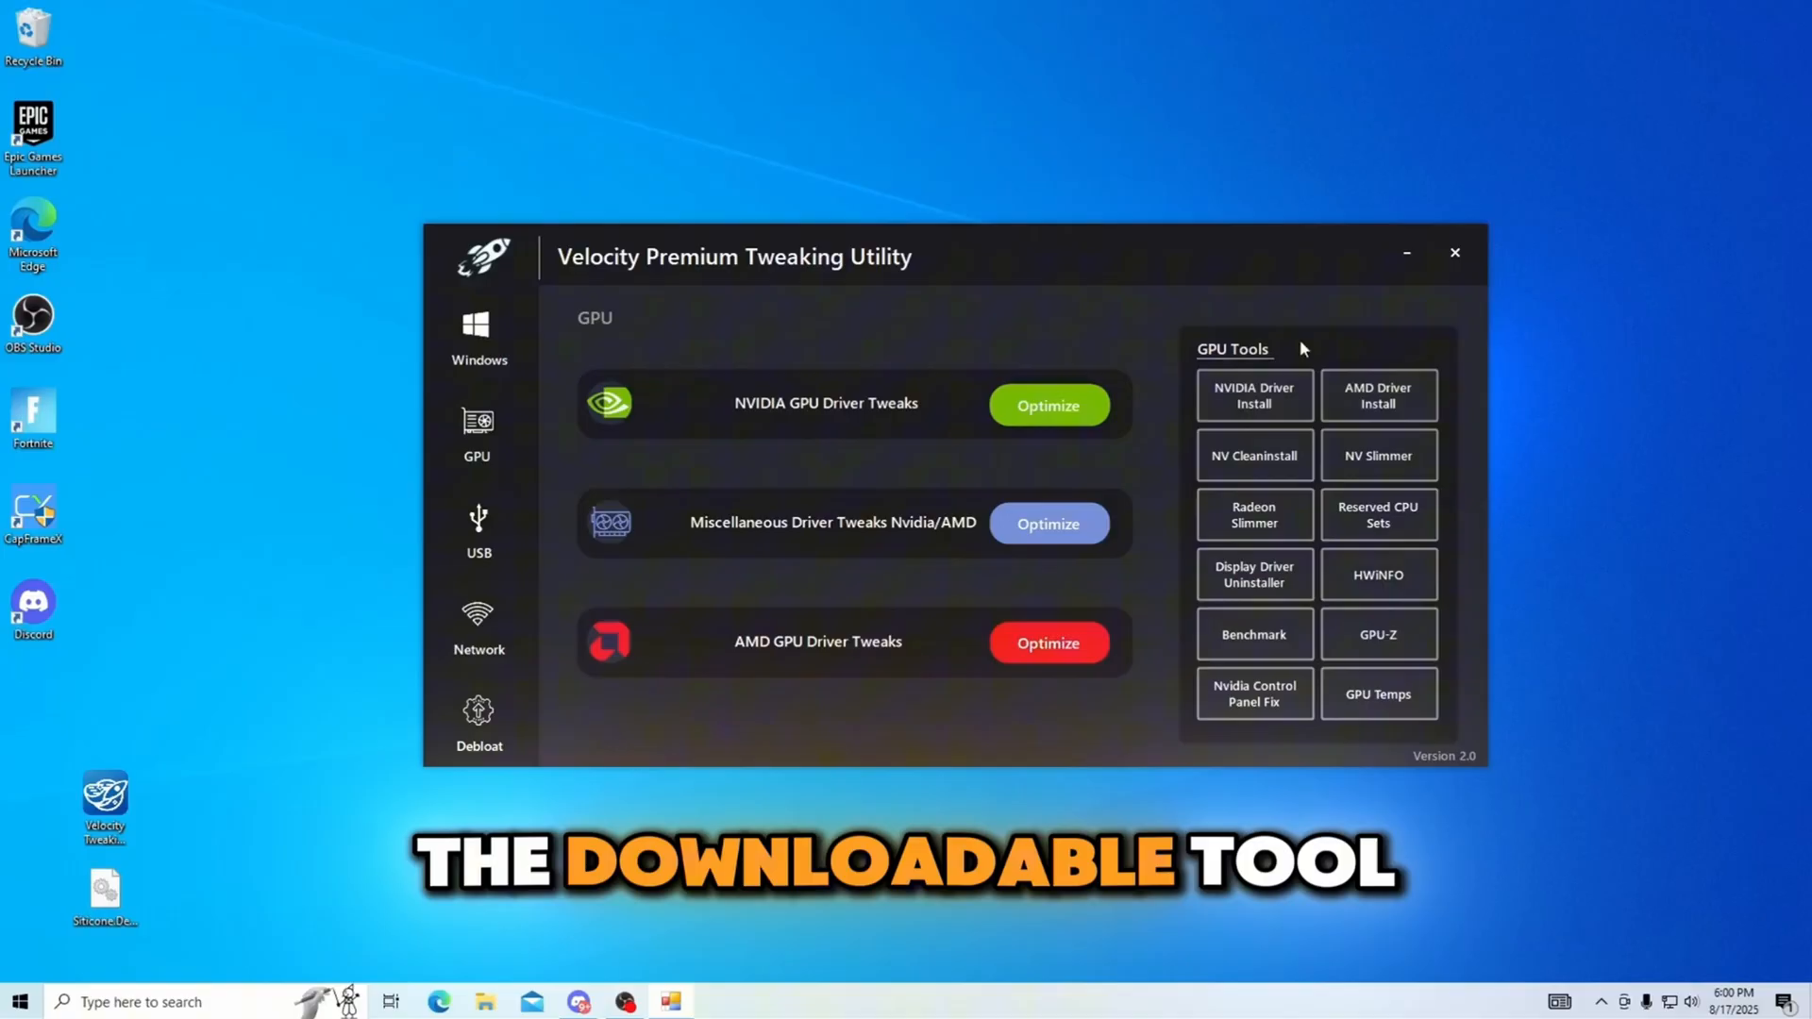
{"action": "mouse_move", "coordinate": [1259, 378]}
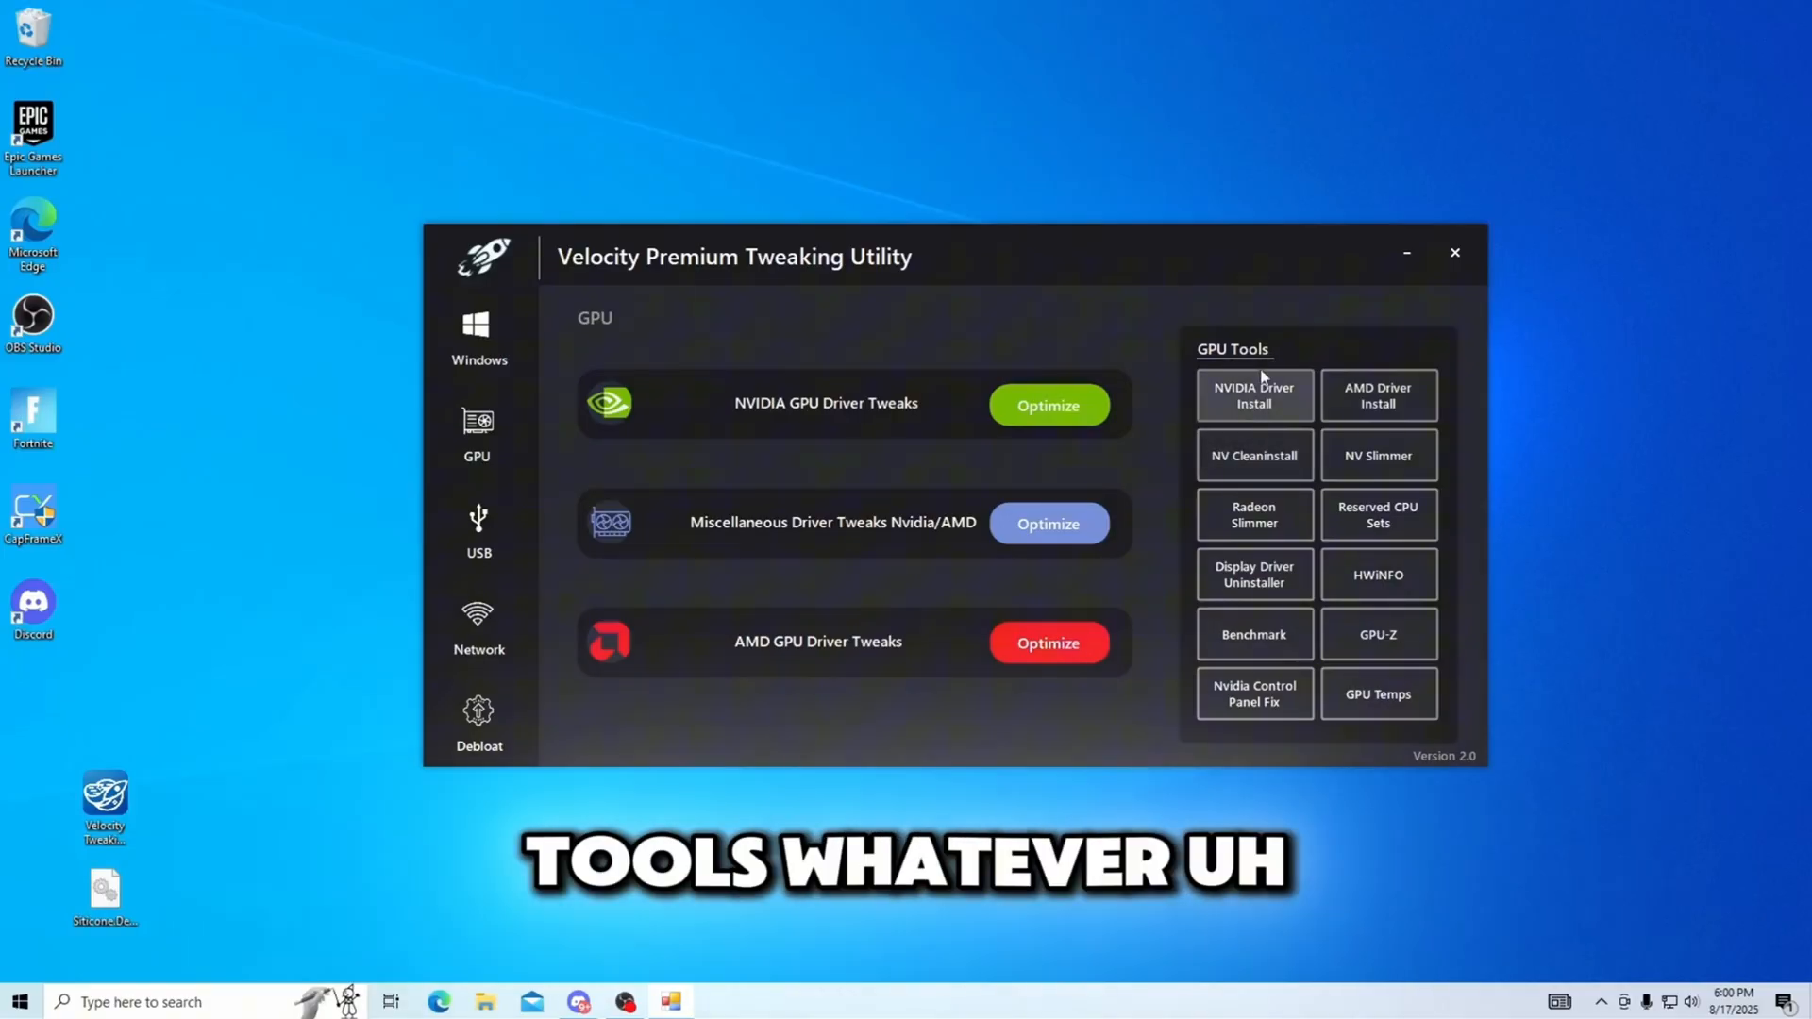
{"action": "mouse_move", "coordinate": [631, 439]}
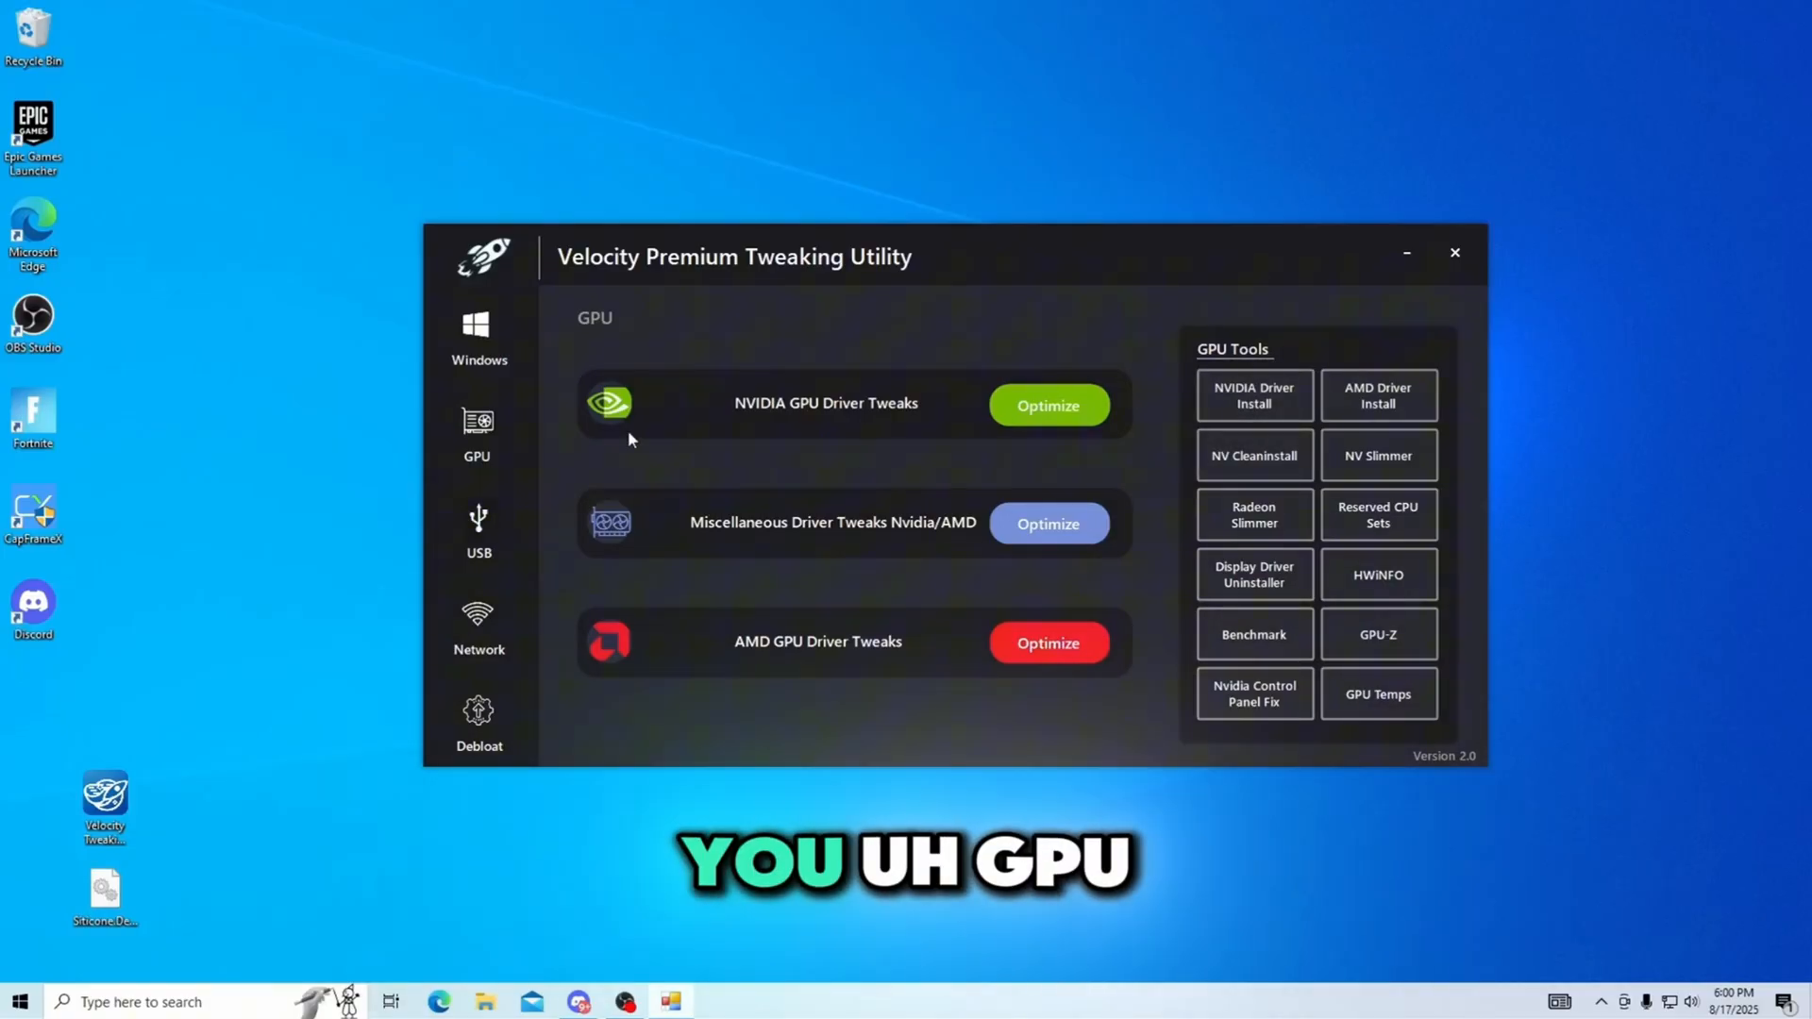
Browse the USB/power, Network (with adapter choices) and Debloat pages
{"action": "left_click", "coordinate": [478, 532]}
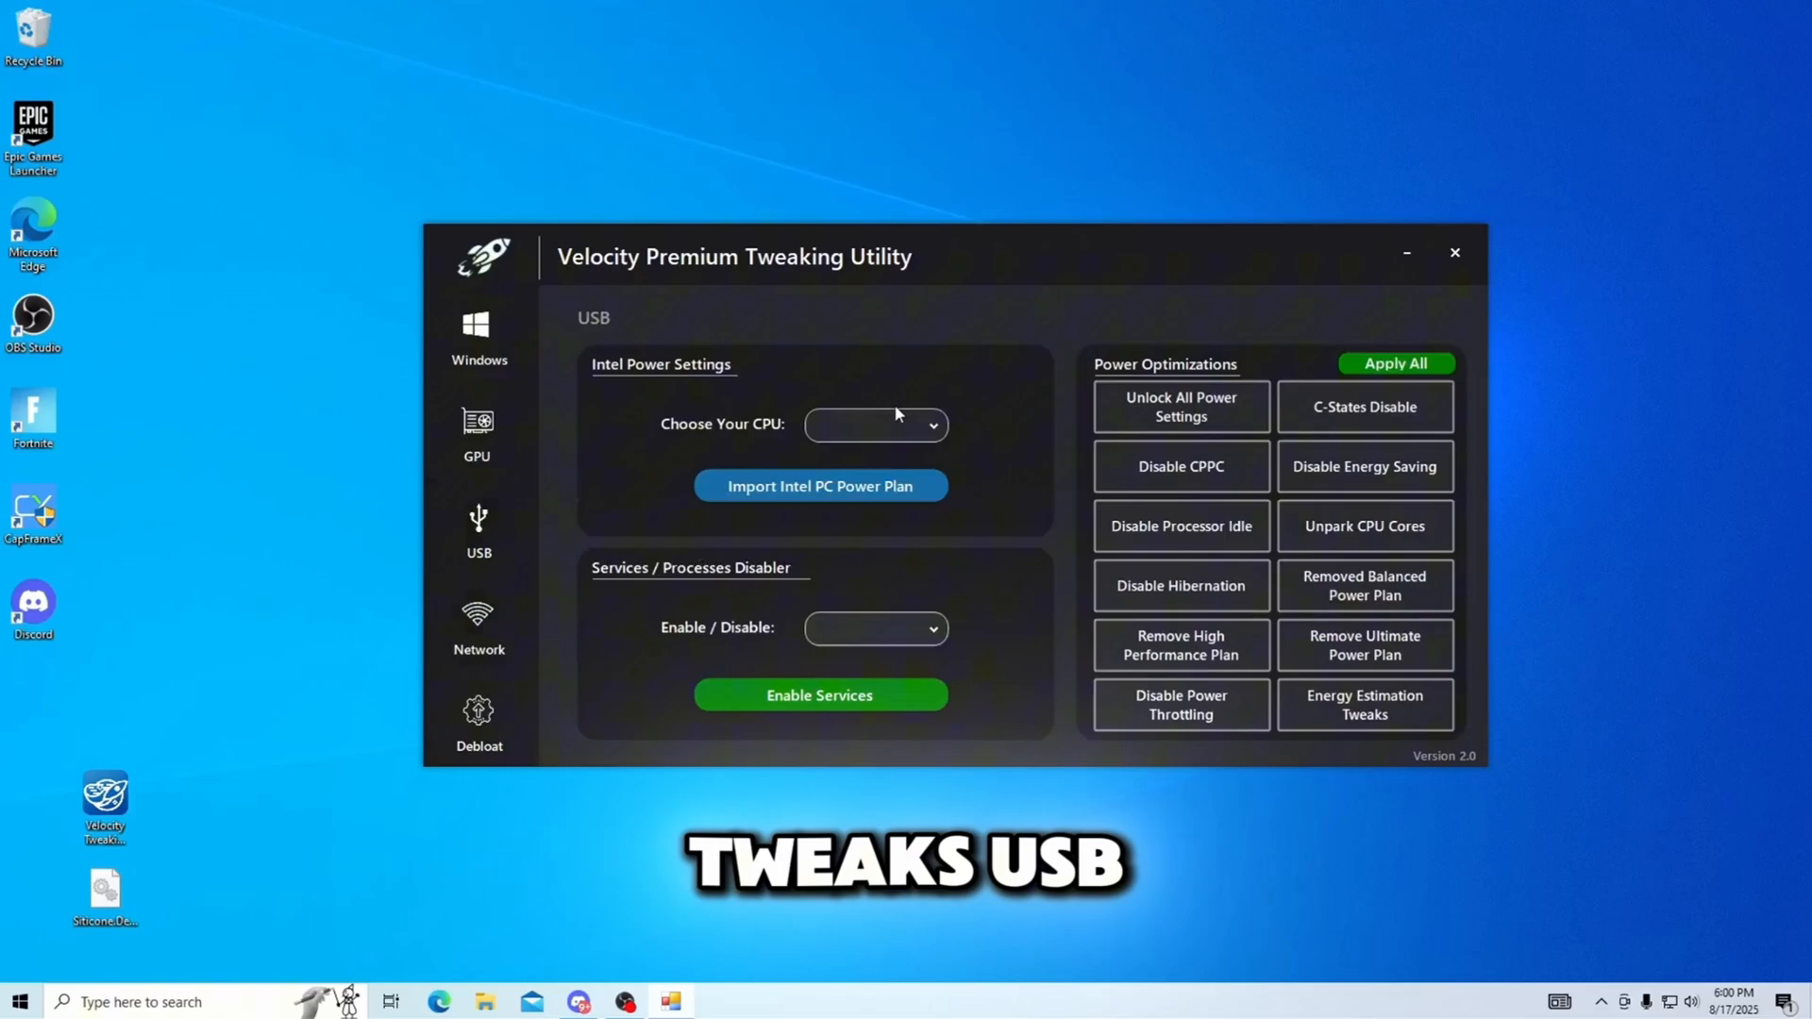
{"action": "left_click", "coordinate": [874, 424]}
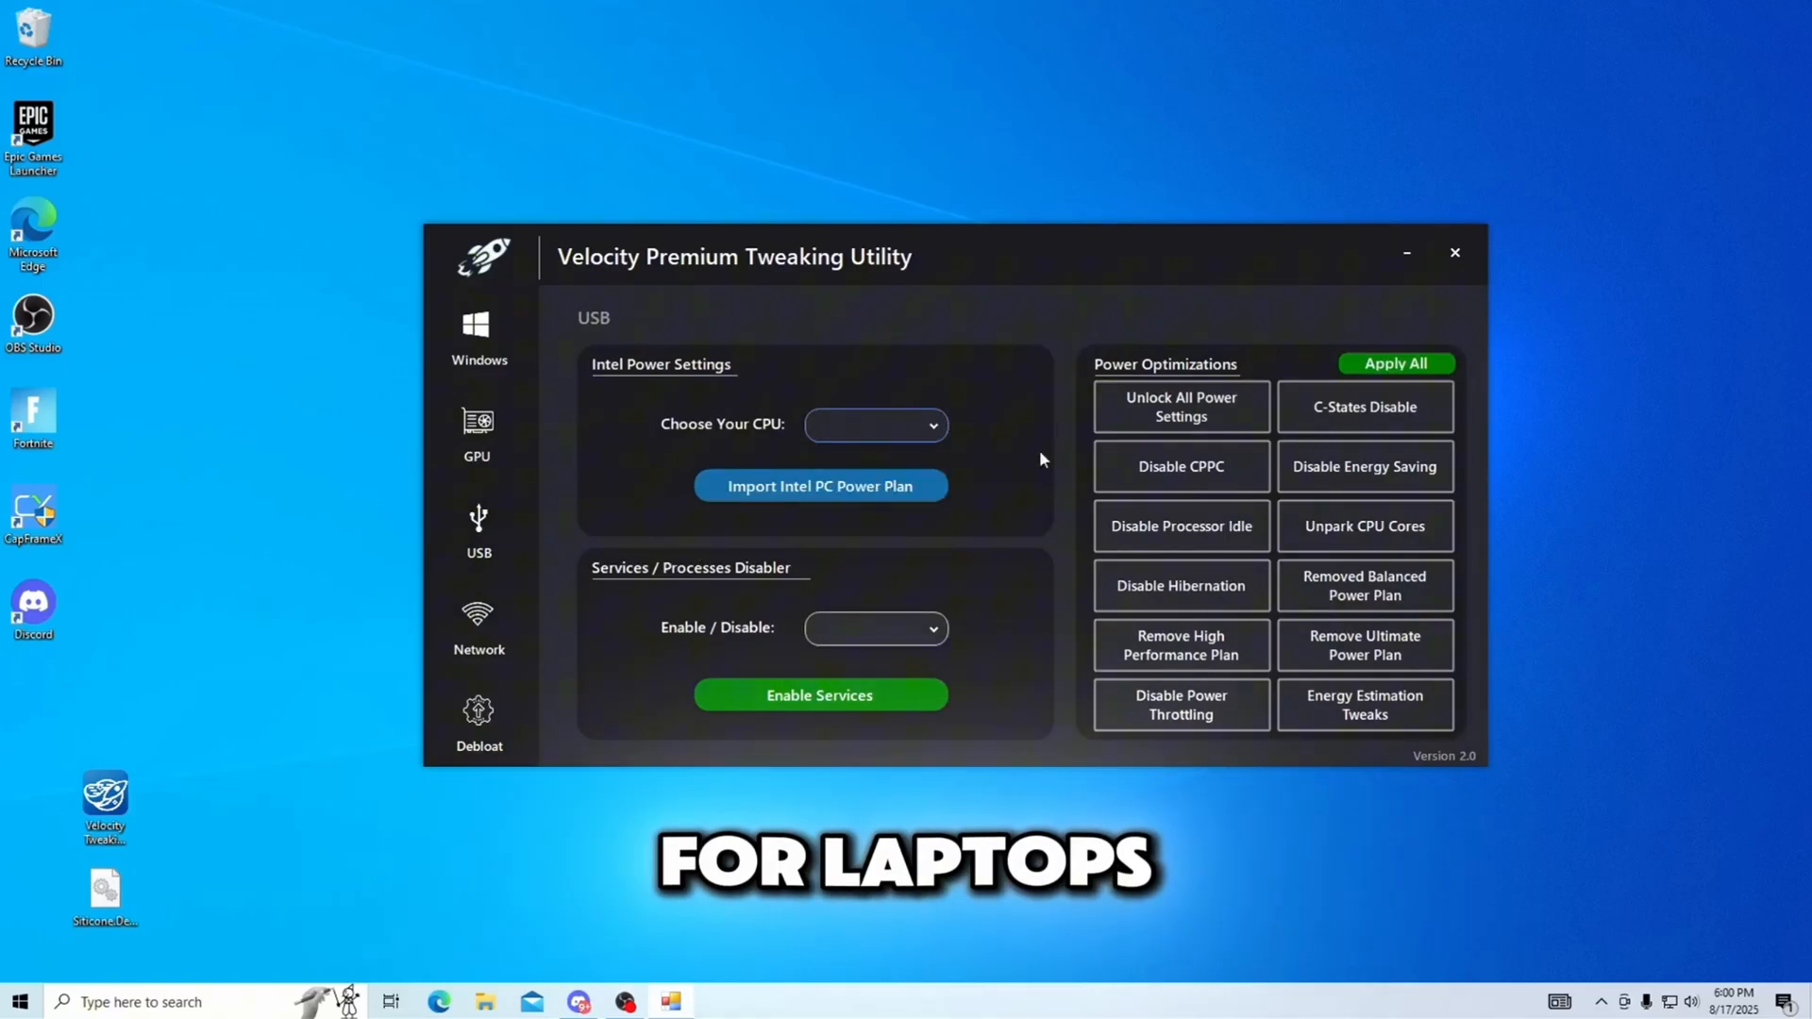
{"action": "mouse_move", "coordinate": [1221, 512]}
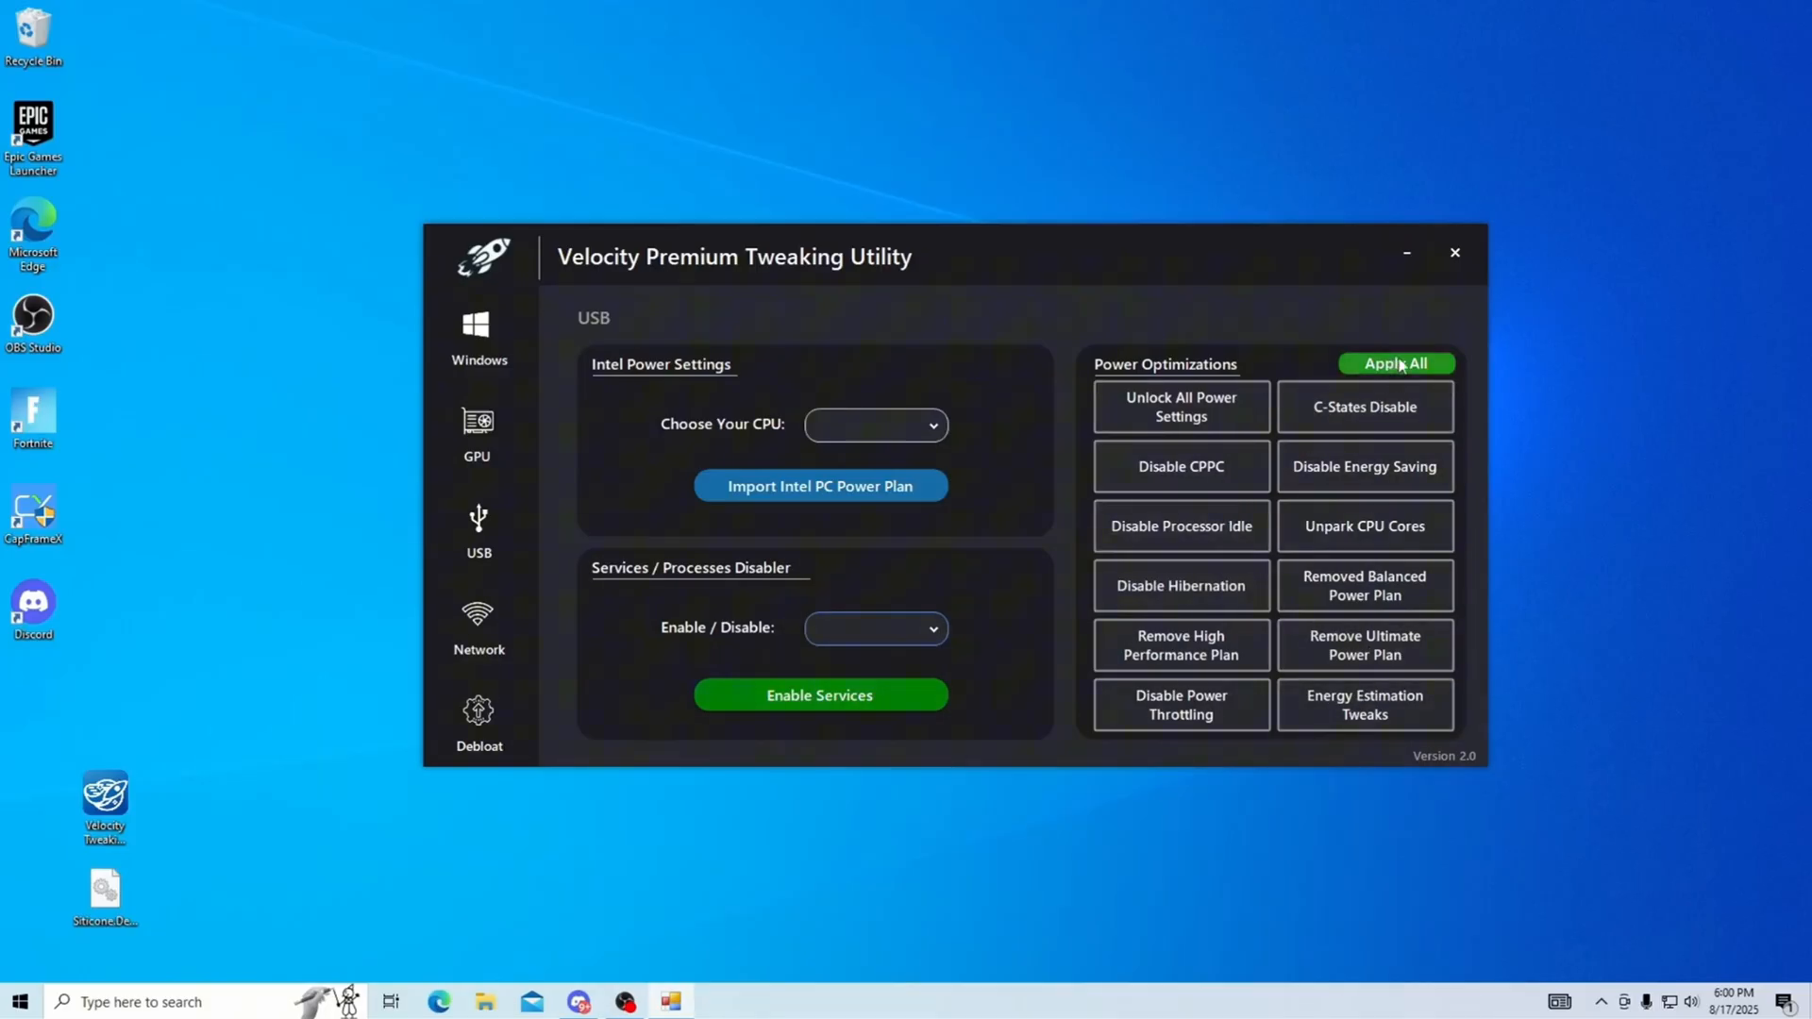
{"action": "left_click", "coordinate": [478, 624]}
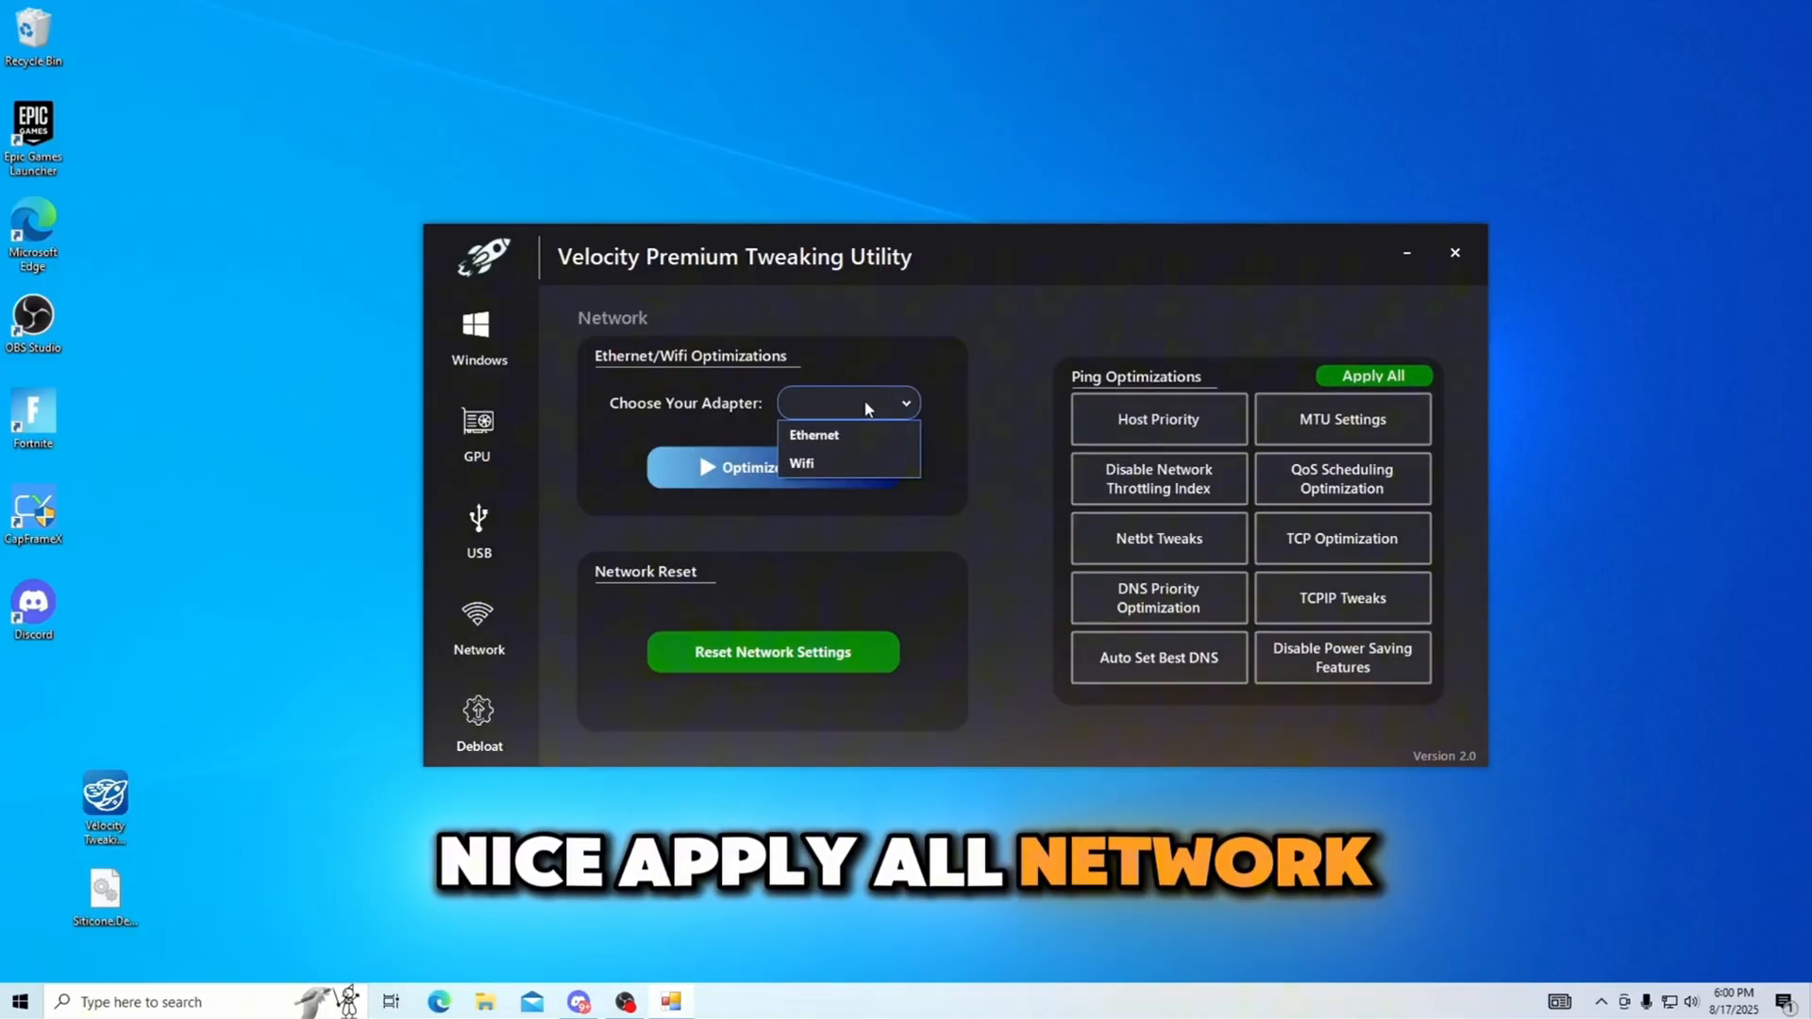
{"action": "left_click", "coordinate": [813, 435]}
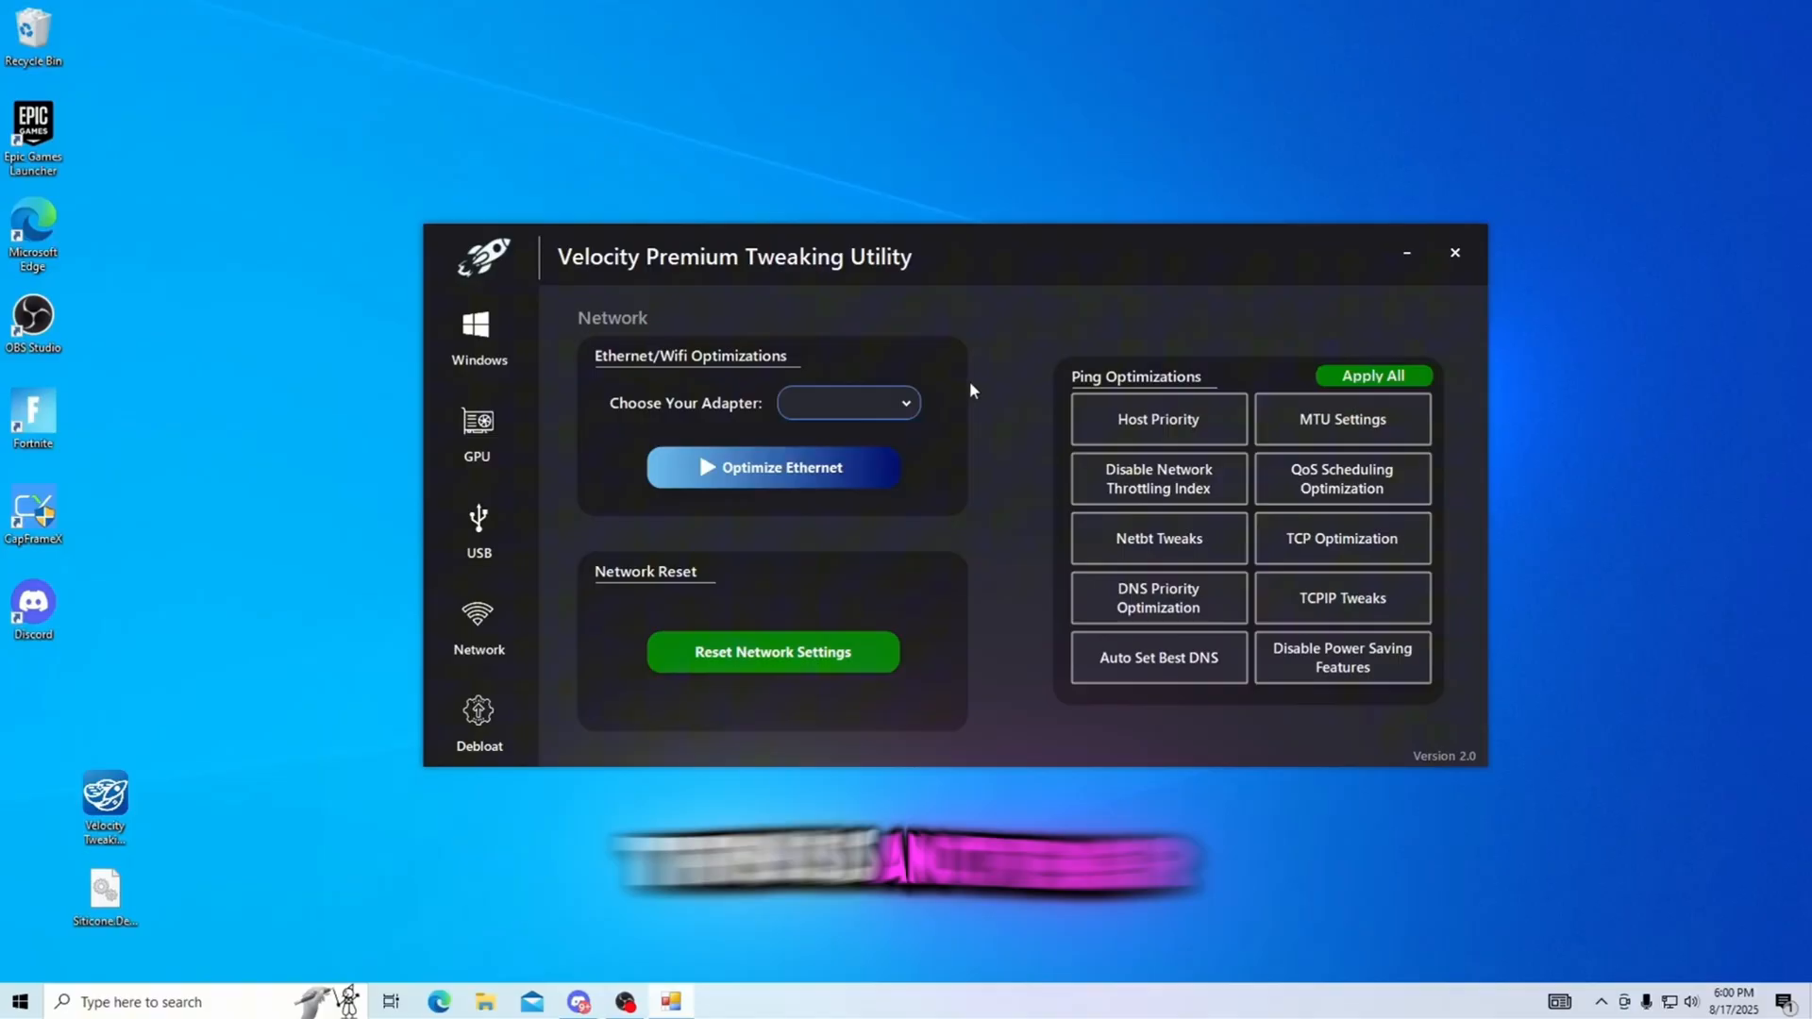
{"action": "left_click", "coordinate": [847, 401]}
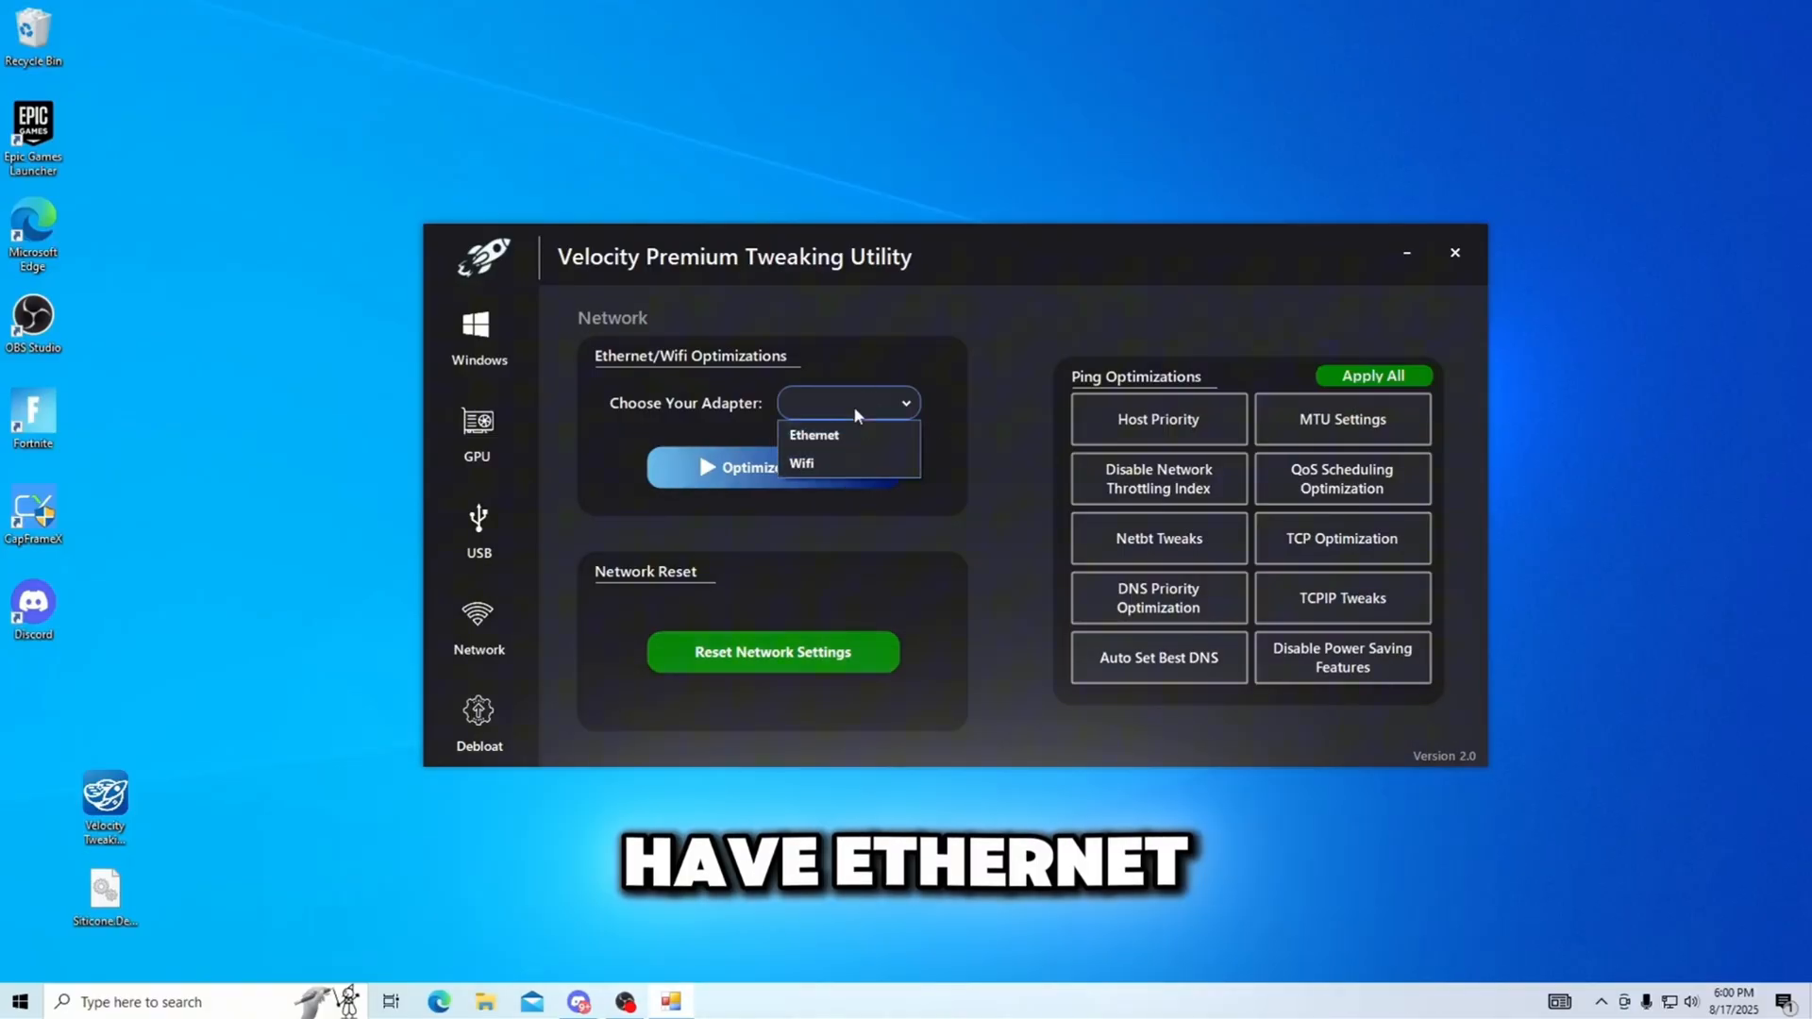
{"action": "left_click", "coordinate": [813, 434]}
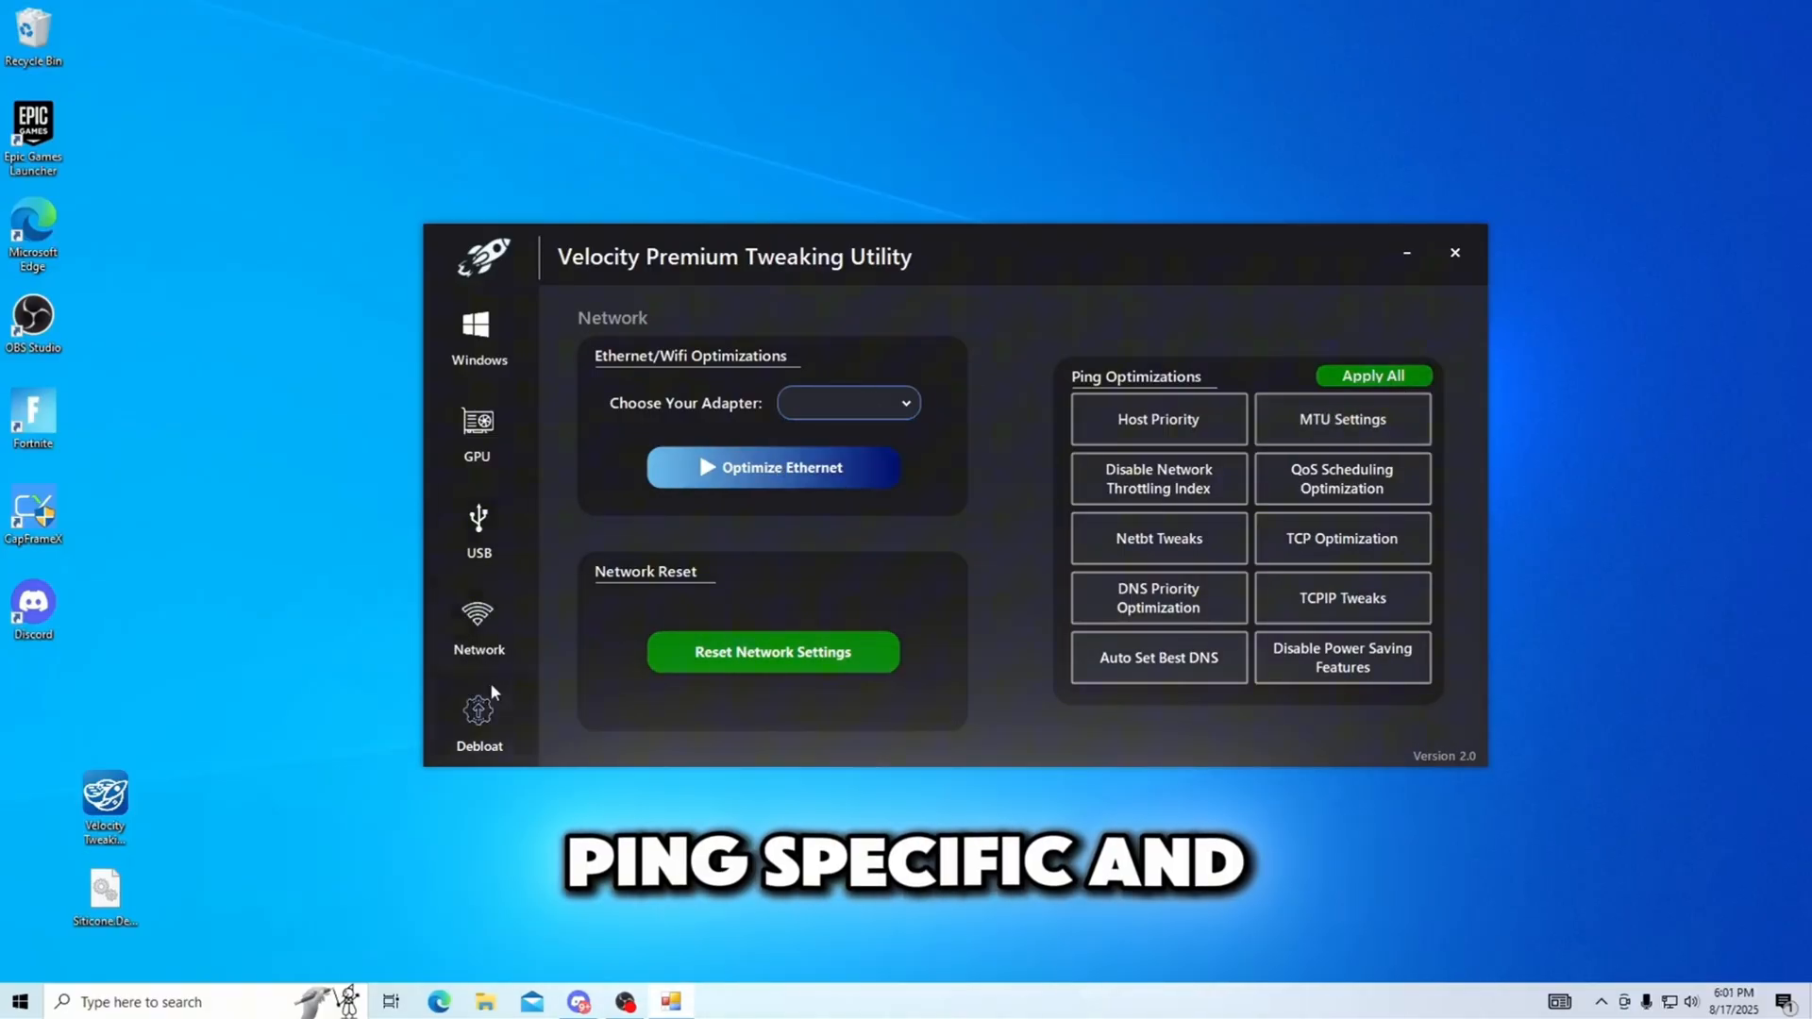
{"action": "left_click", "coordinate": [477, 717]}
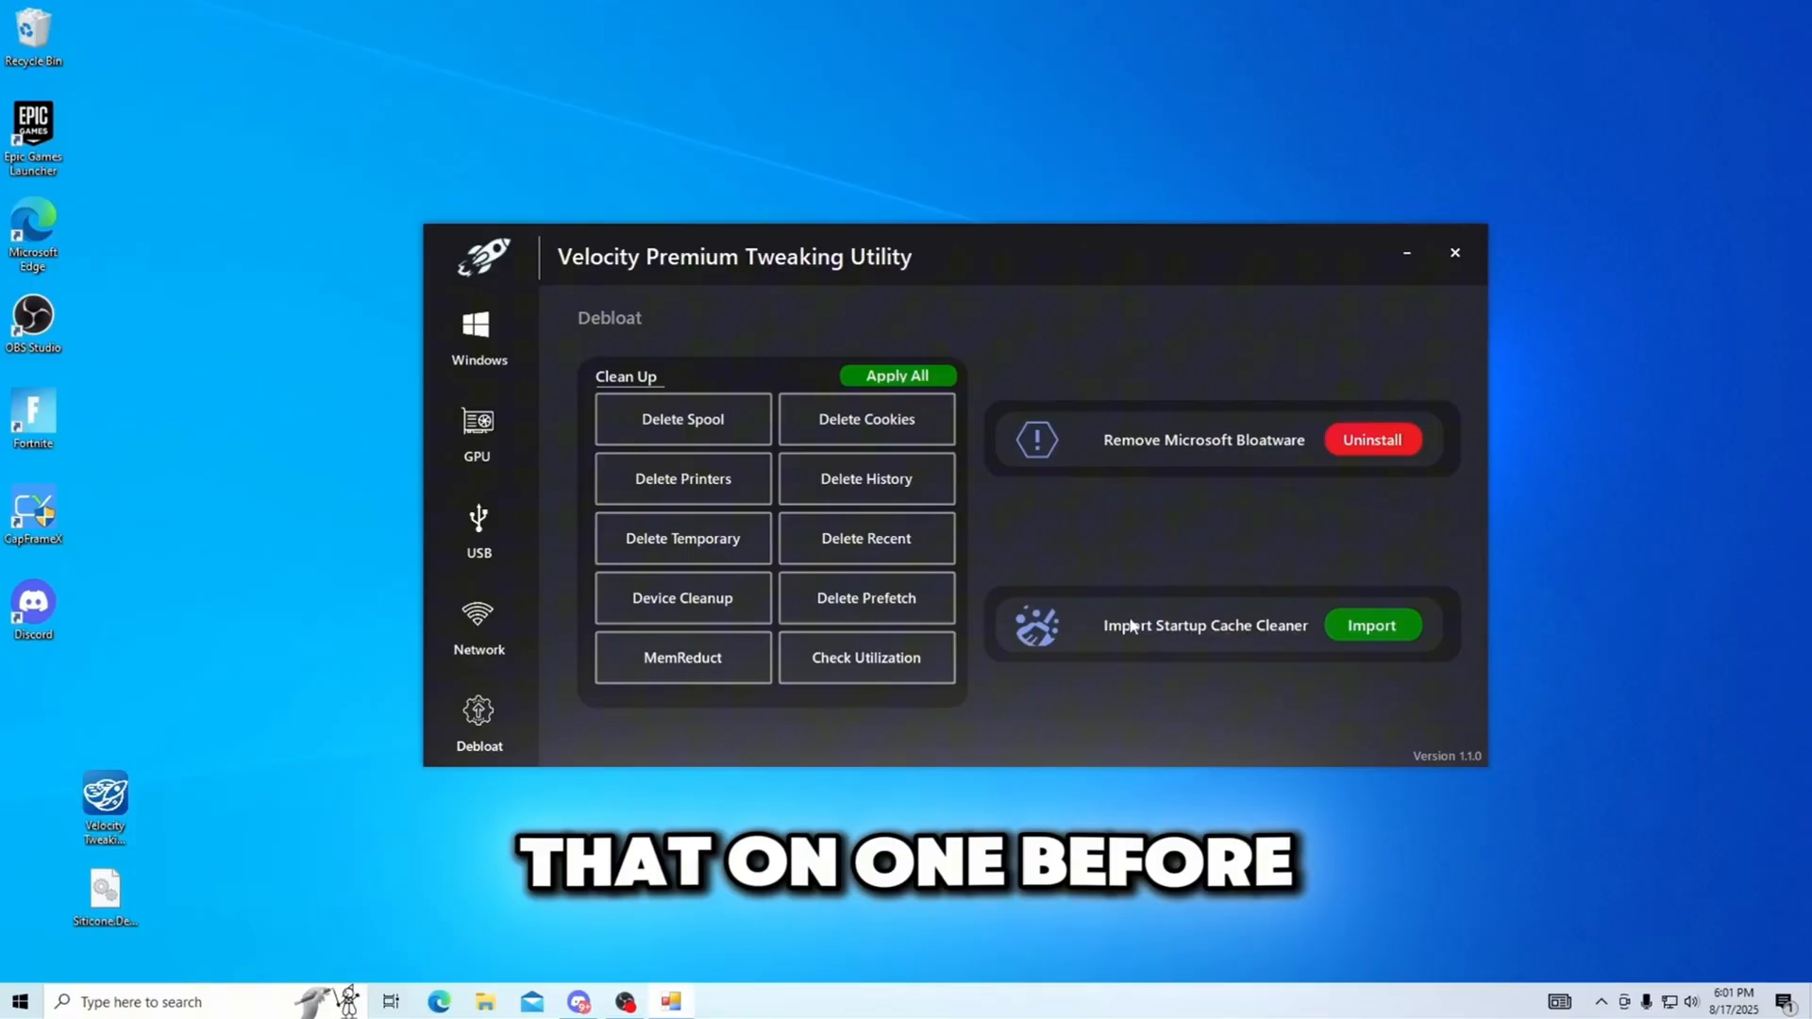
Revisit the Windows, GPU and Network pages and close the Velocity window
{"action": "left_click", "coordinate": [477, 336]}
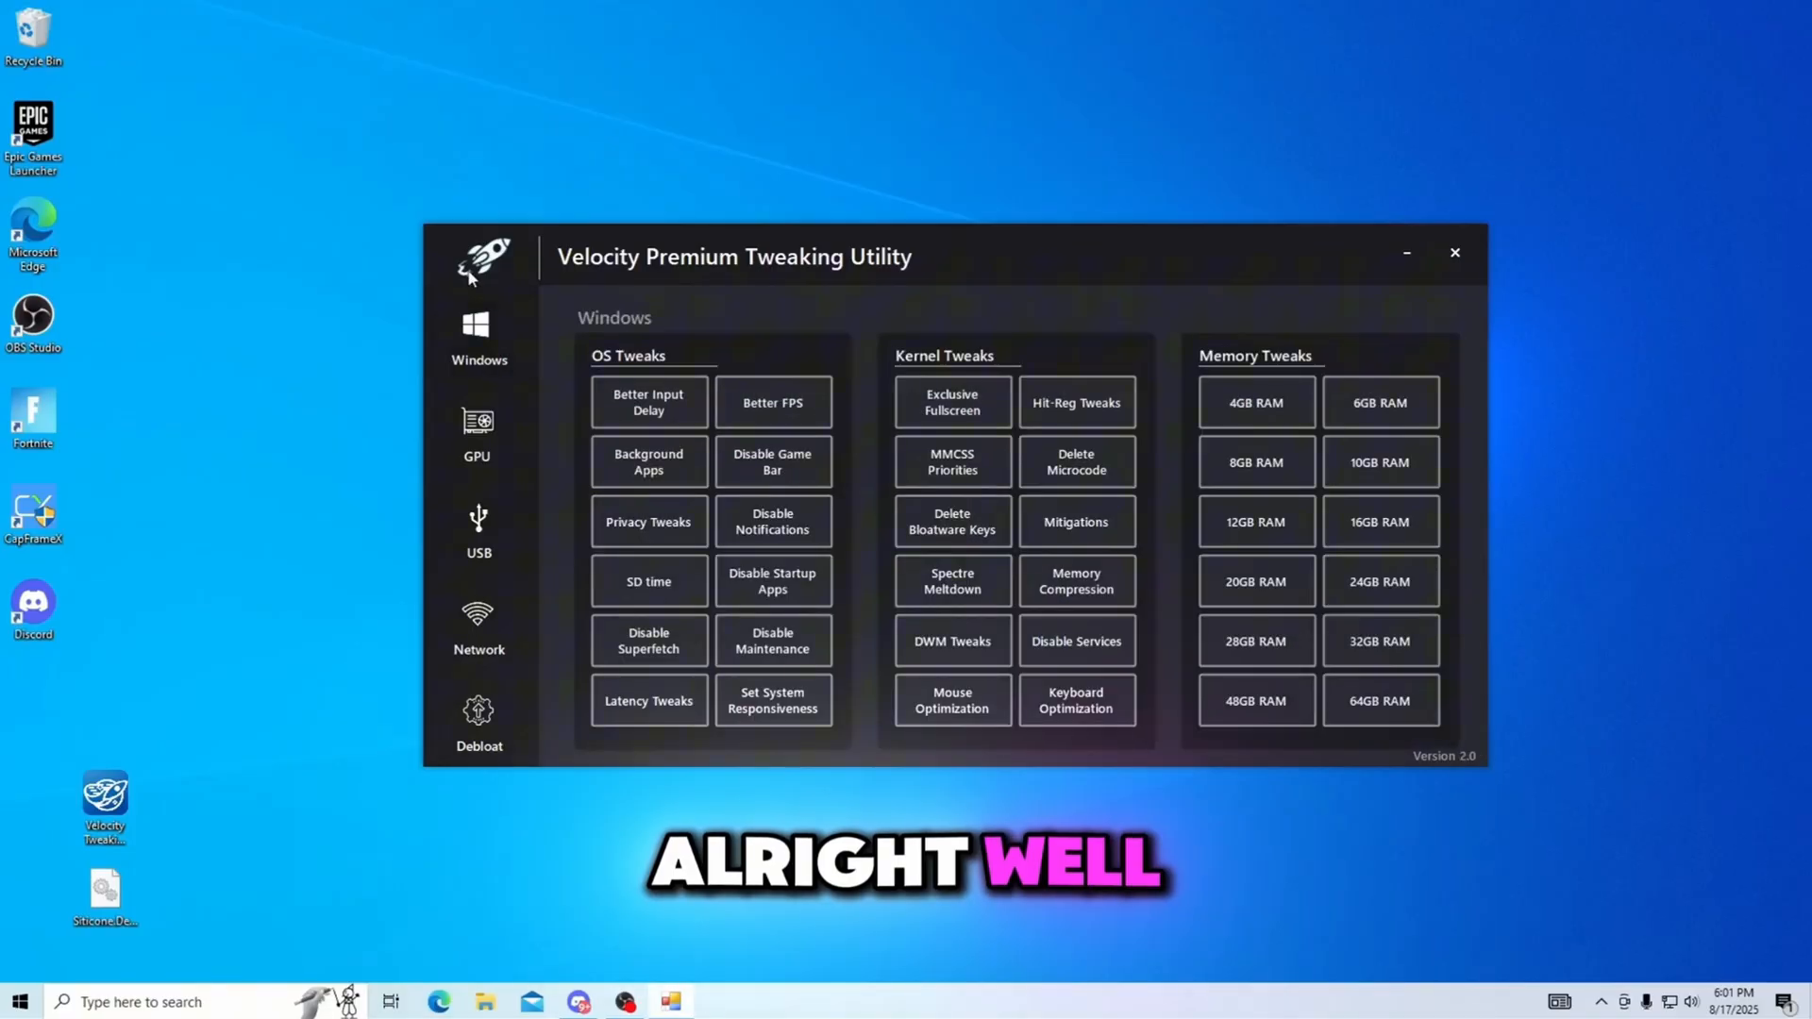
{"action": "left_click", "coordinate": [478, 434]}
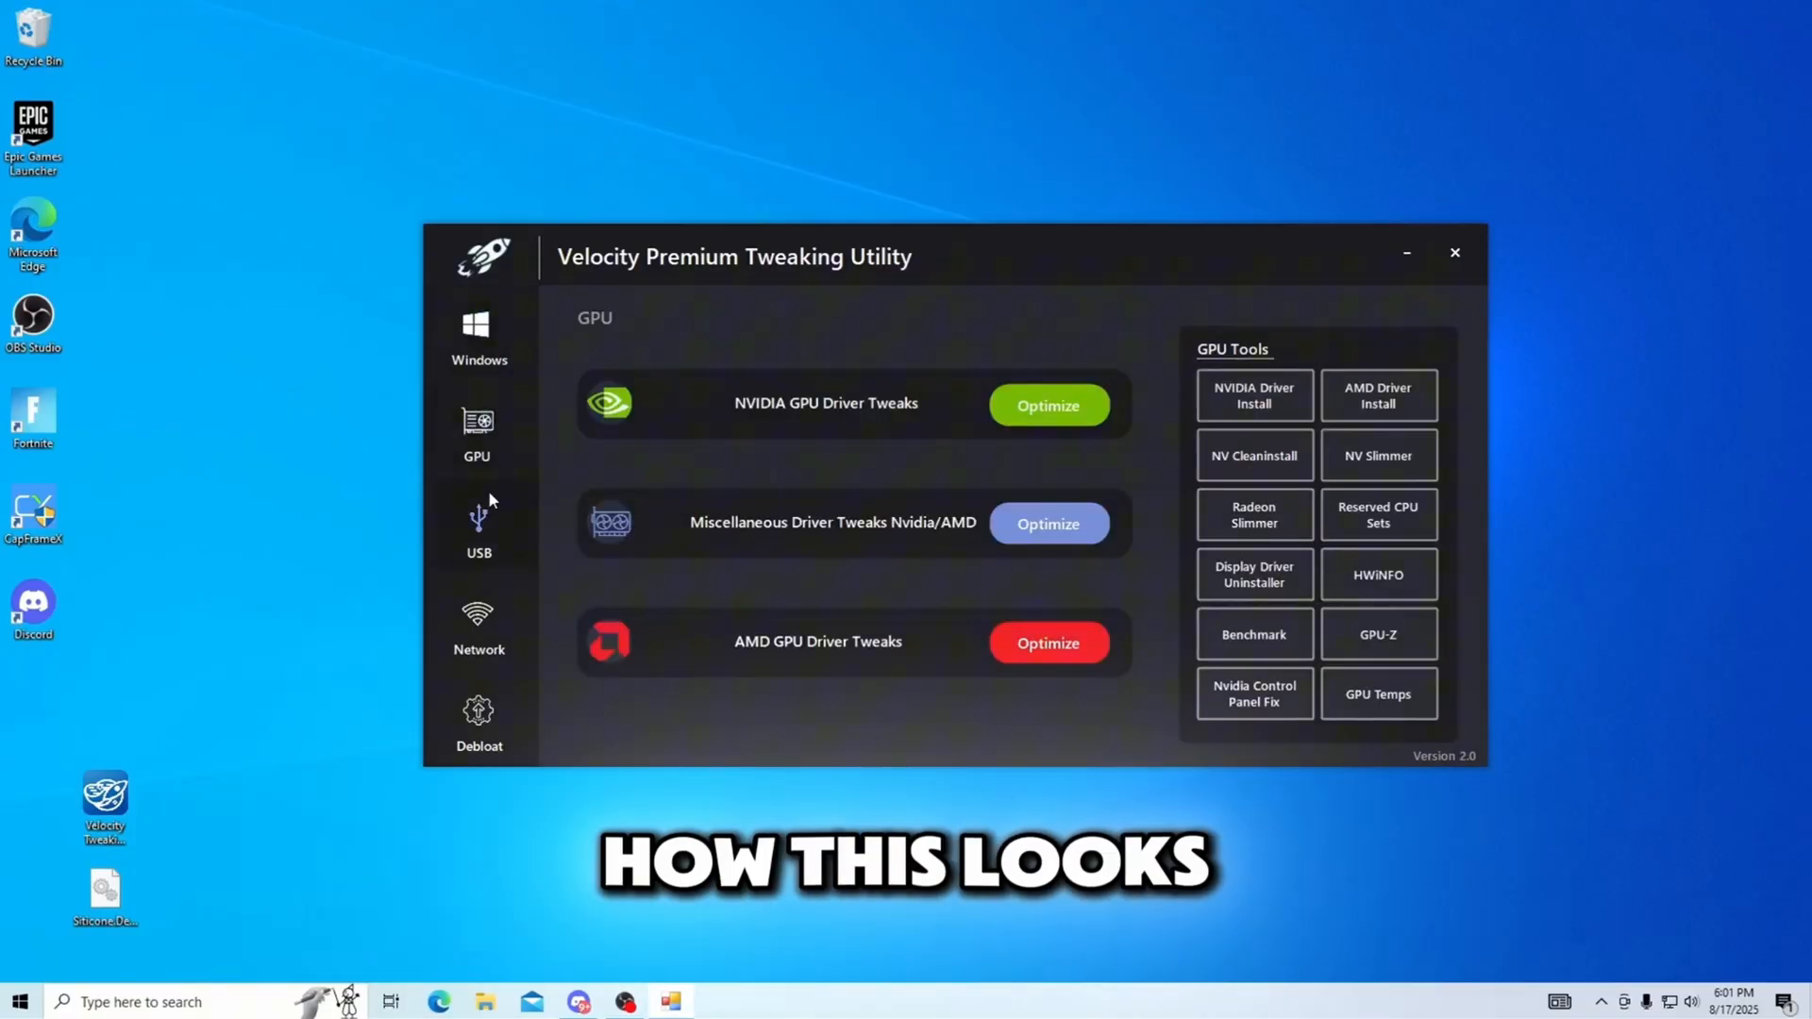
{"action": "left_click", "coordinate": [478, 630]}
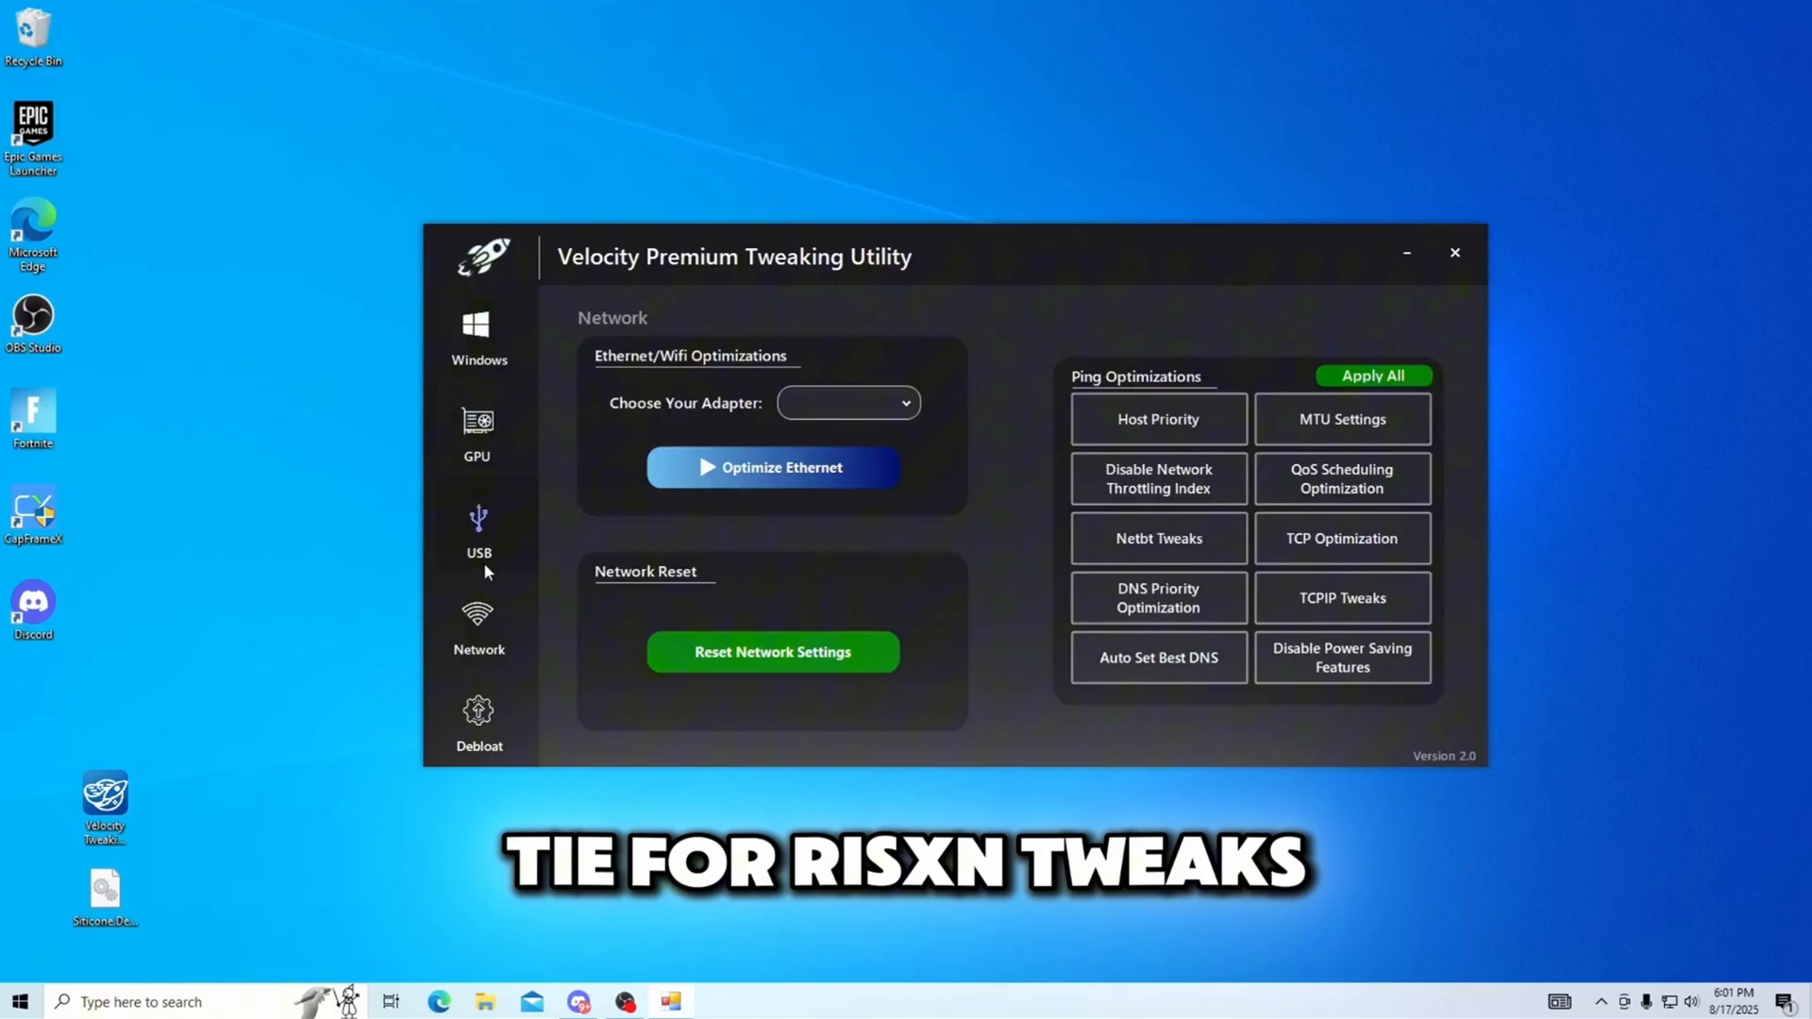
{"action": "left_click", "coordinate": [477, 336]}
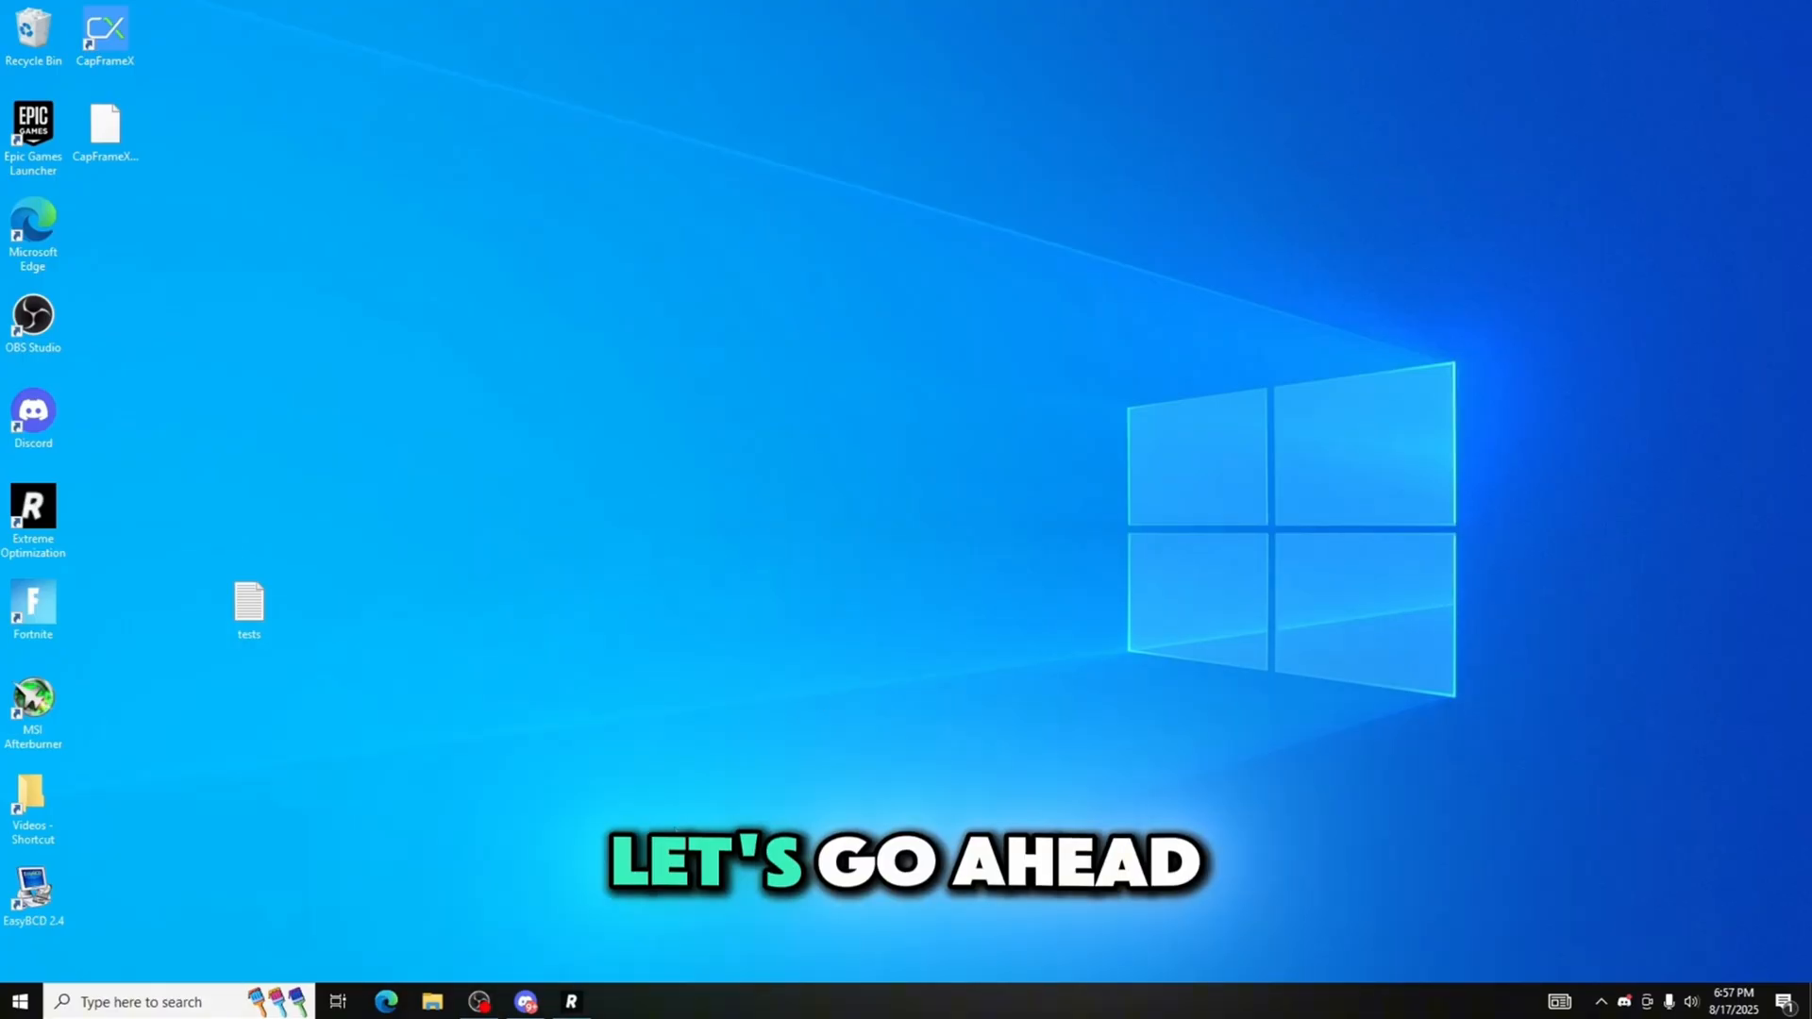
Launch Extreme Optimization Assistant and browse its Windows, Network, Debloat and GPU pages
{"action": "double_click", "coordinate": [32, 506]}
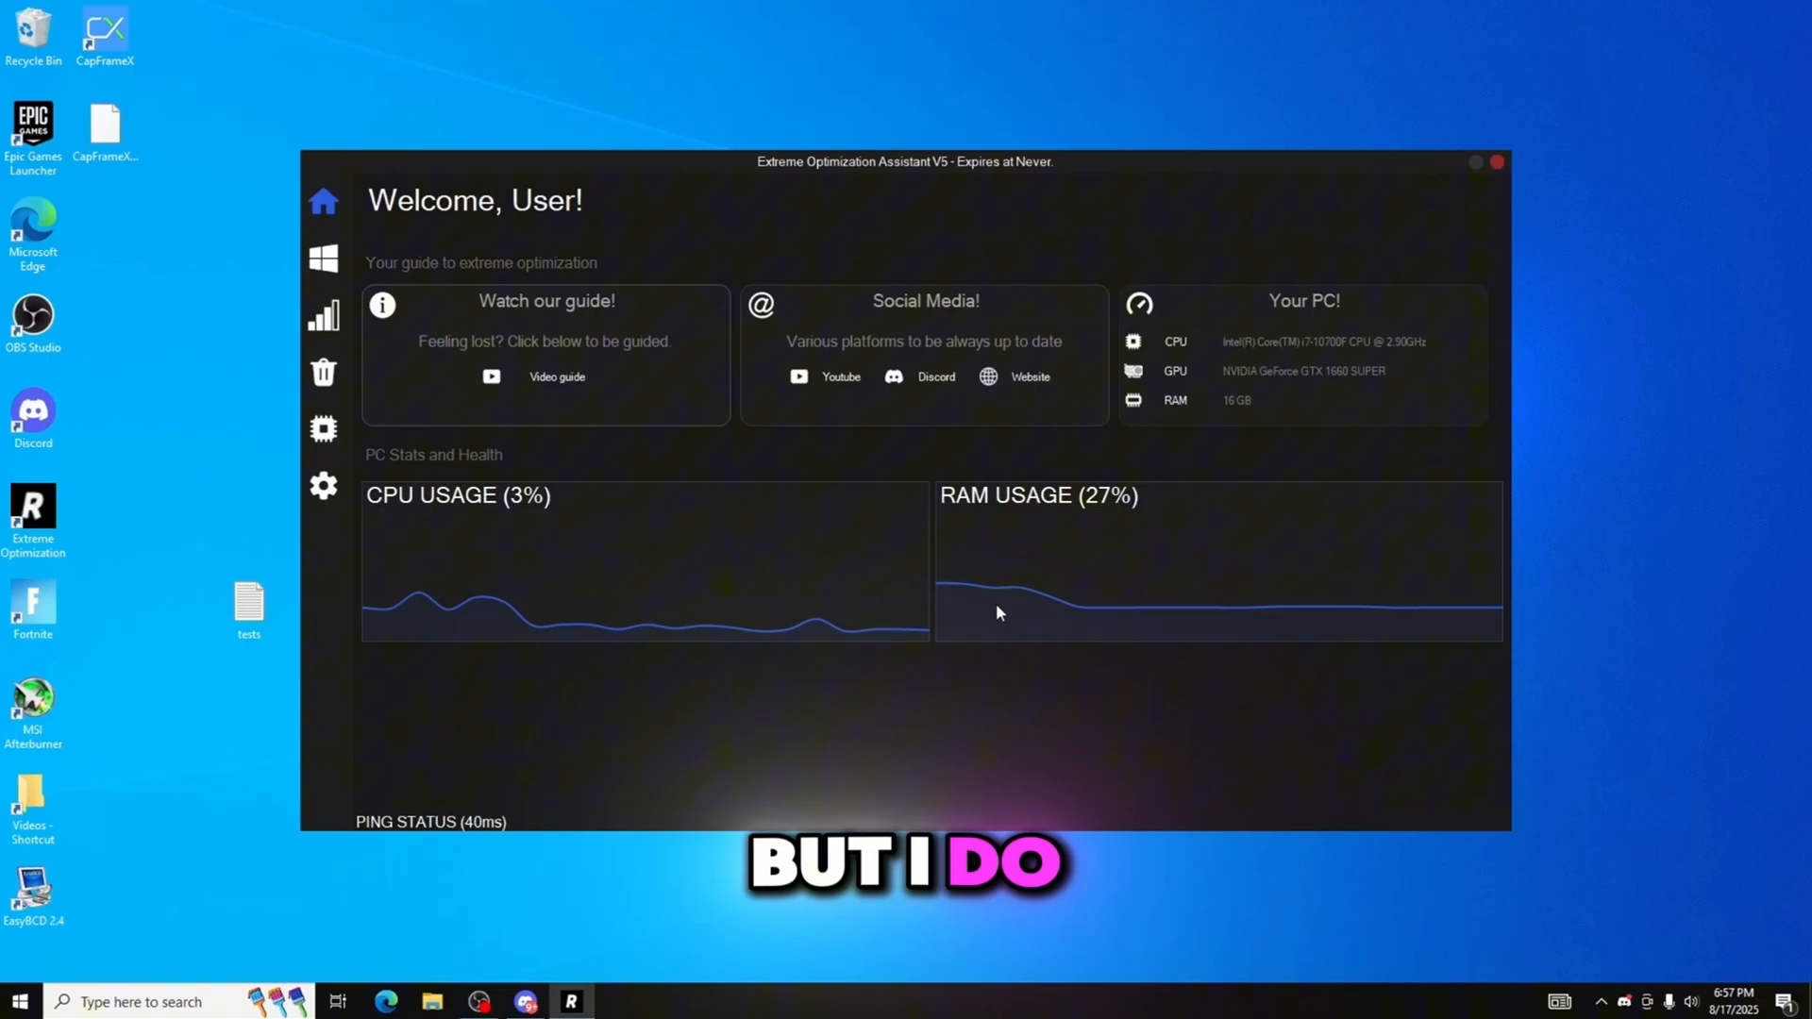
{"action": "left_click", "coordinate": [323, 258]}
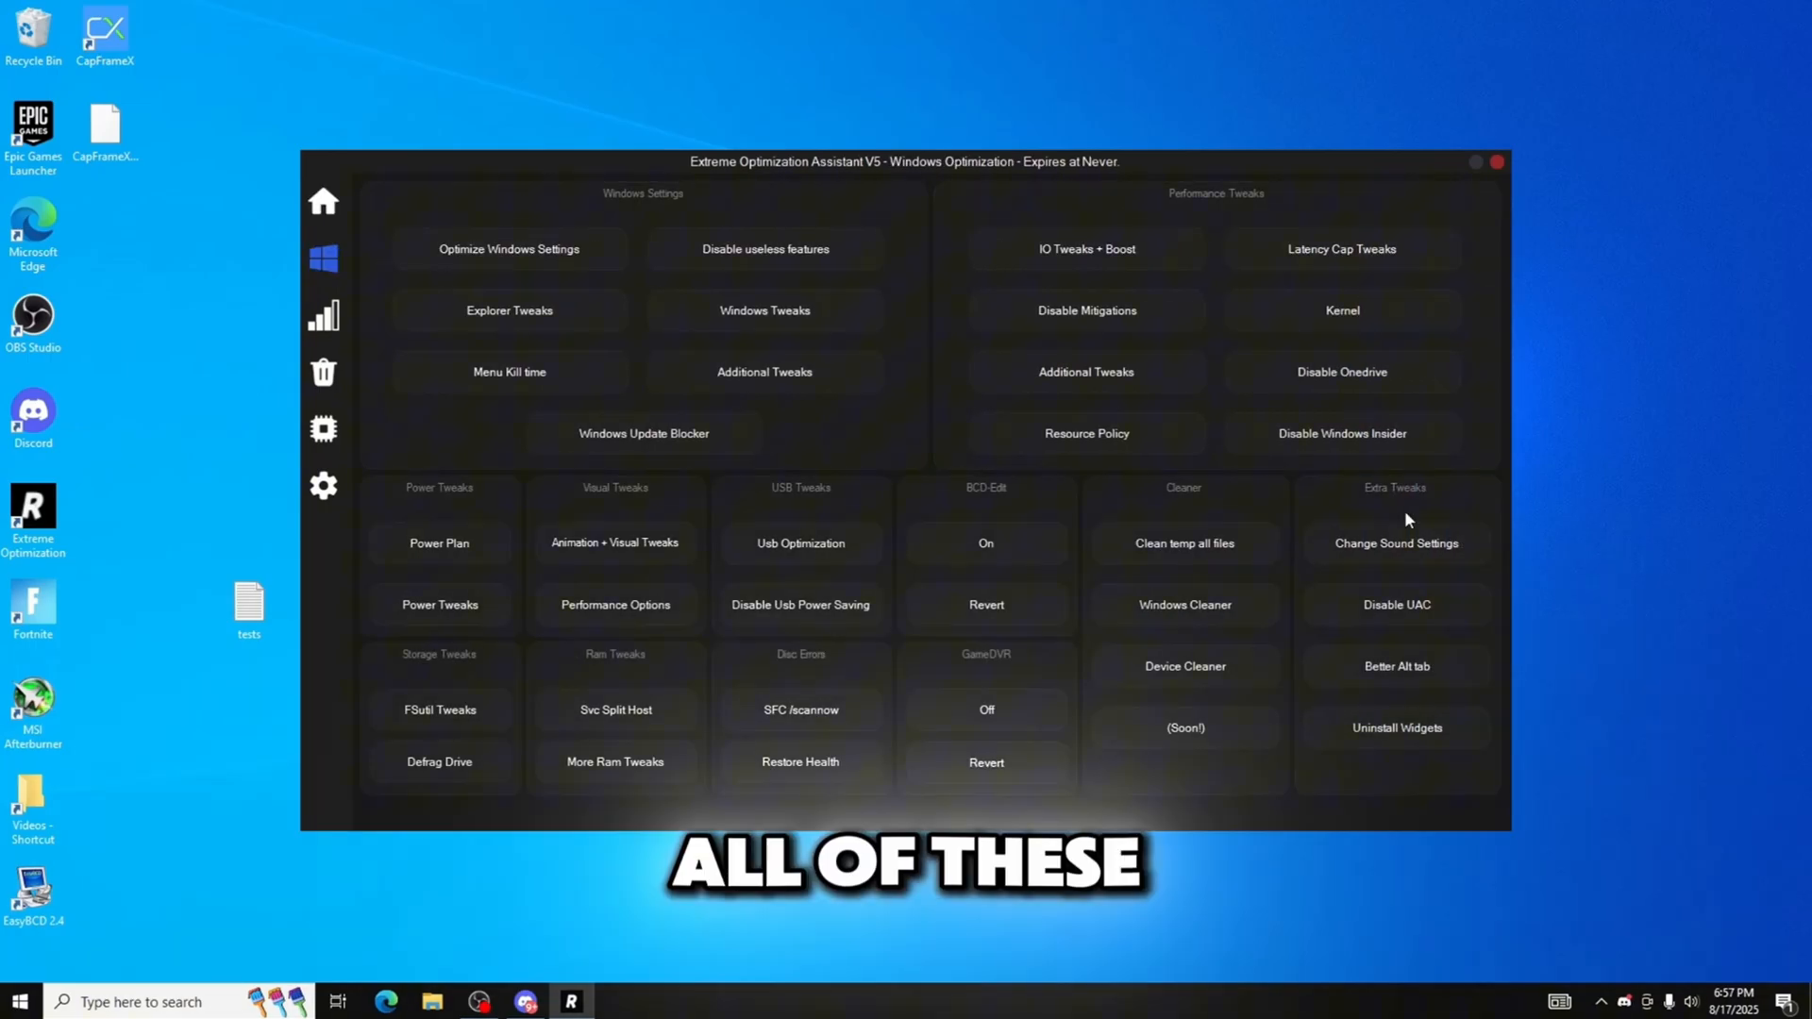
{"action": "left_click", "coordinate": [323, 315]}
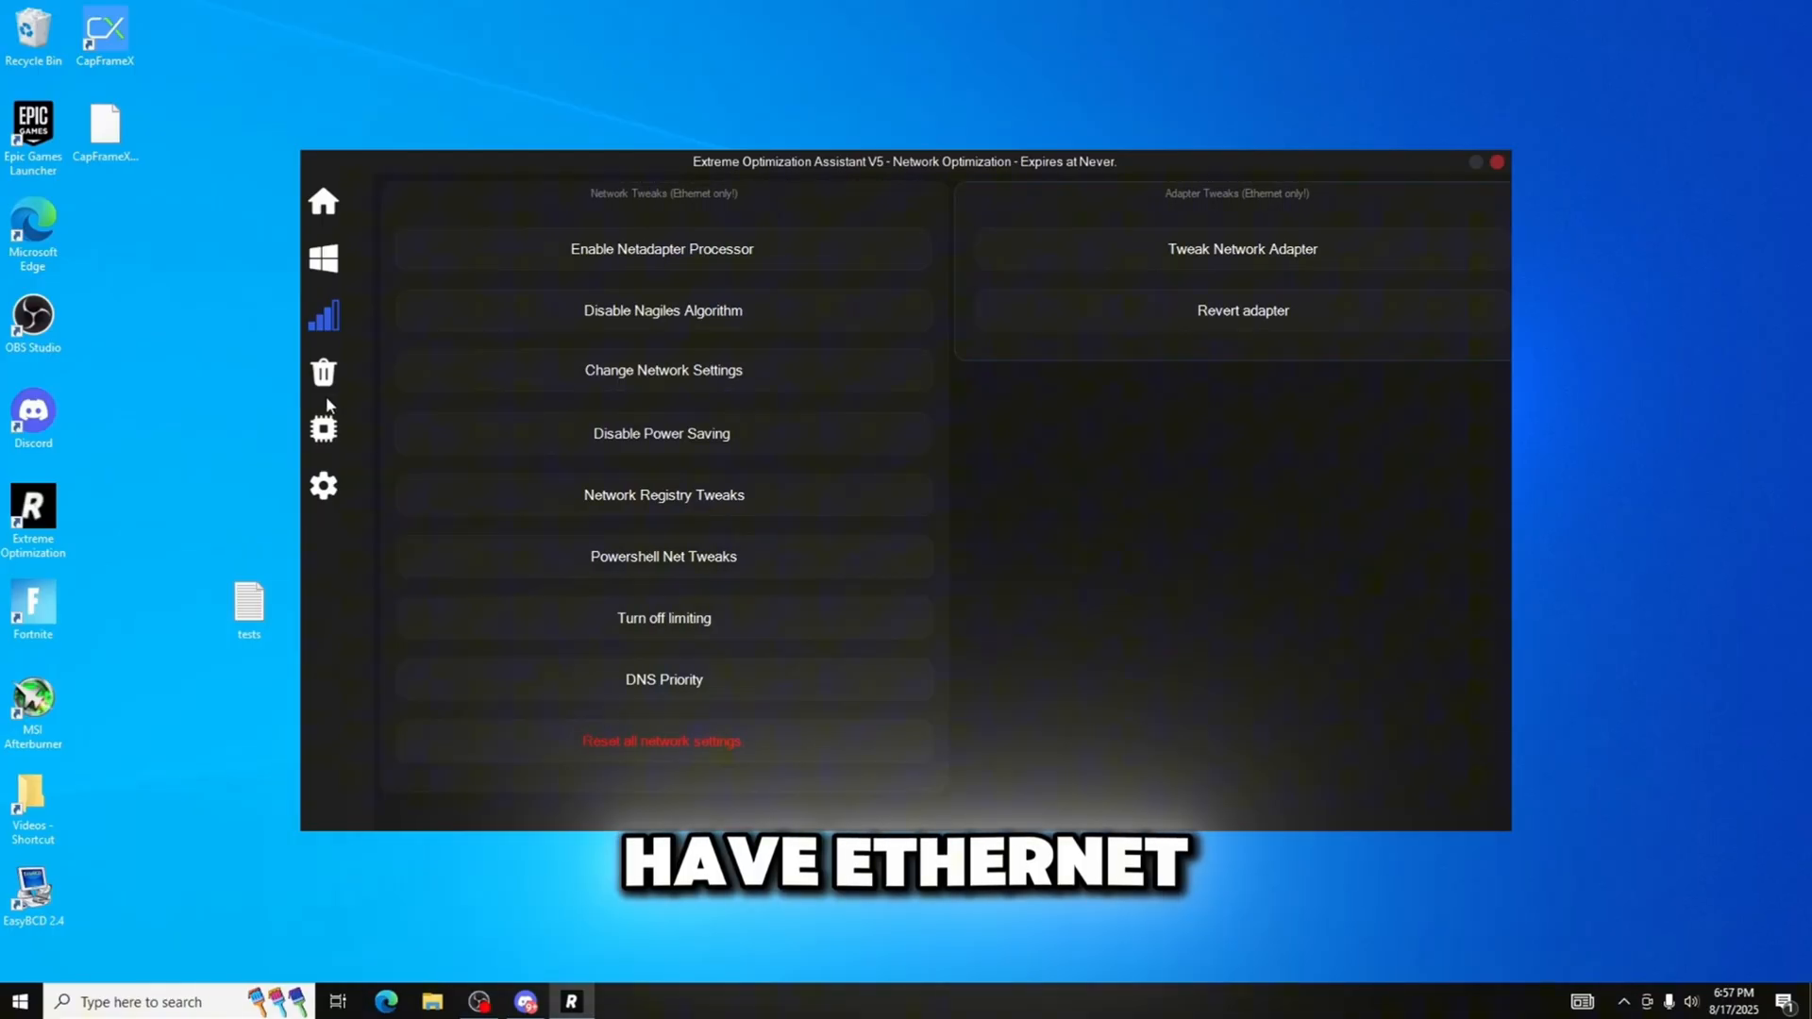
{"action": "left_click", "coordinate": [323, 372]}
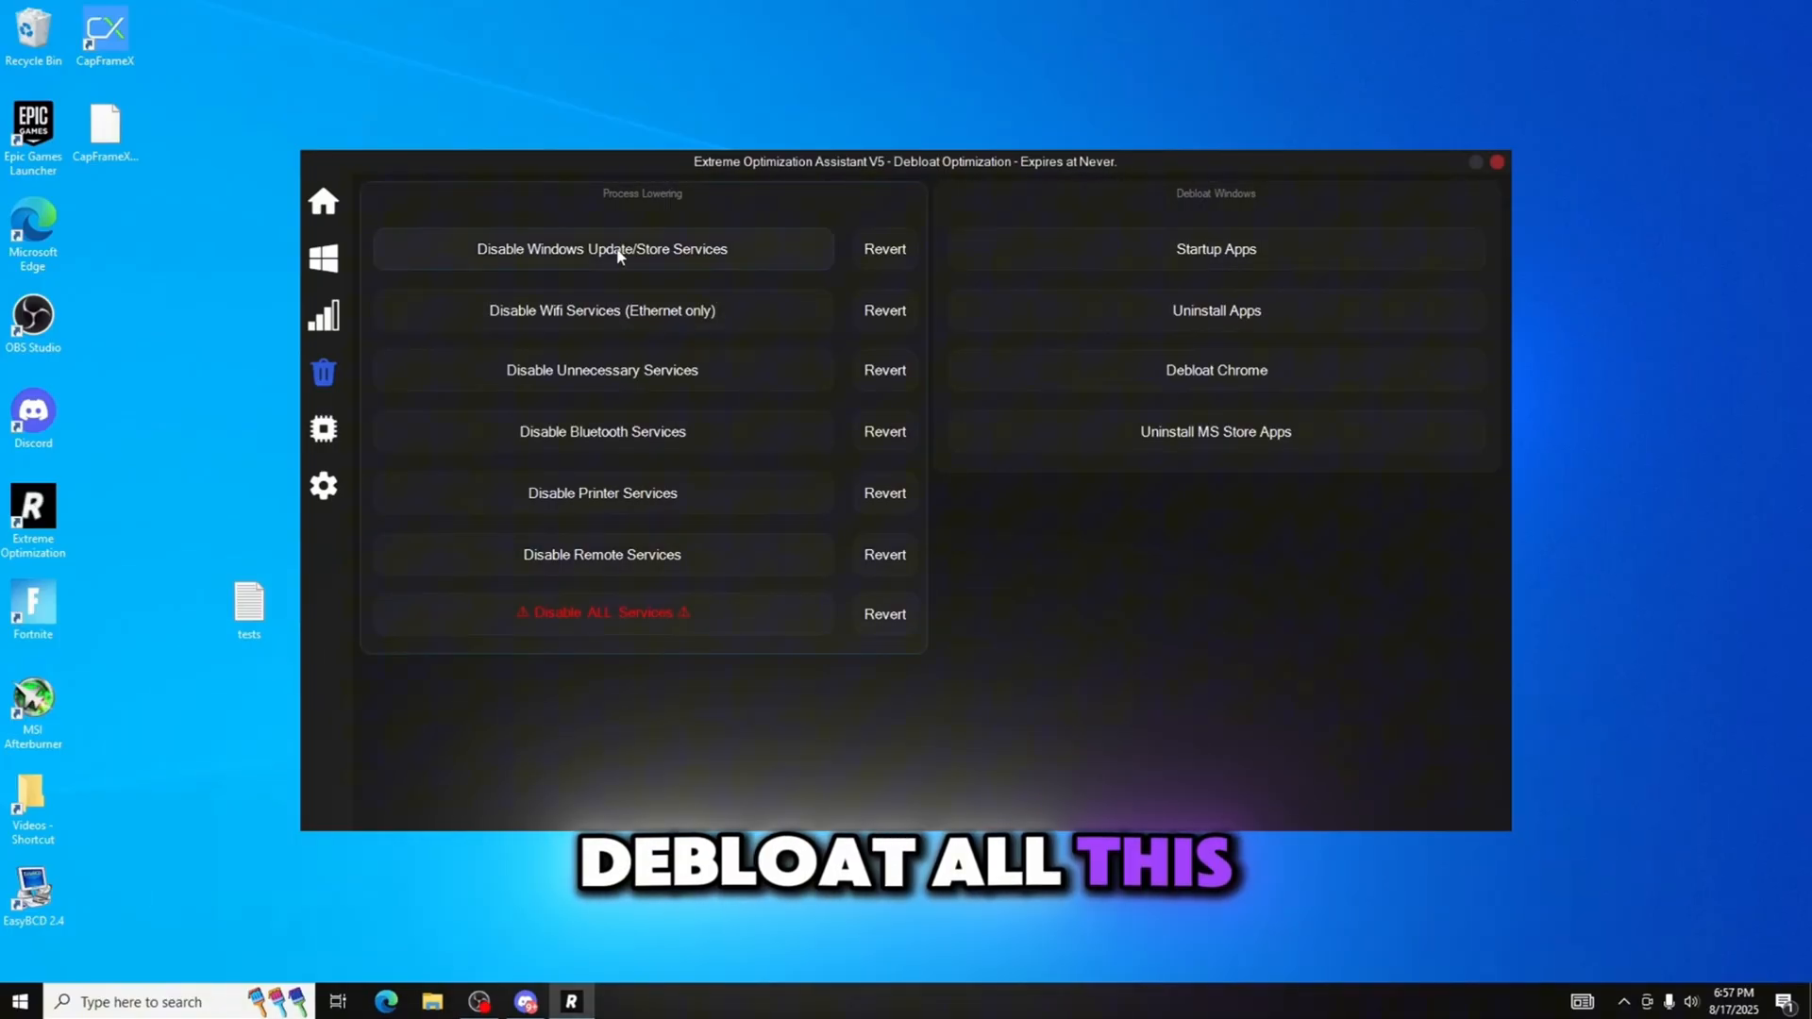
{"action": "left_click", "coordinate": [322, 428]}
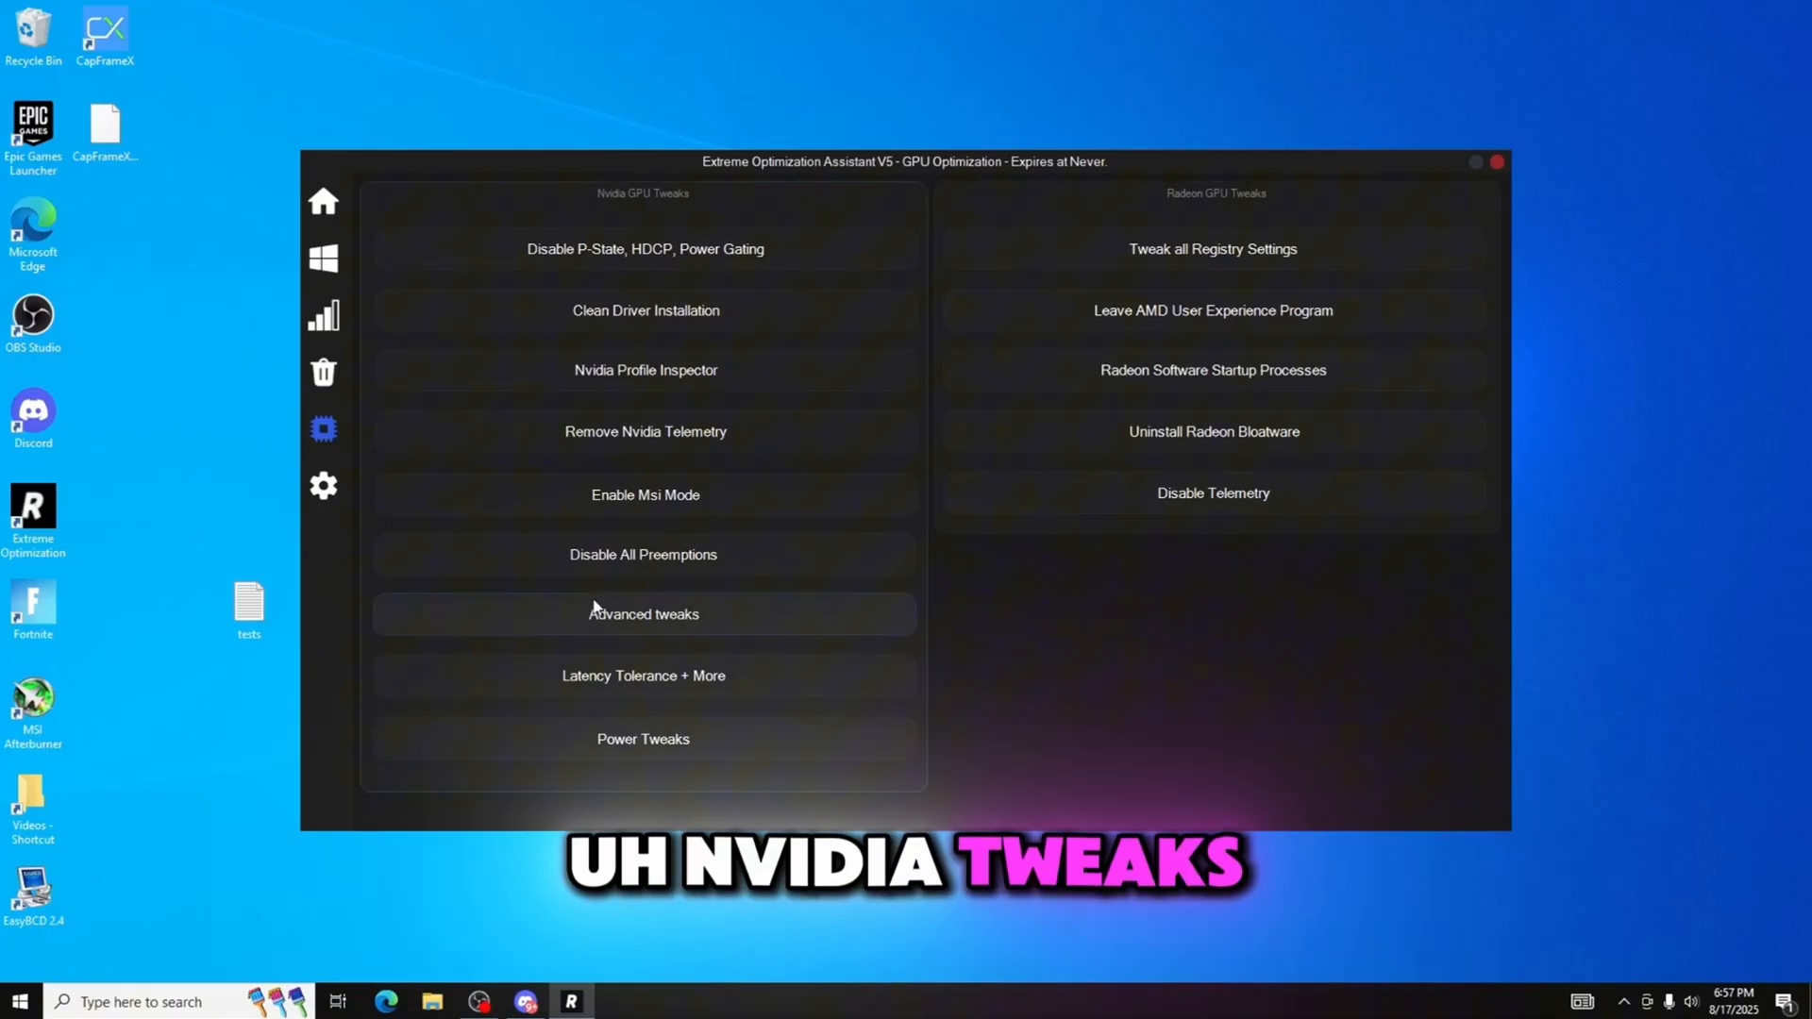
{"action": "left_click", "coordinate": [323, 485]}
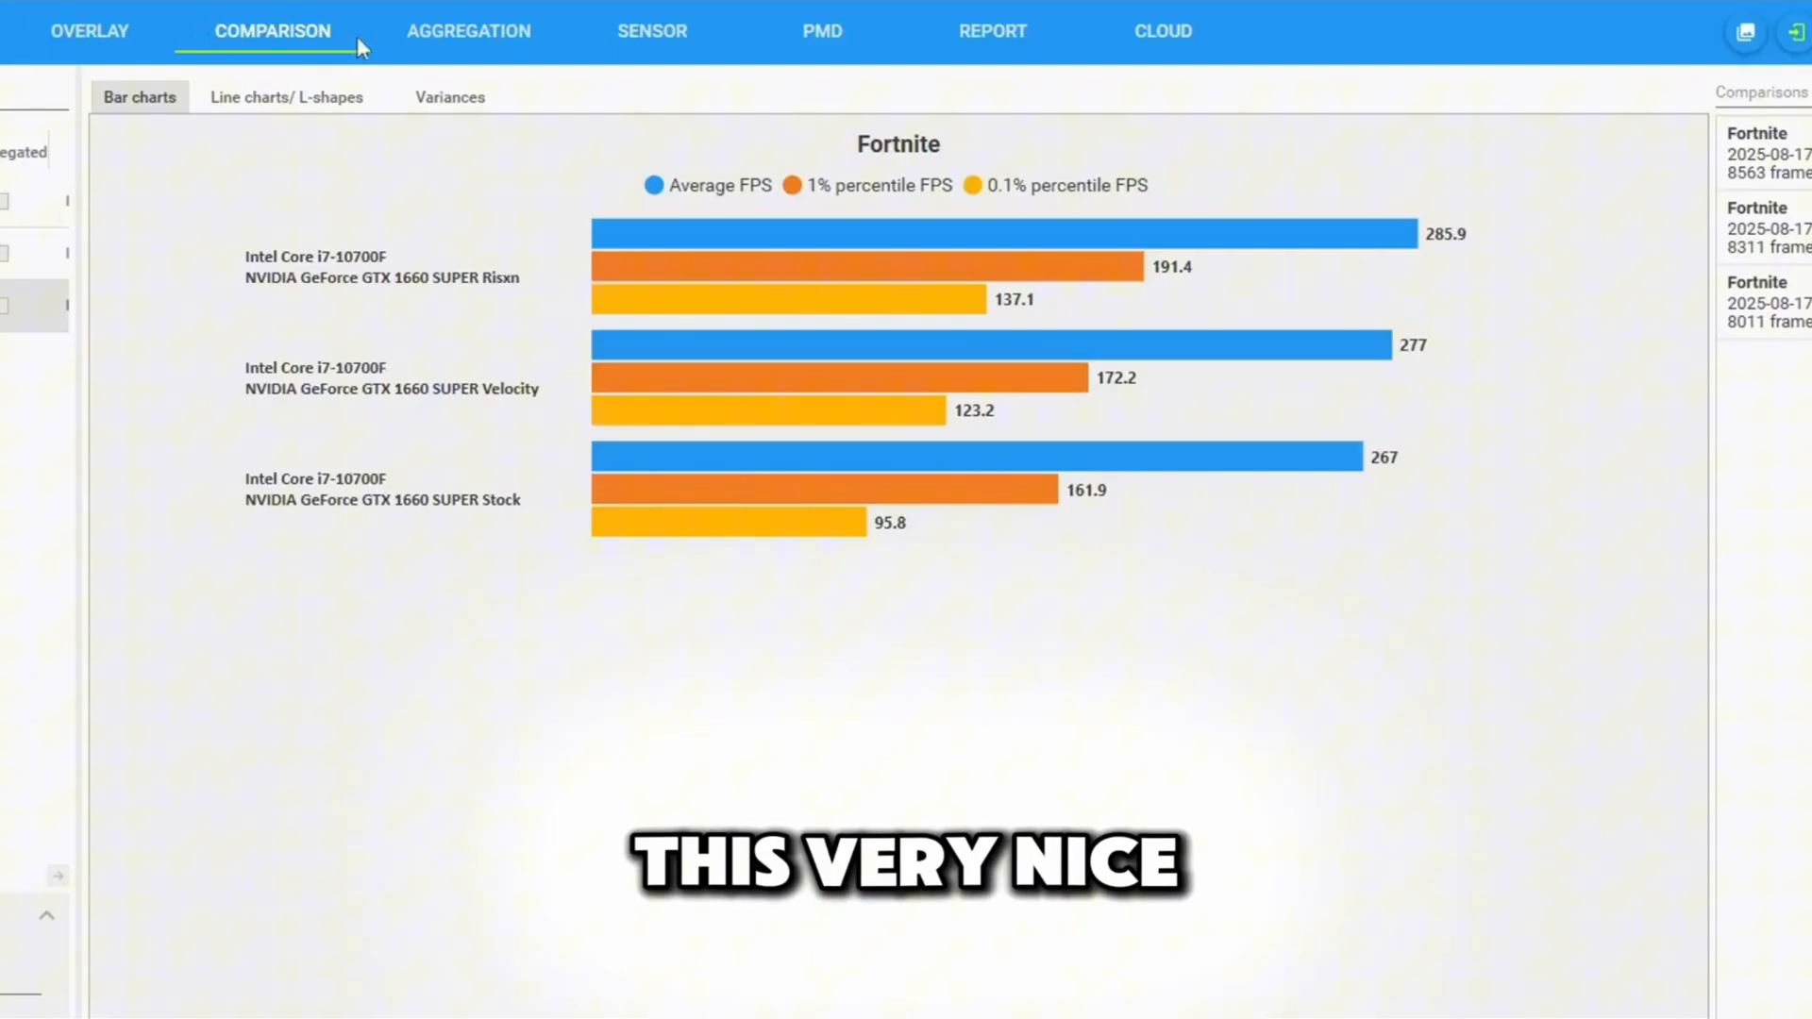
{"action": "mouse_move", "coordinate": [1451, 855]}
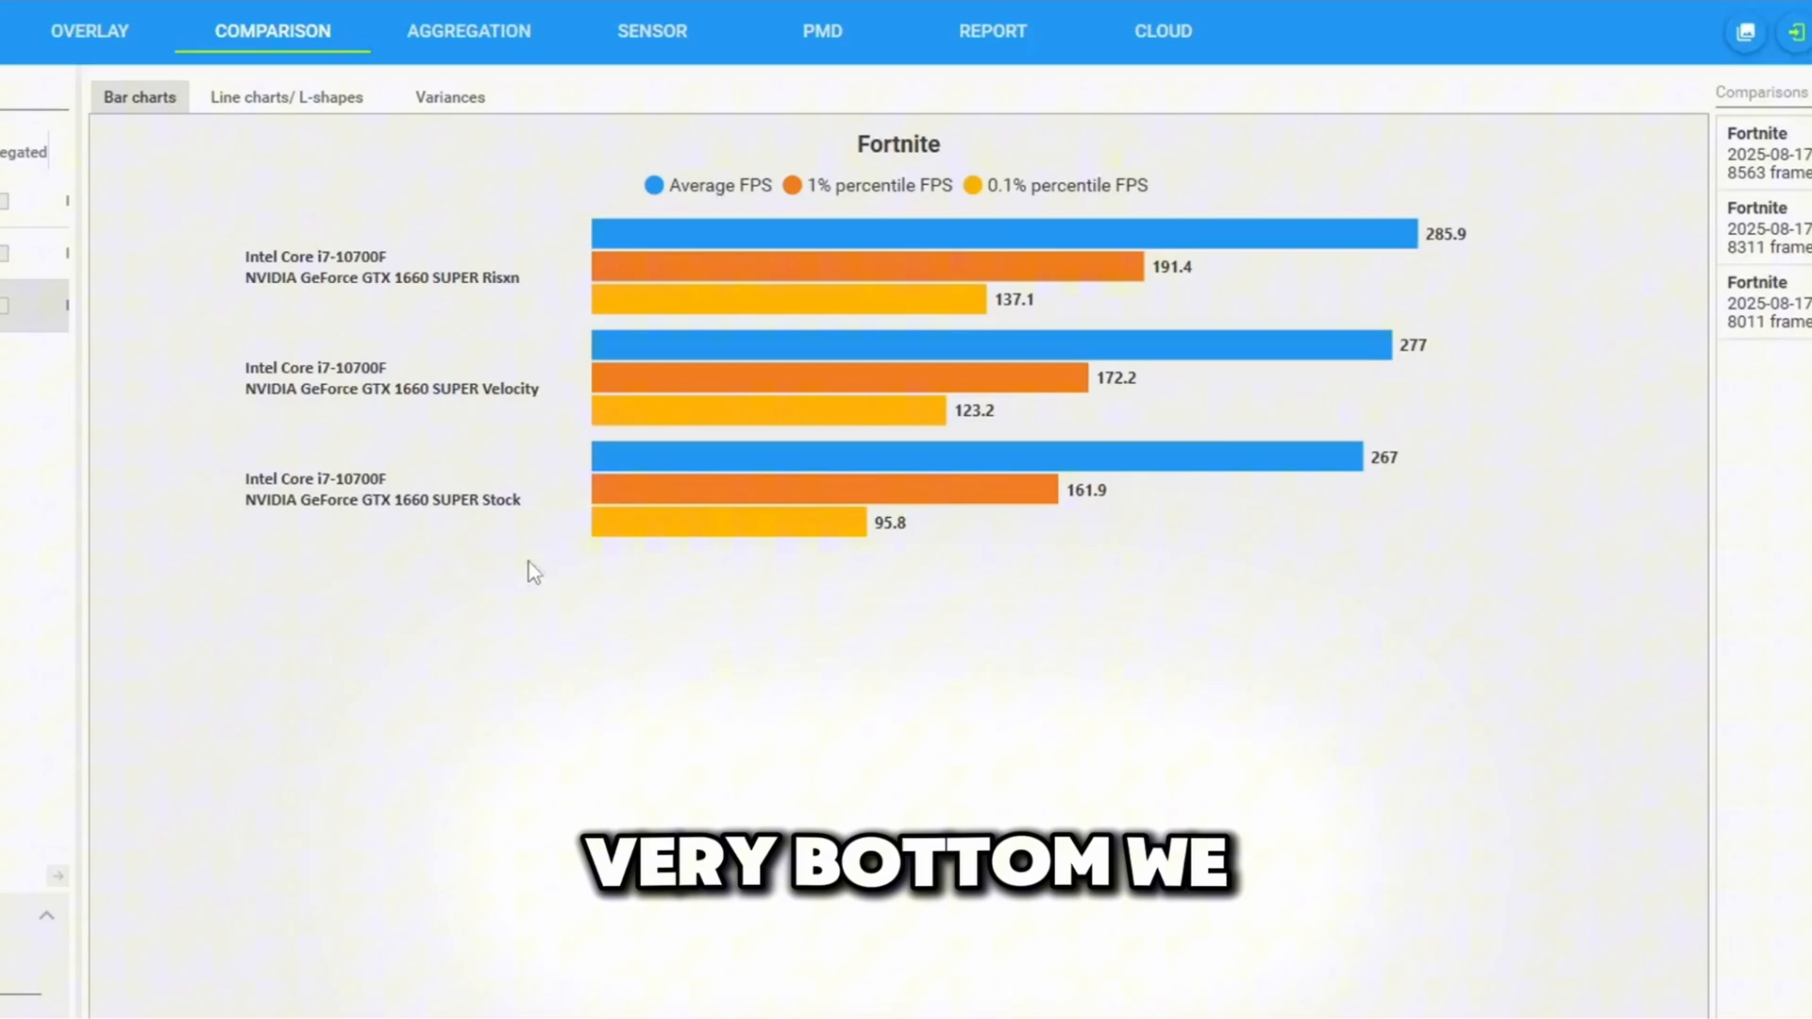
{"action": "mouse_move", "coordinate": [1408, 505]}
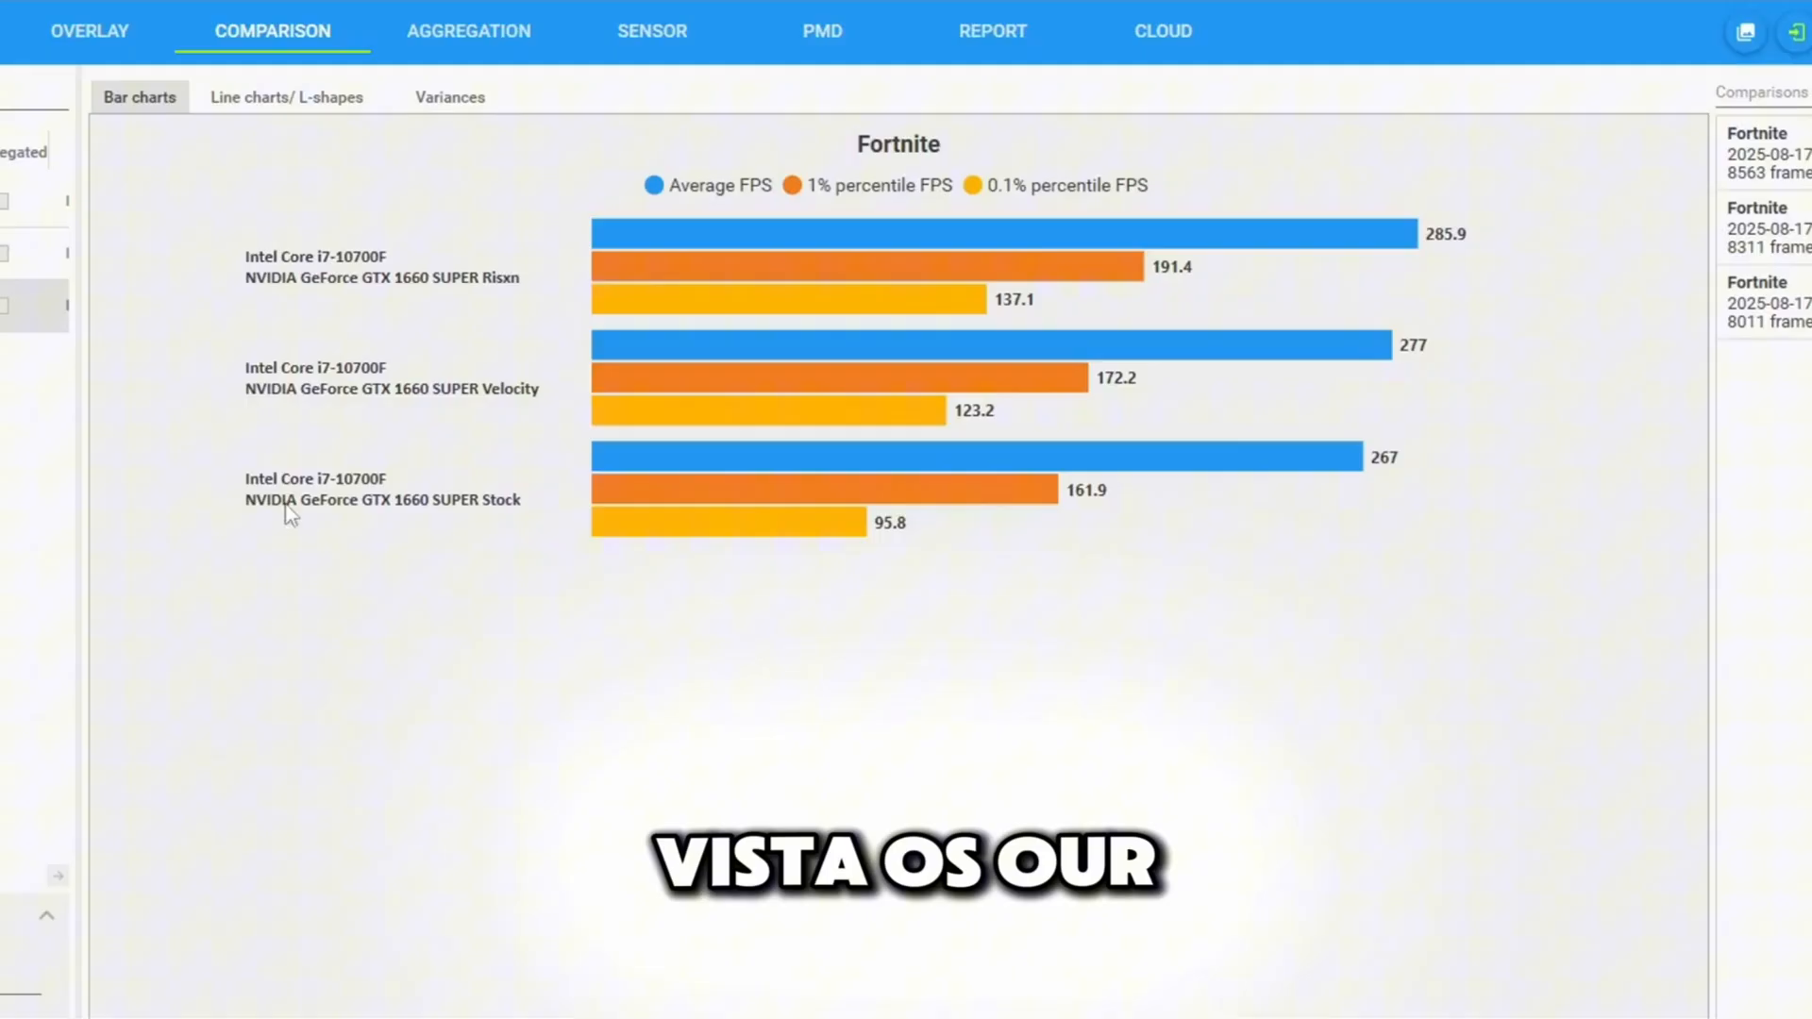
{"action": "mouse_move", "coordinate": [1423, 174]}
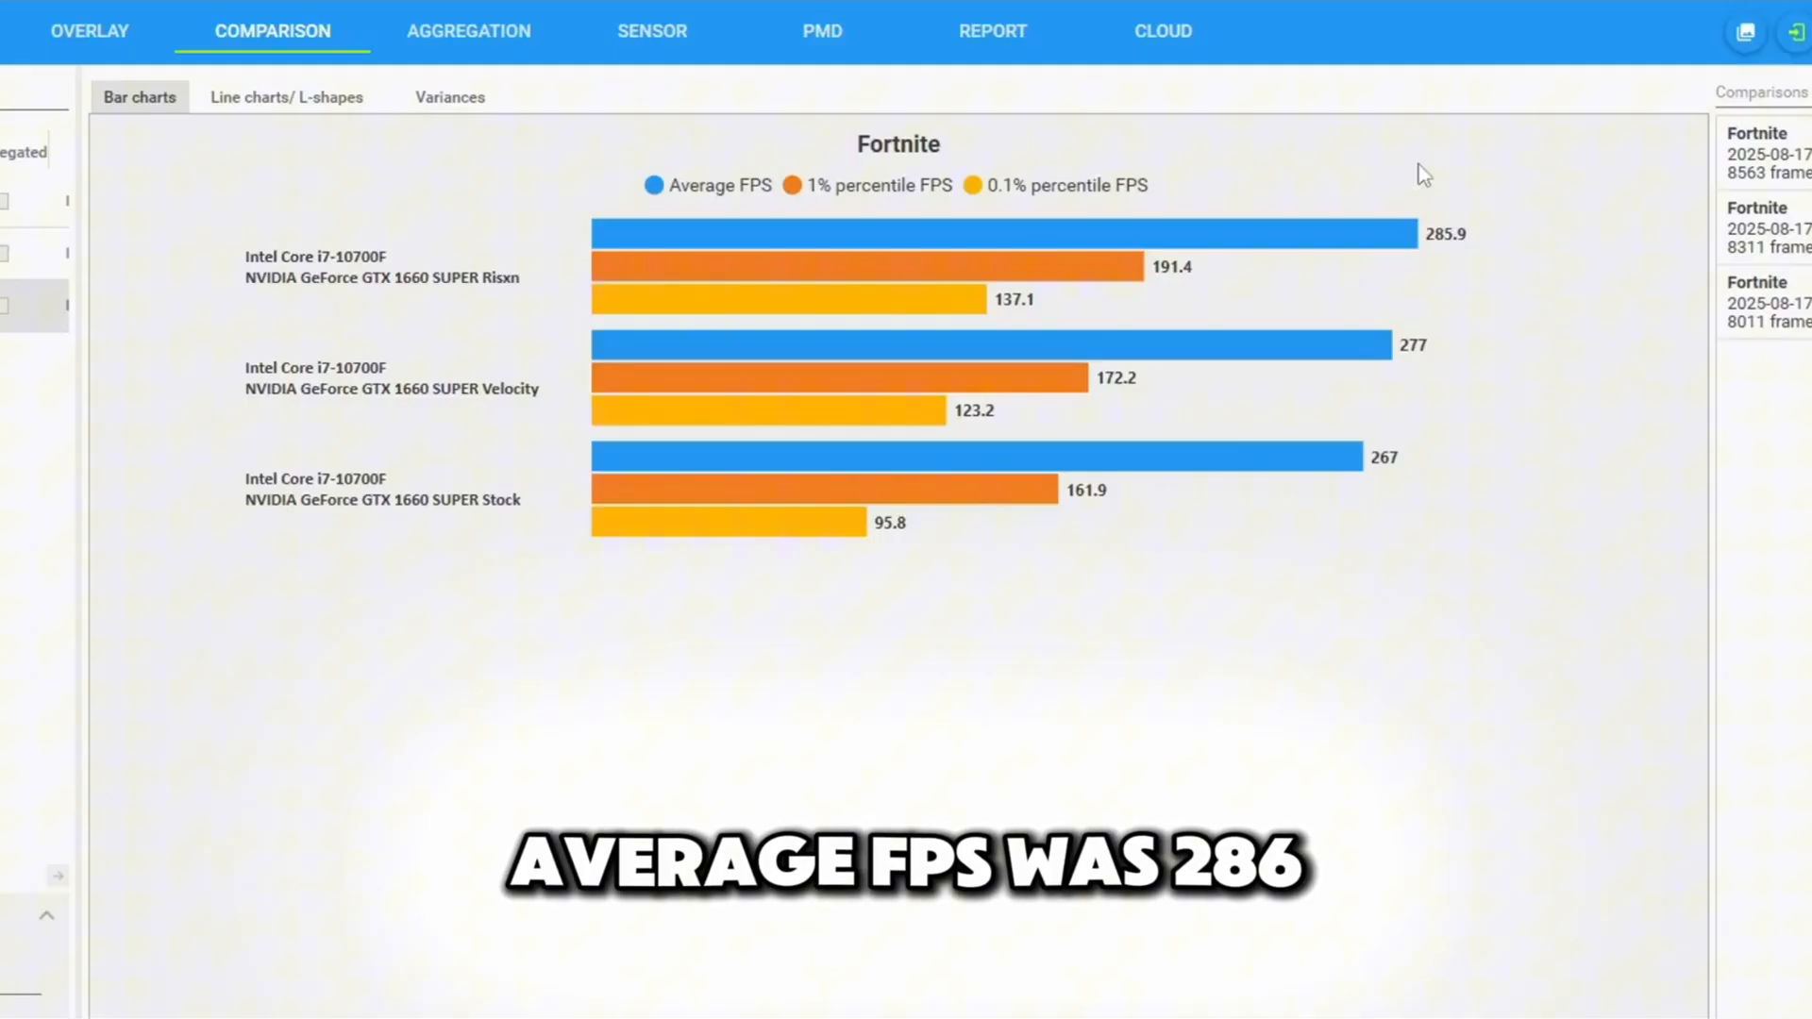
{"action": "mouse_move", "coordinate": [641, 157]}
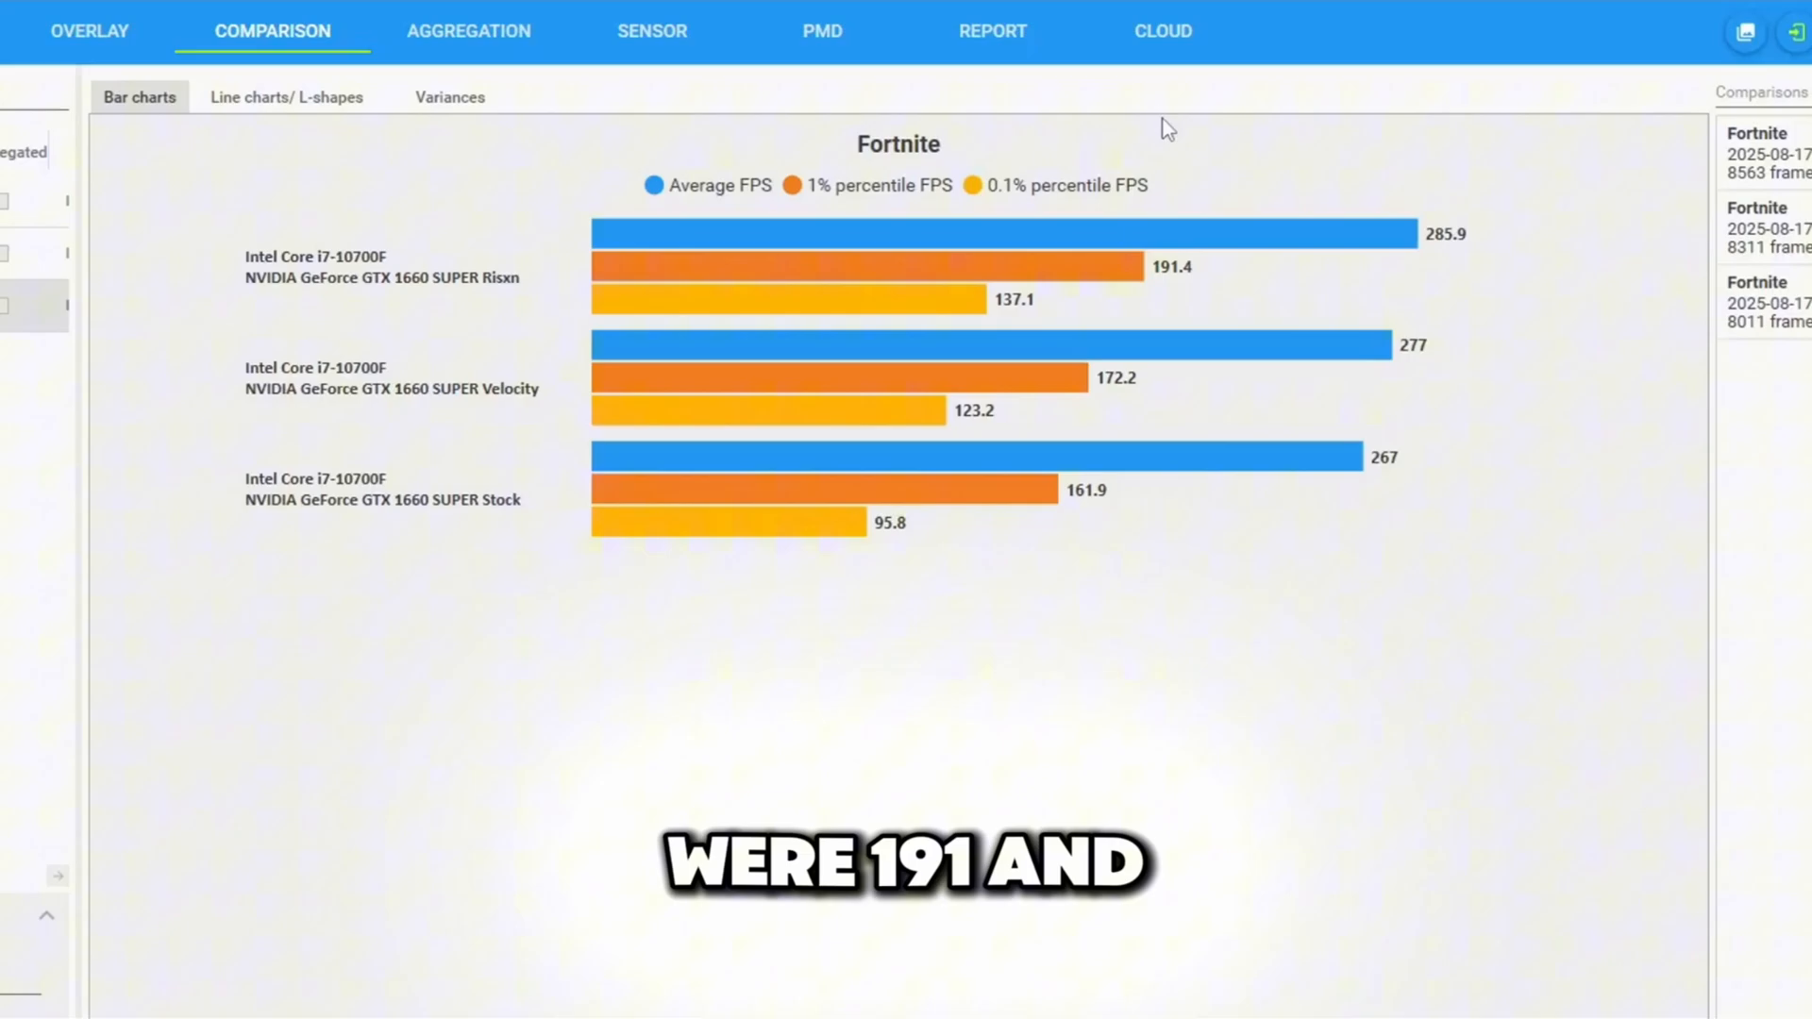
{"action": "mouse_move", "coordinate": [1065, 125]}
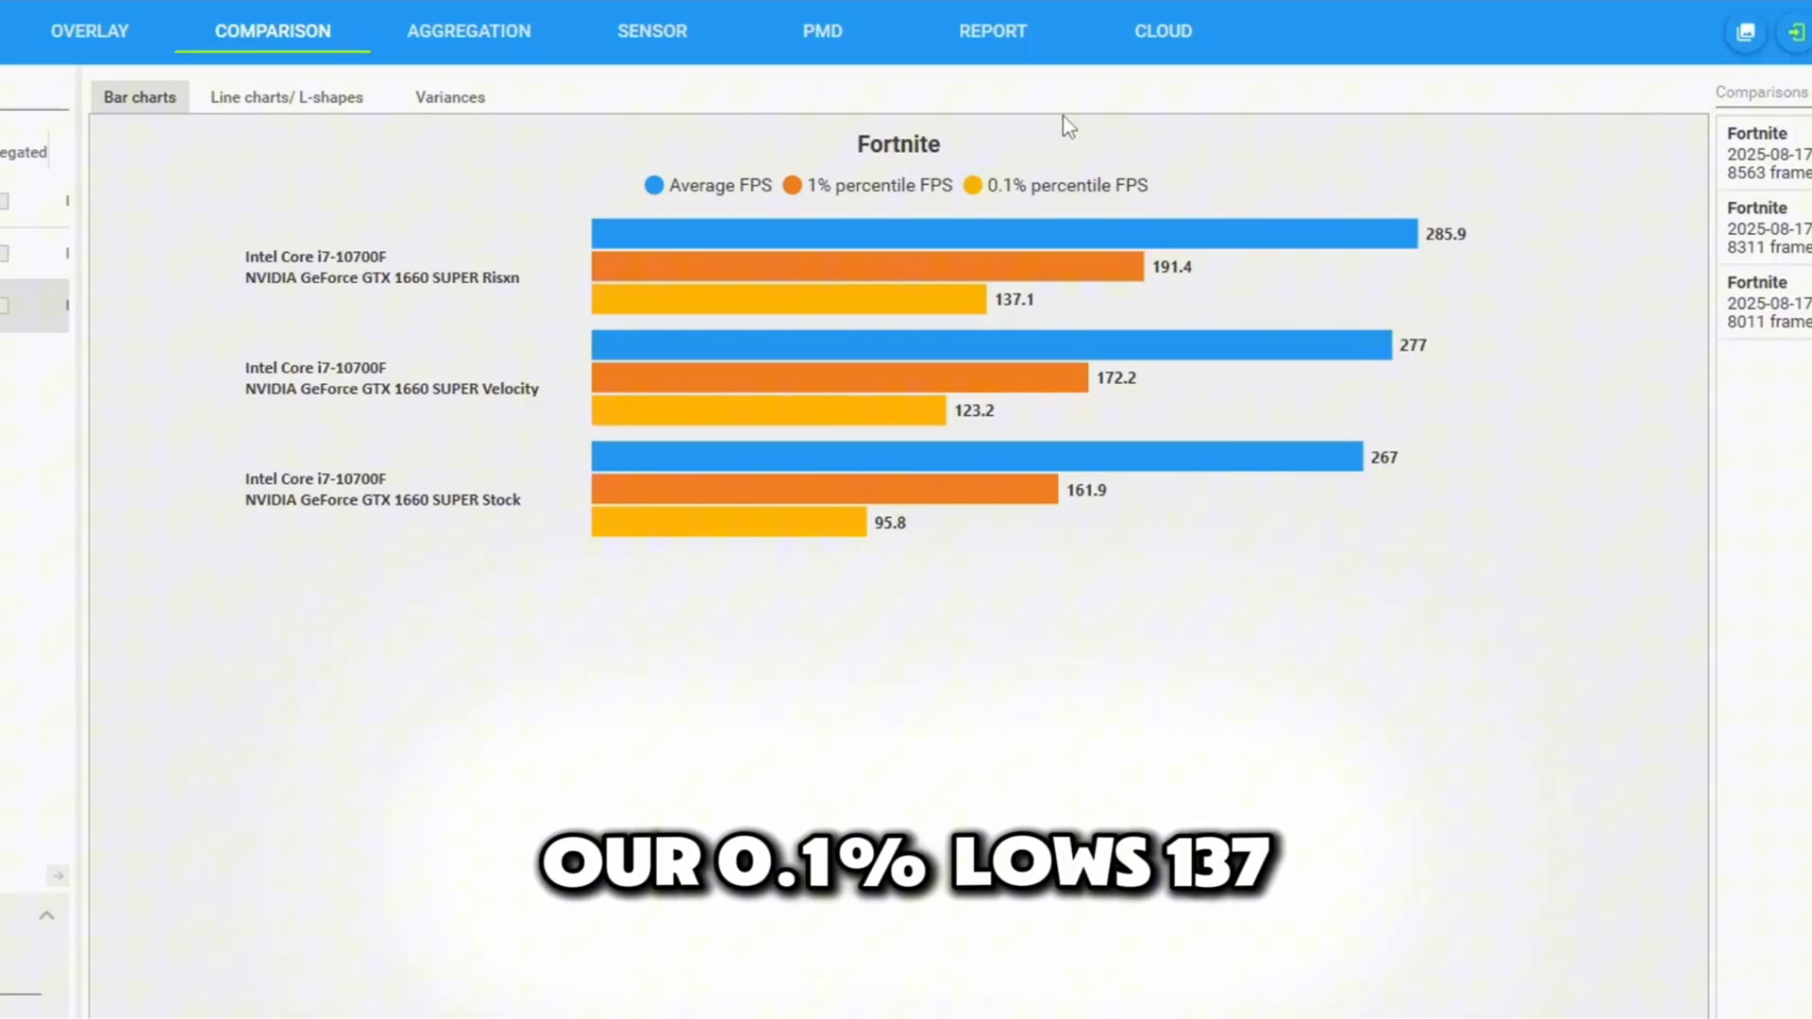
{"action": "mouse_move", "coordinate": [1119, 117]}
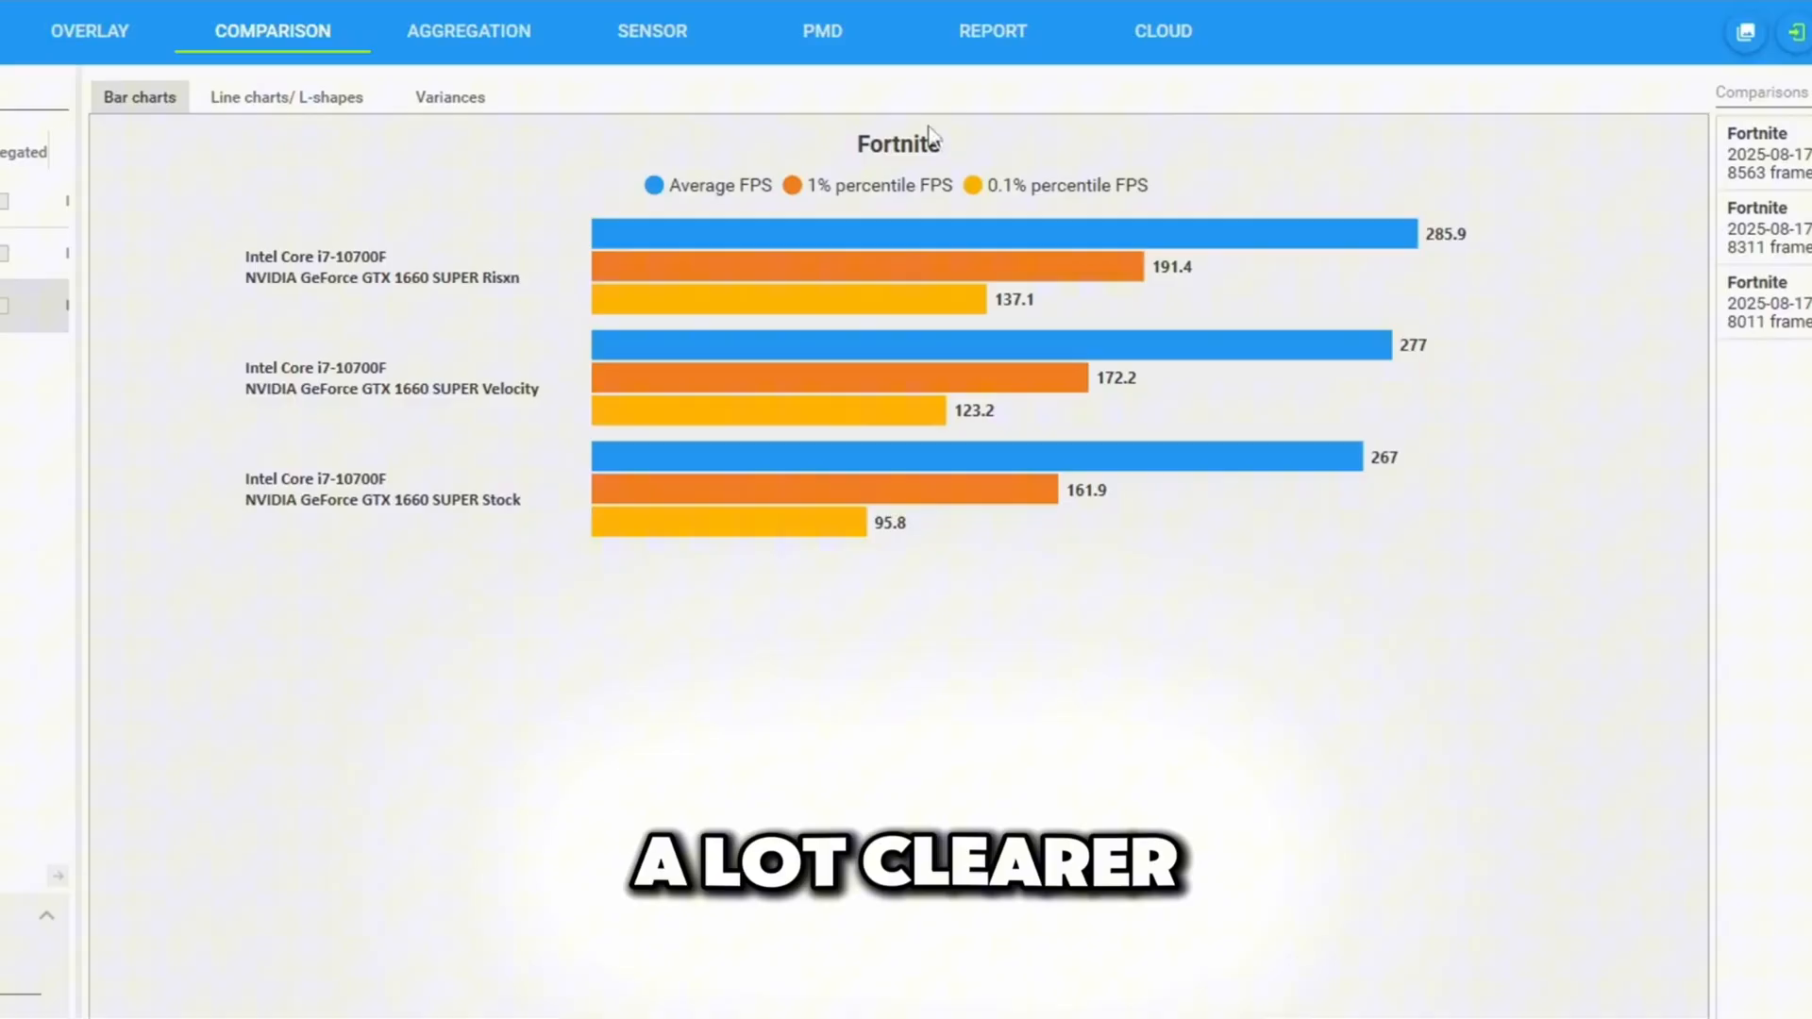
{"action": "mouse_move", "coordinate": [1553, 217]}
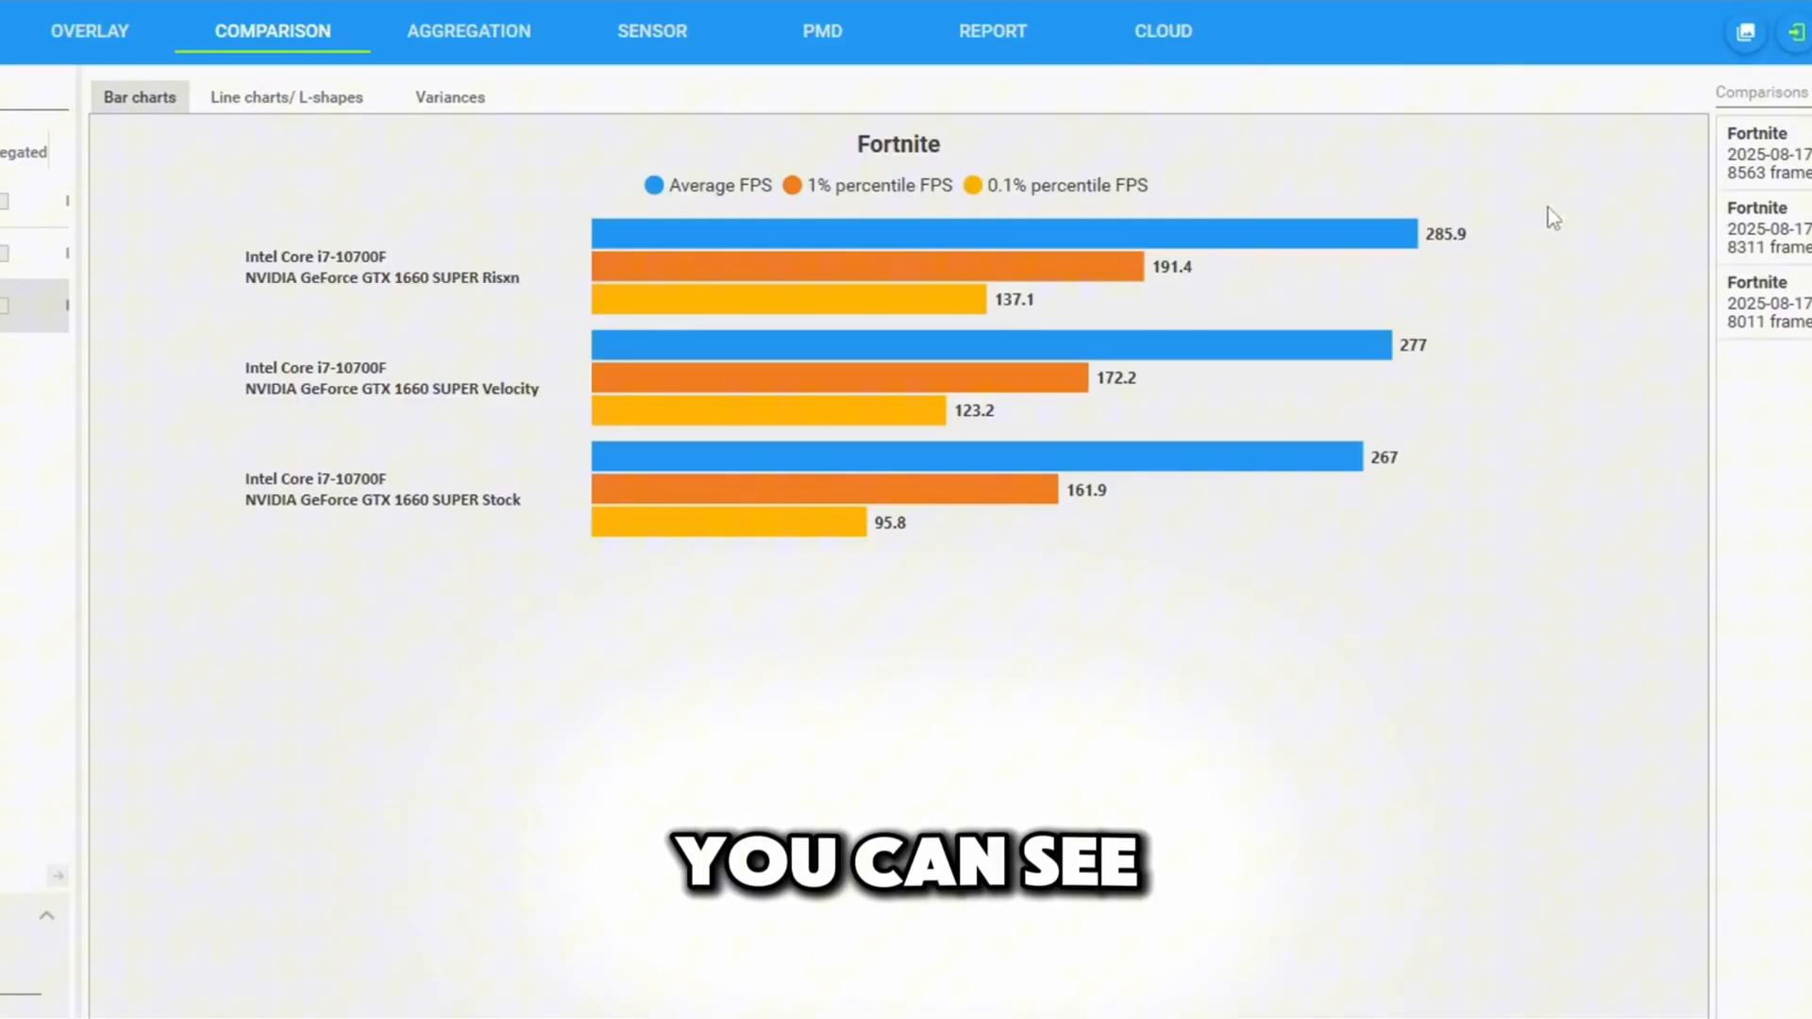
{"action": "mouse_move", "coordinate": [1509, 498]}
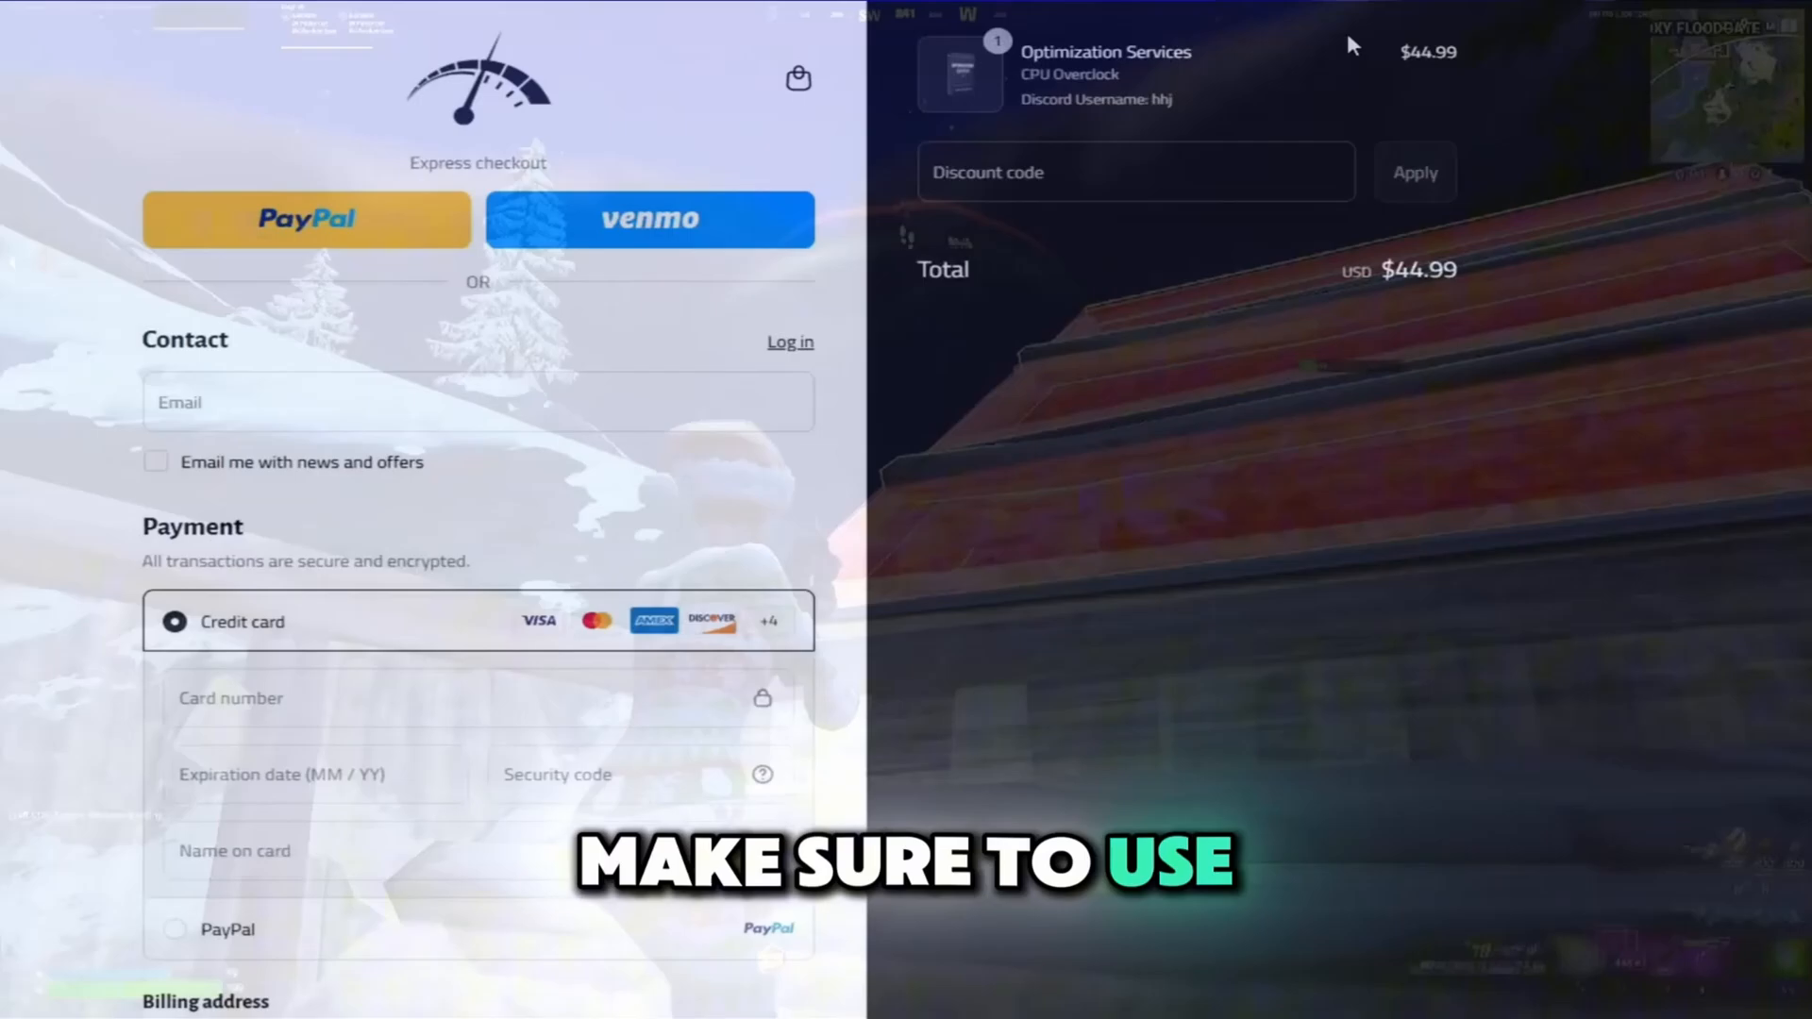
Apply the 'hydra' discount code, lowering the order total to $38.25
{"action": "type", "text": "hydra"}
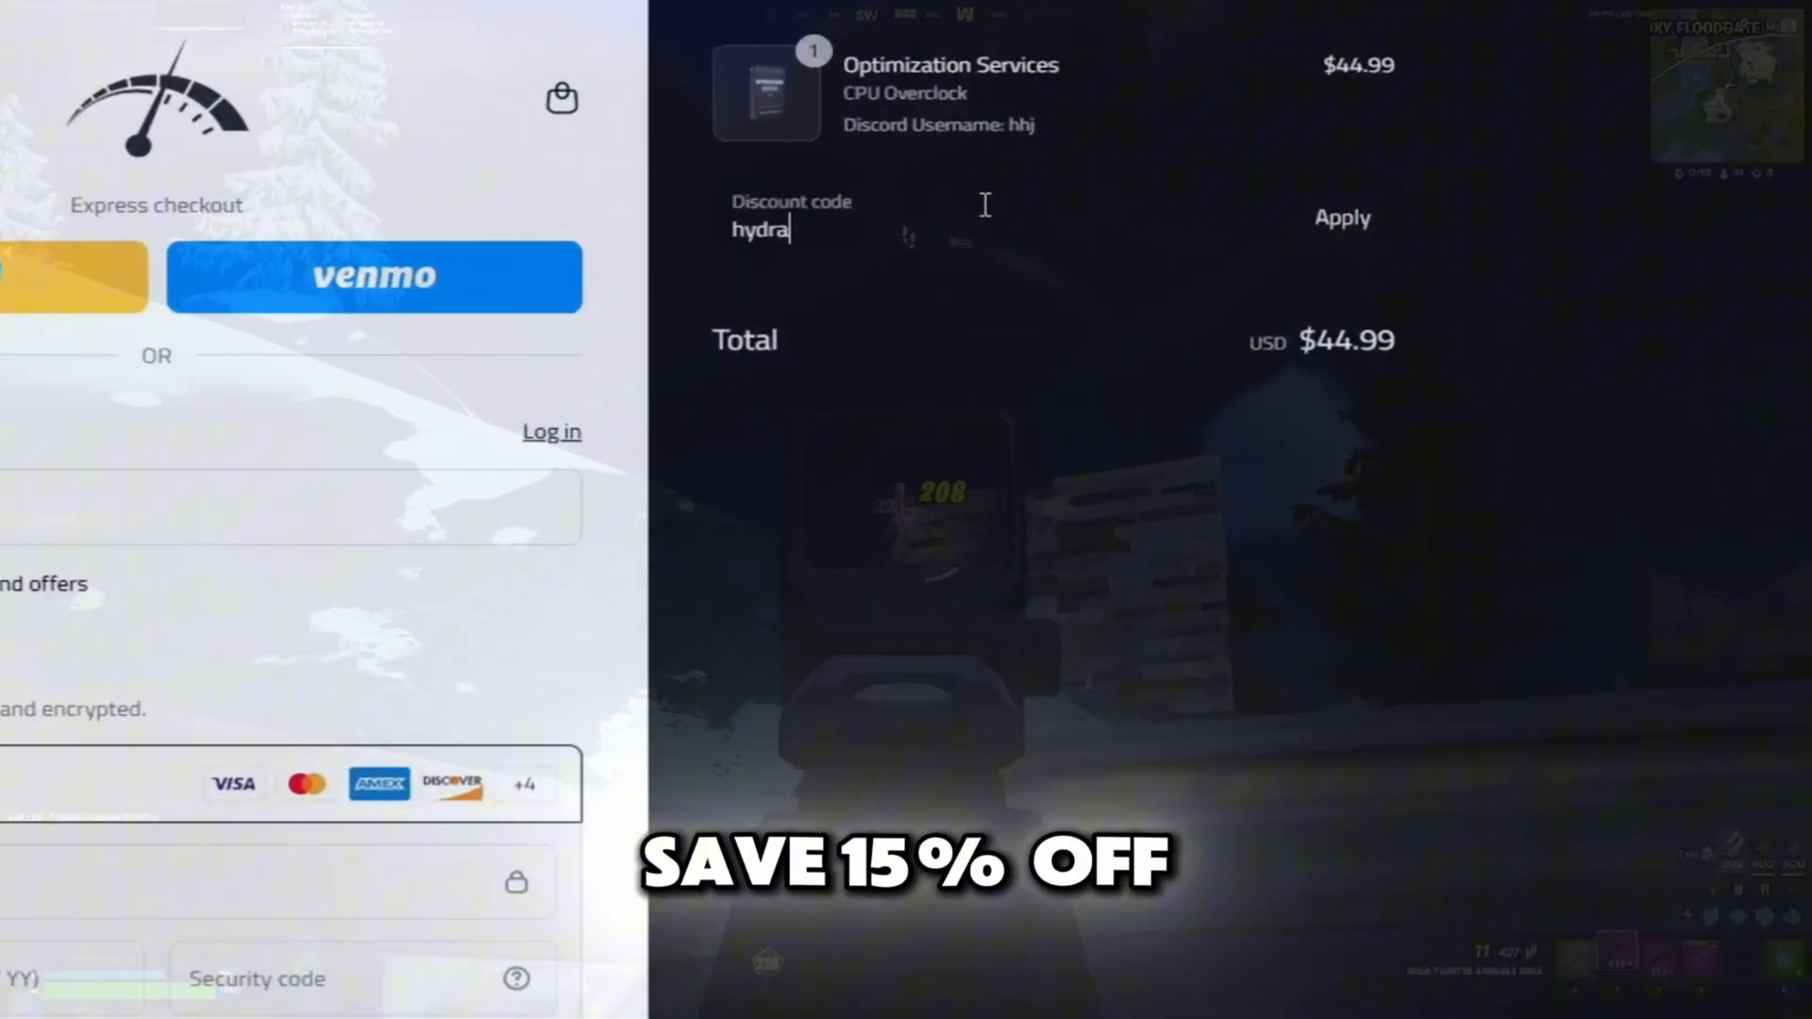
{"action": "left_click", "coordinate": [1339, 217]}
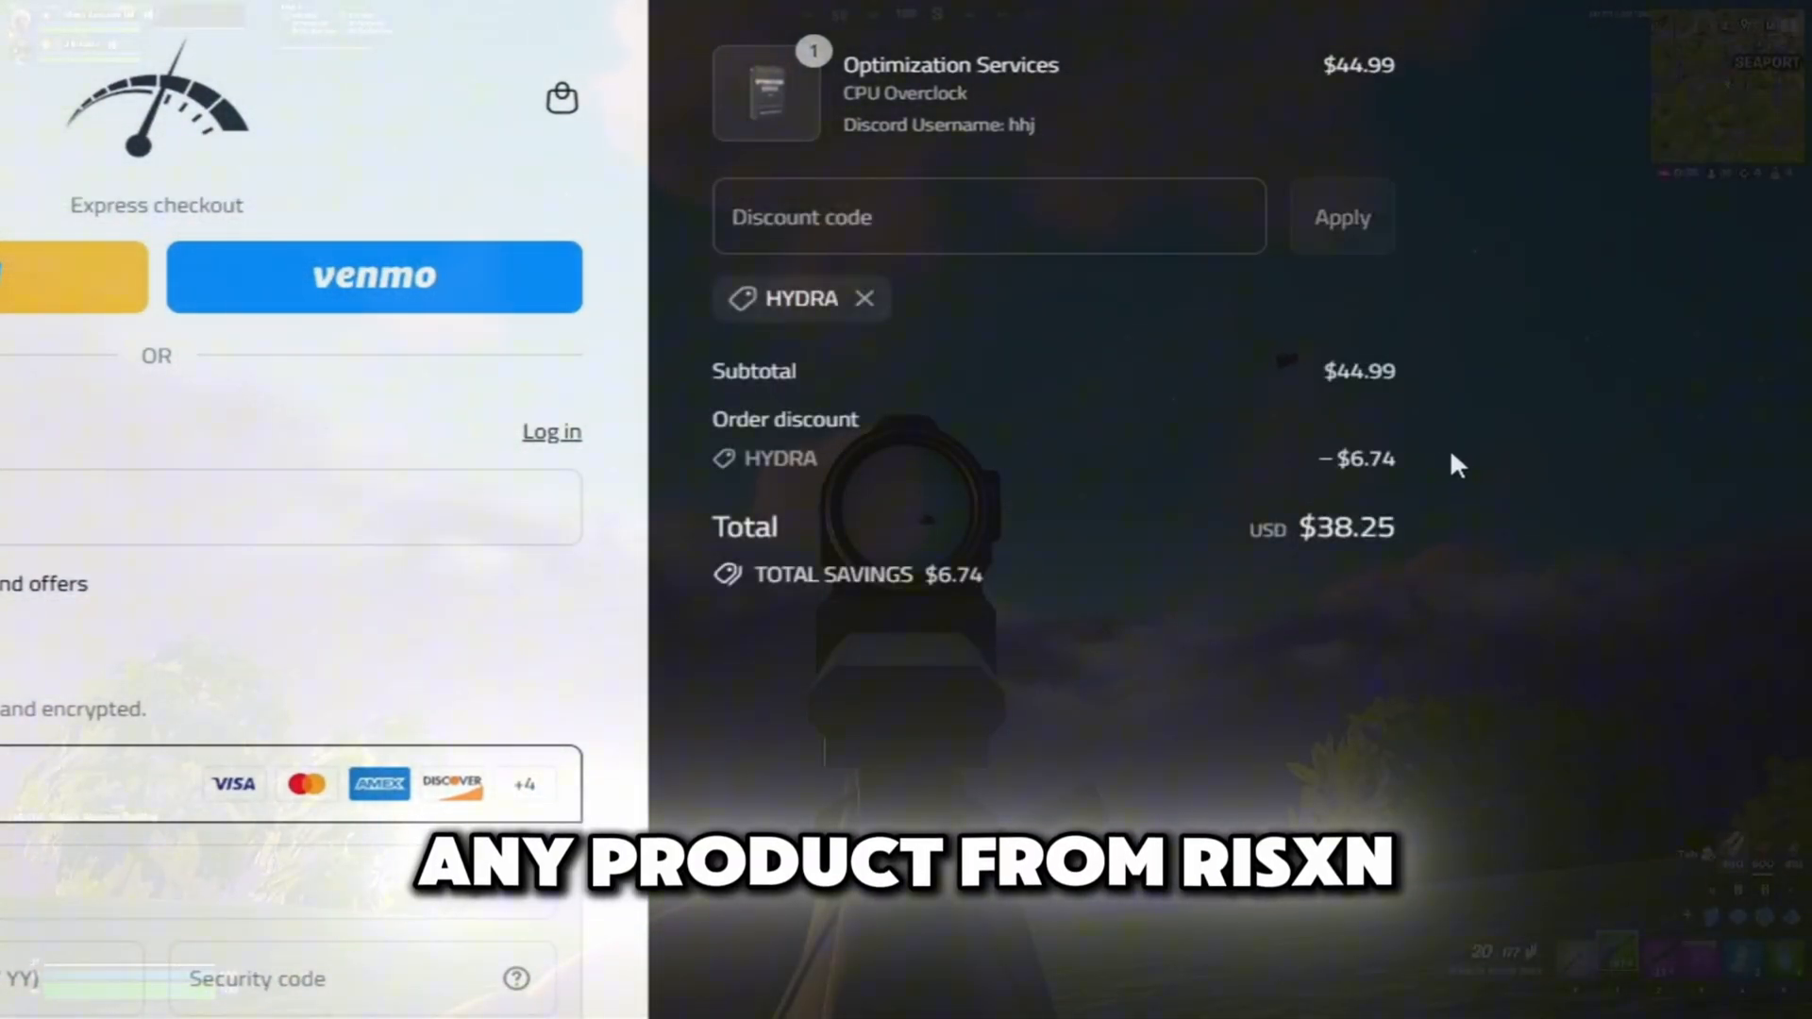